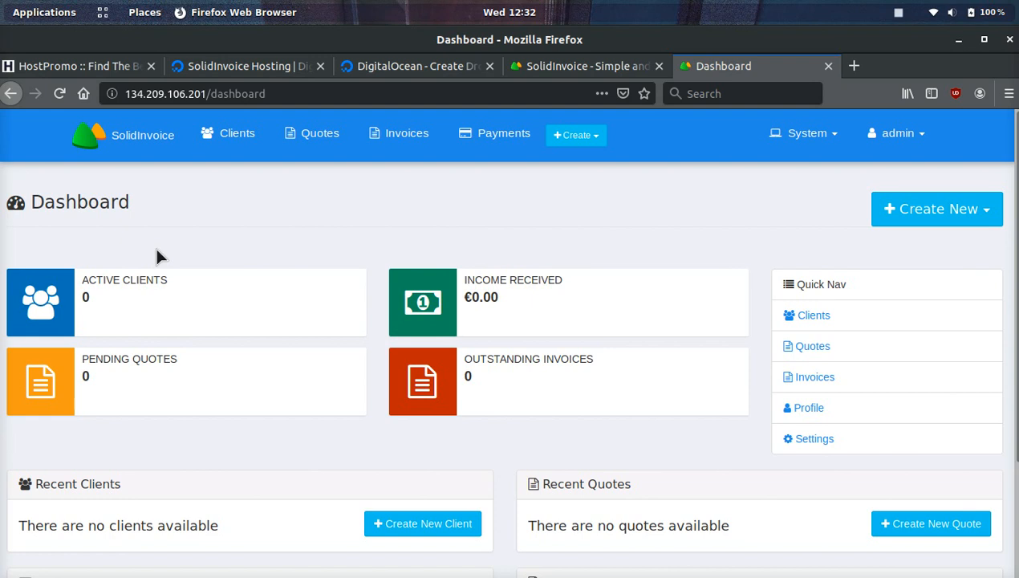
Browse the solidinvoice.co features list: Client Management, Recurring Invoices, Online Payments and more.
left_click(586, 66)
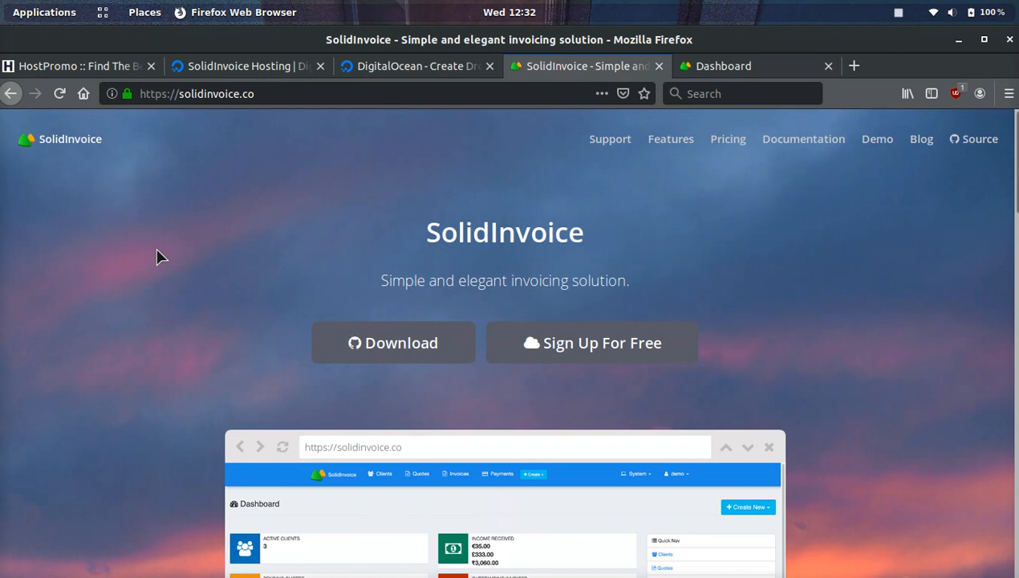
scroll("down", 3)
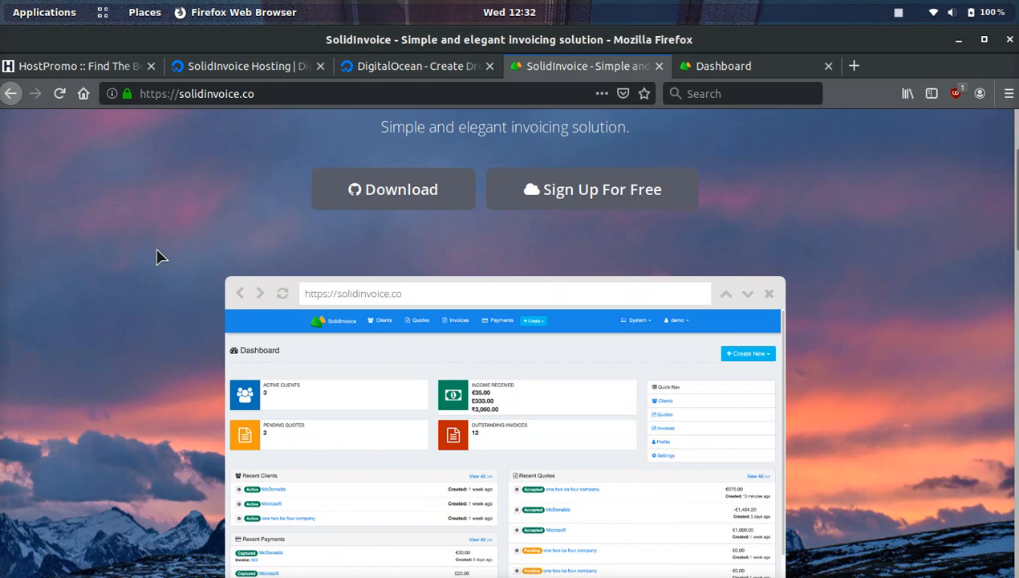
scroll("down", 3)
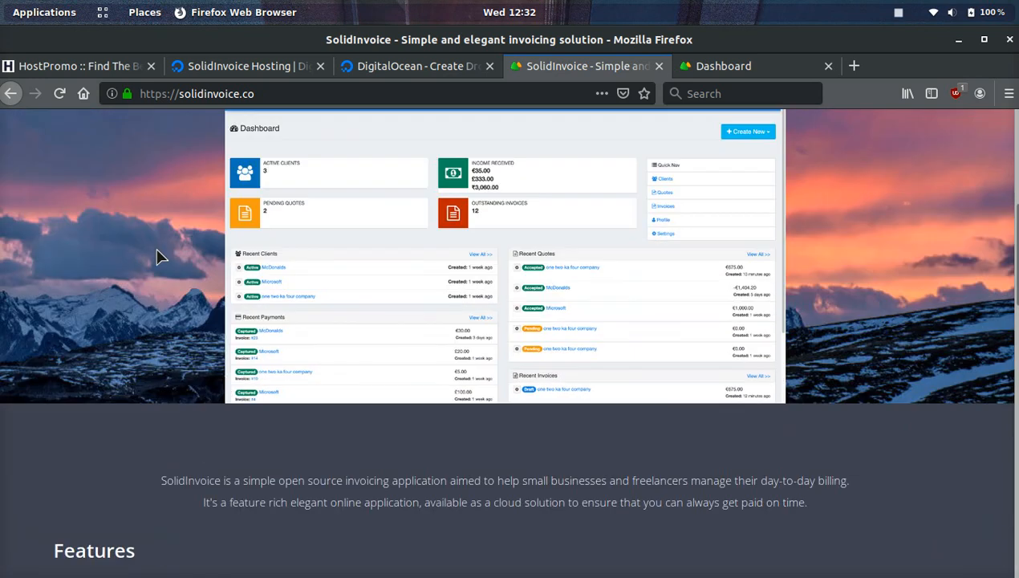
scroll("down", 3)
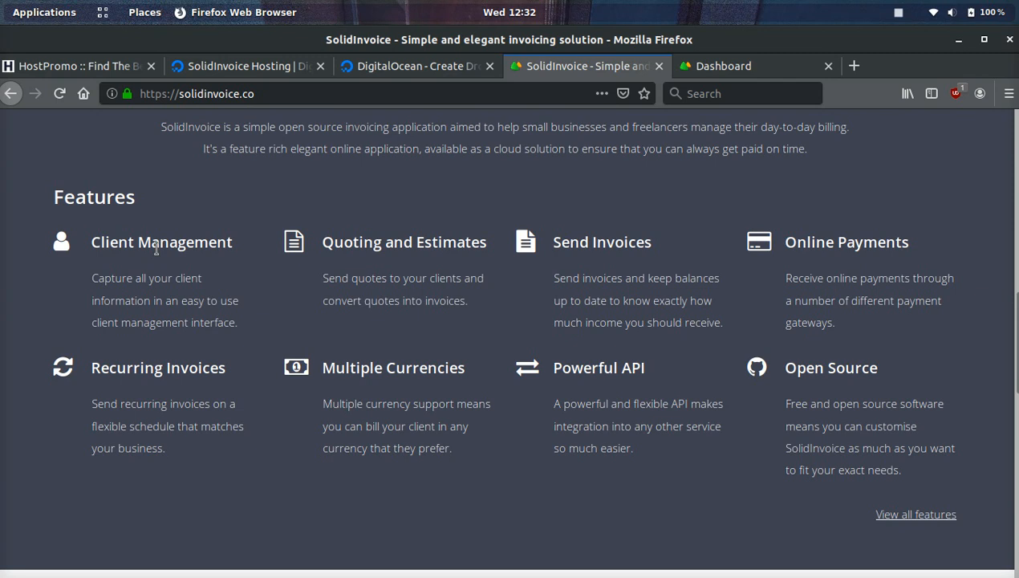
scroll("down", 3)
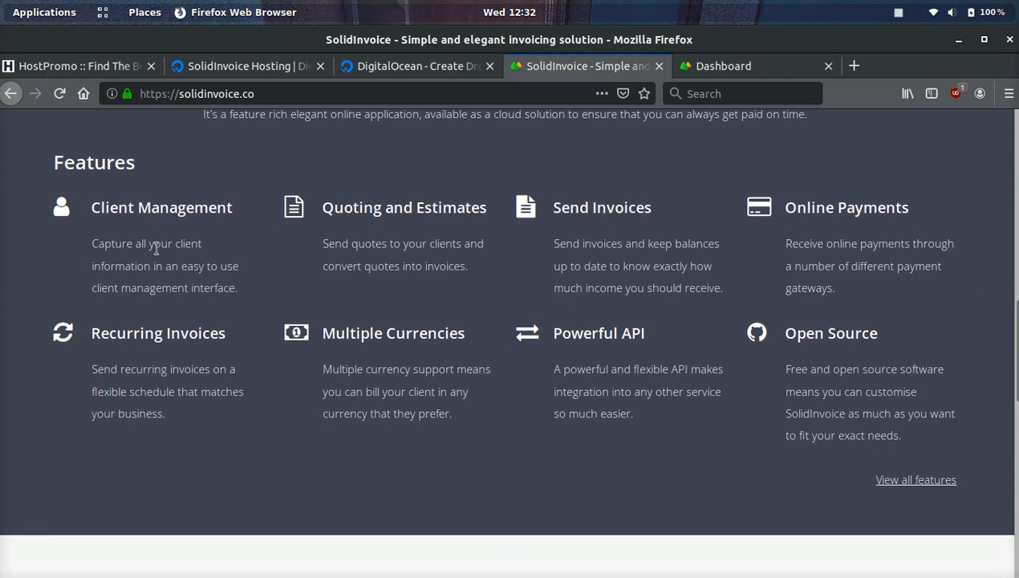
scroll("down", 3)
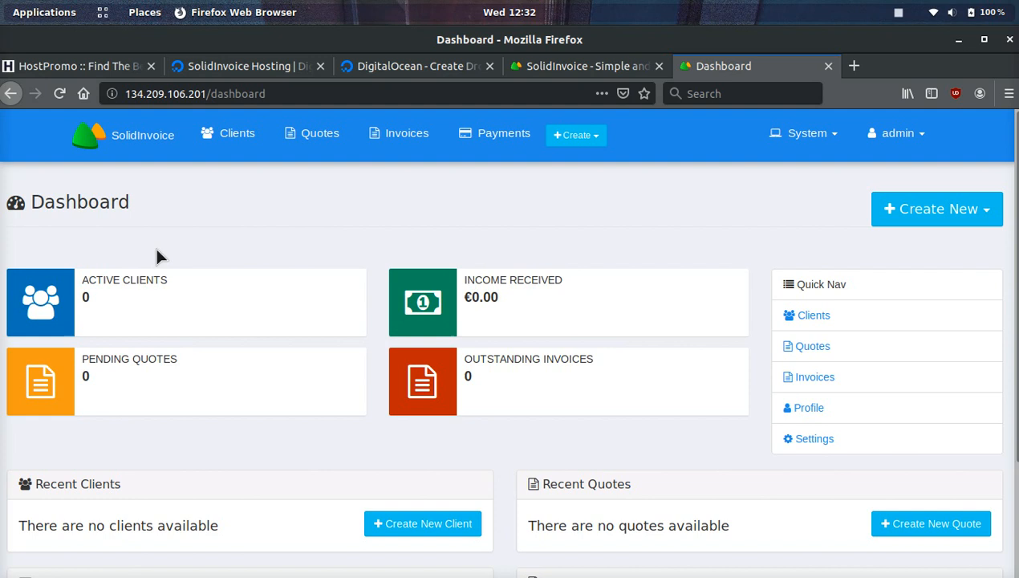
mouse_move(518, 282)
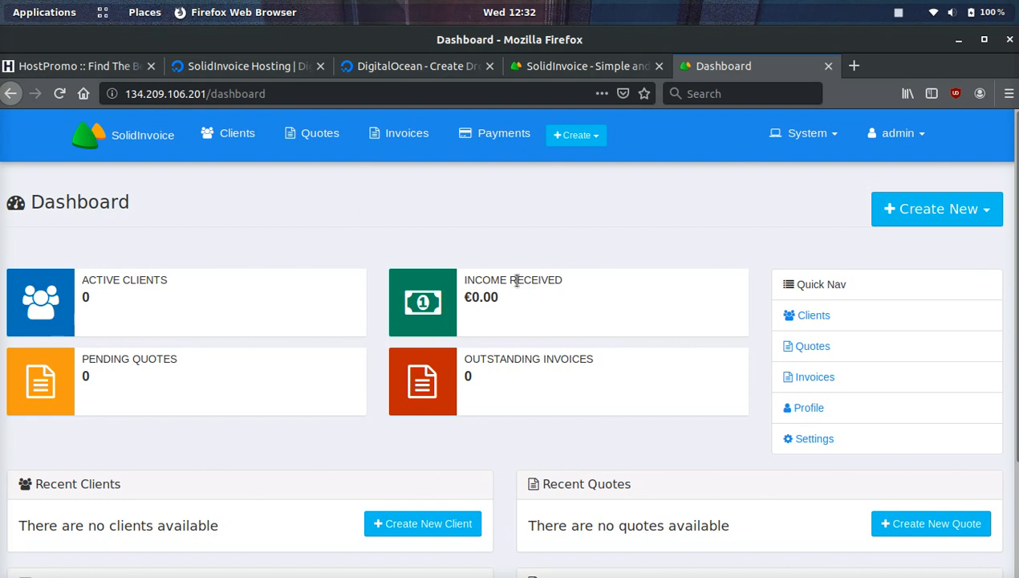
scroll("down", 3)
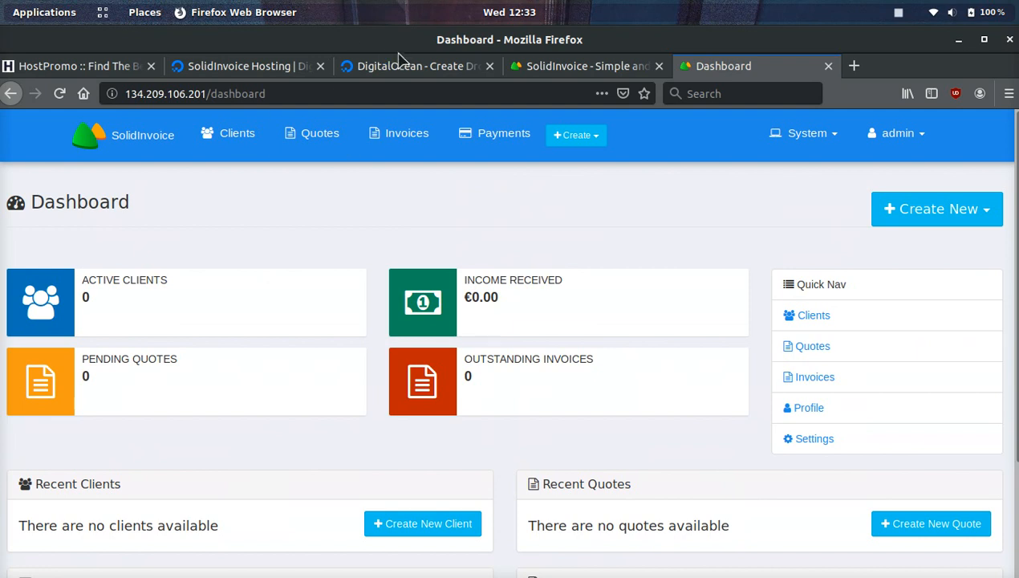
Pick the SolidInvoice 2.0.3 on Ubuntu 18.04 Marketplace image, then return to the dashboard.
left_click(409, 65)
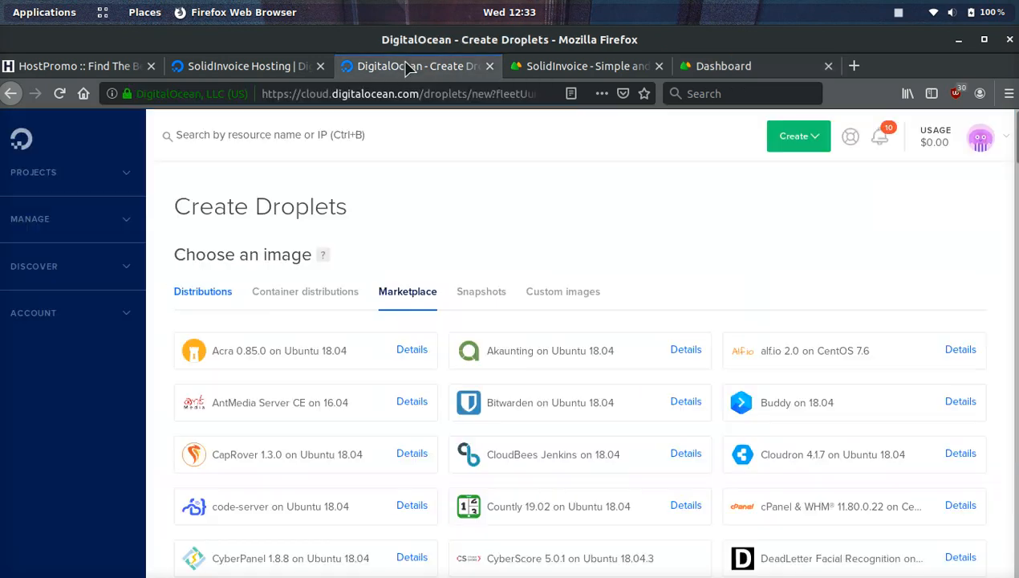
mouse_move(580, 229)
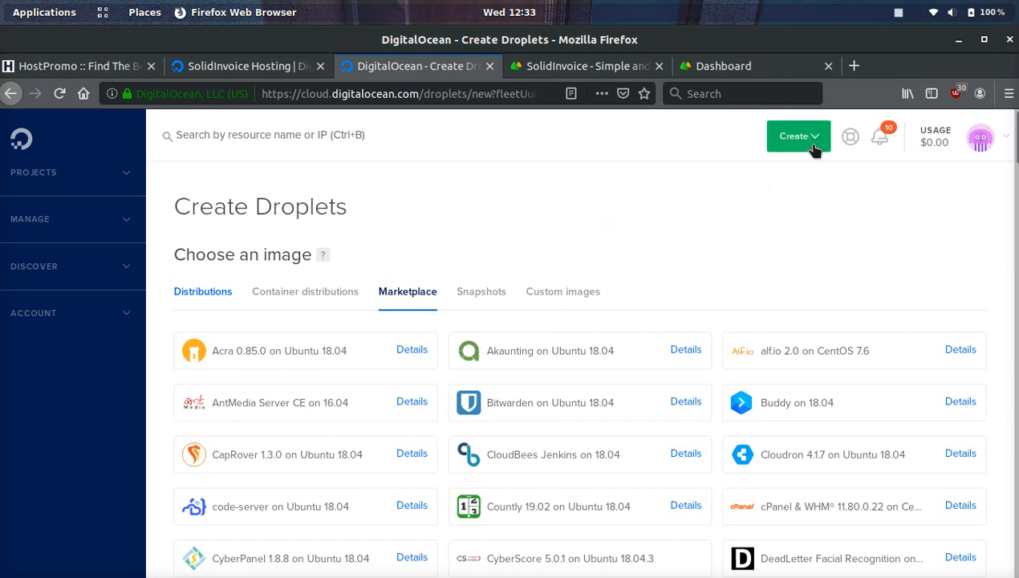
left_click(798, 136)
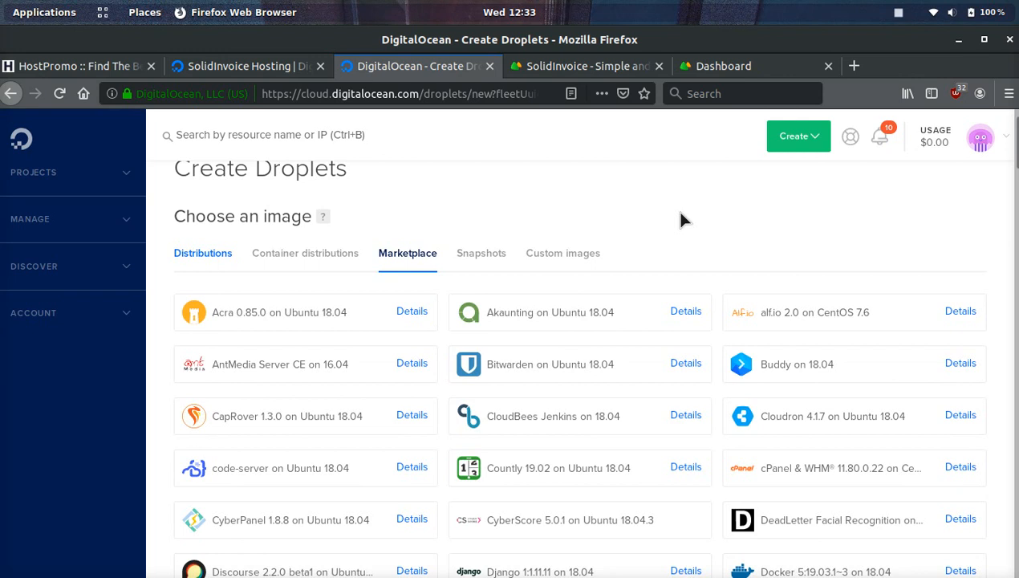
scroll("down", 3)
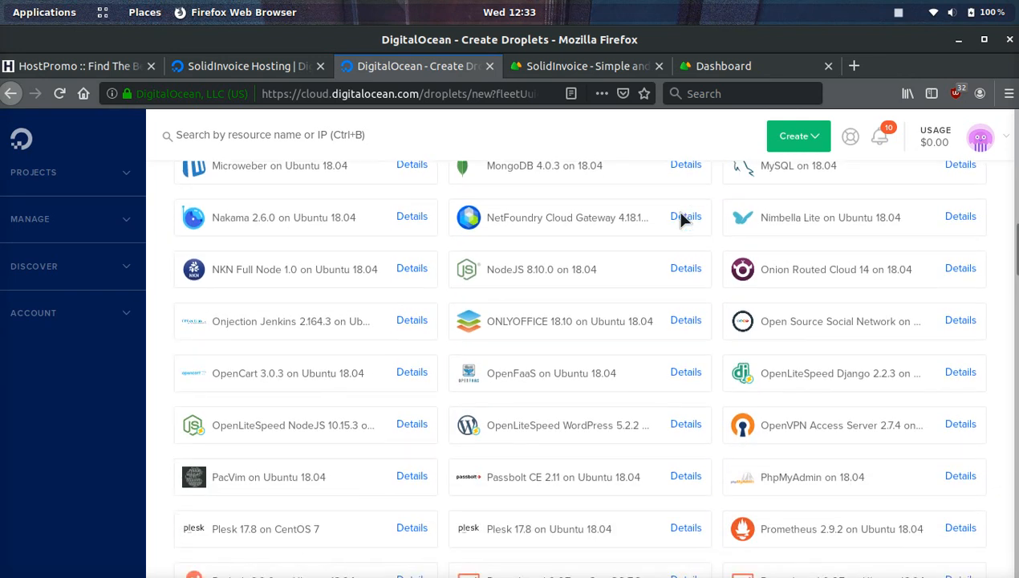
scroll("down", 3)
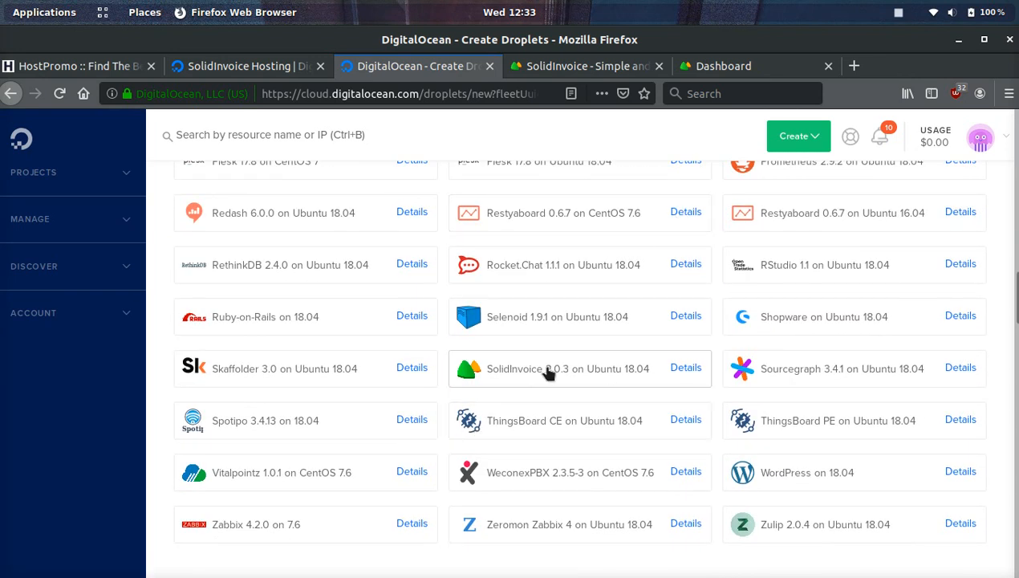
left_click(546, 368)
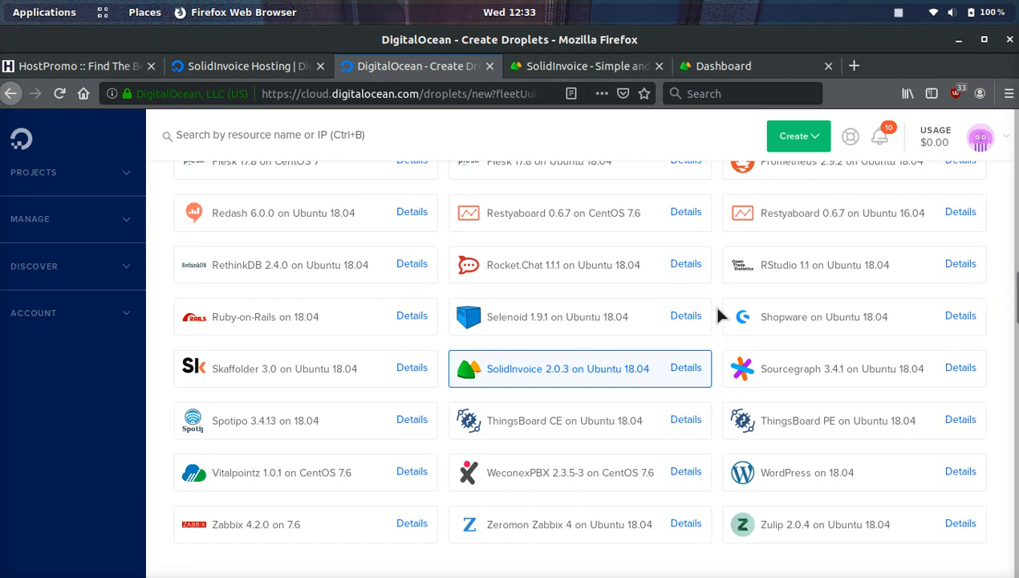
scroll("down", 3)
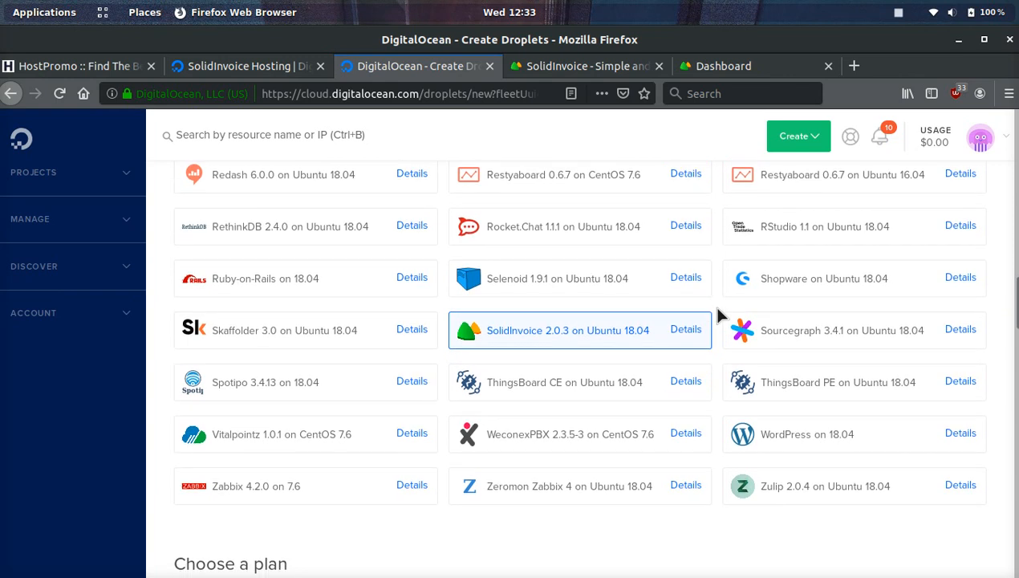
left_click(586, 66)
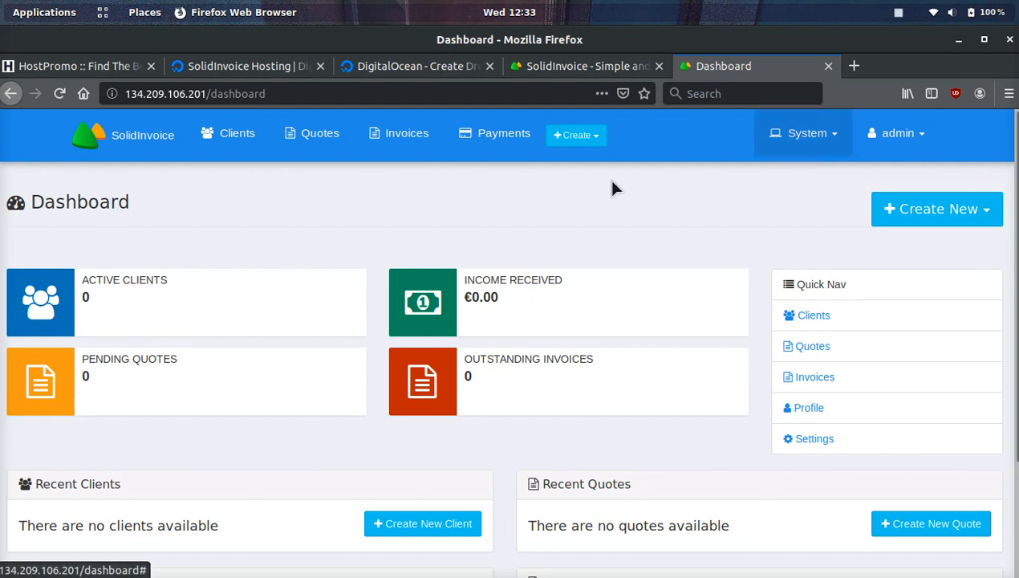
mouse_move(91, 359)
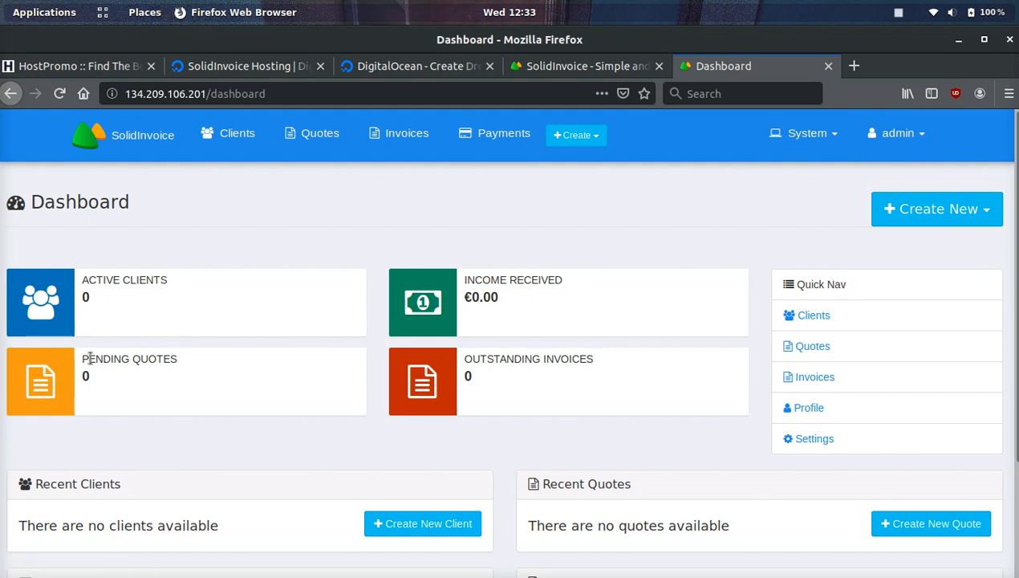
mouse_move(573, 382)
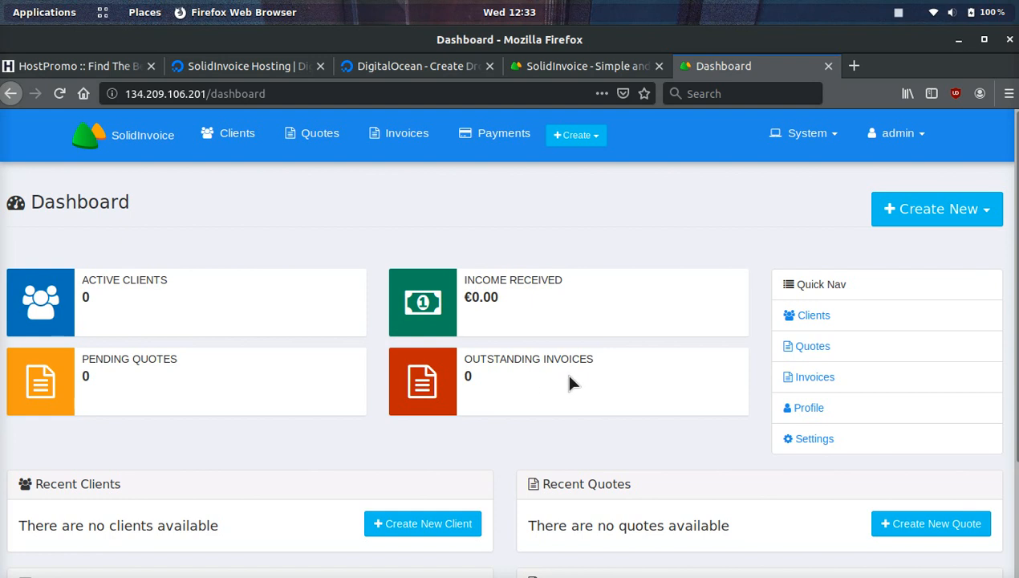
Look through the admin and System menus, then open Settings.
left_click(897, 134)
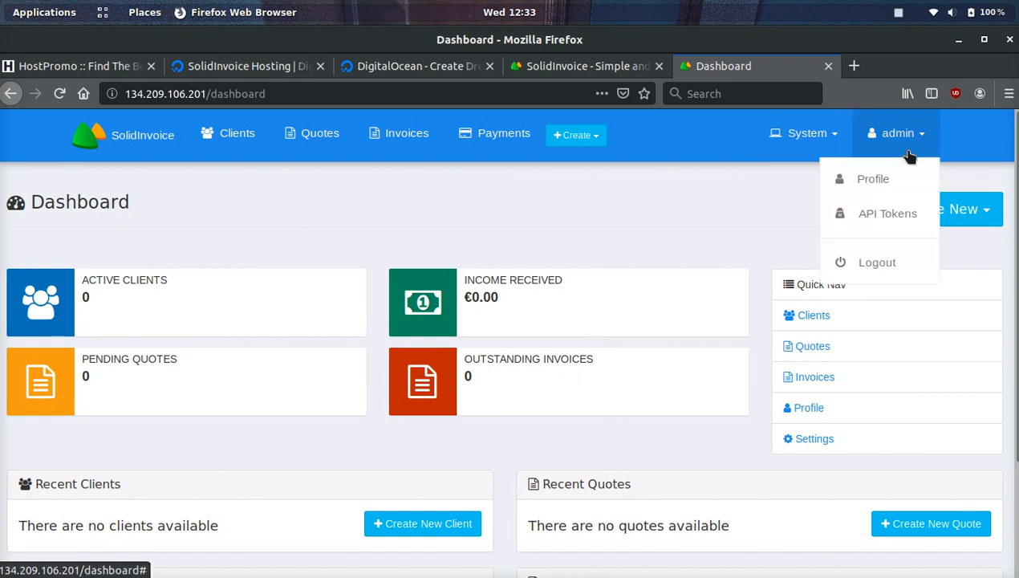
left_click(804, 132)
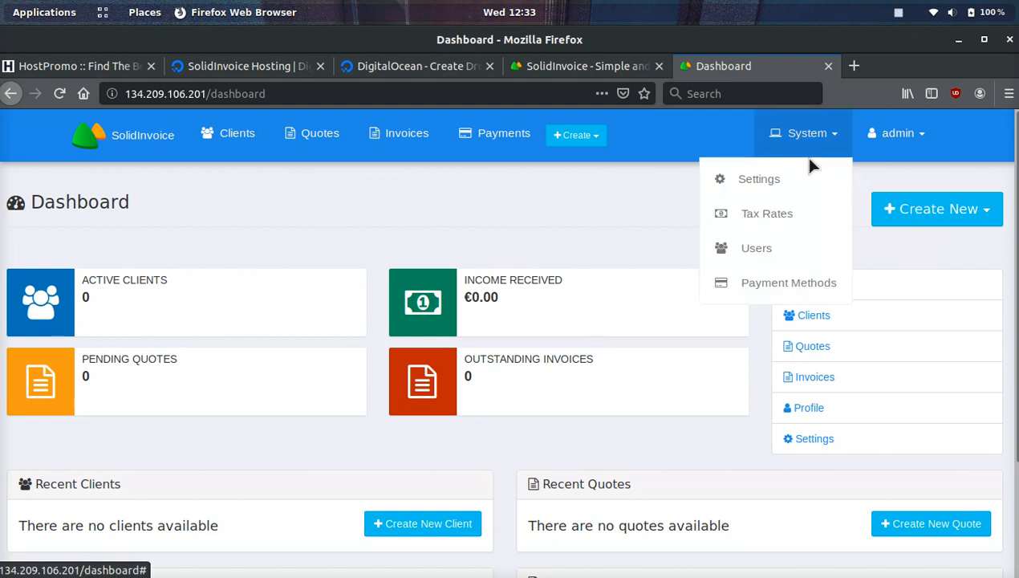
left_click(759, 178)
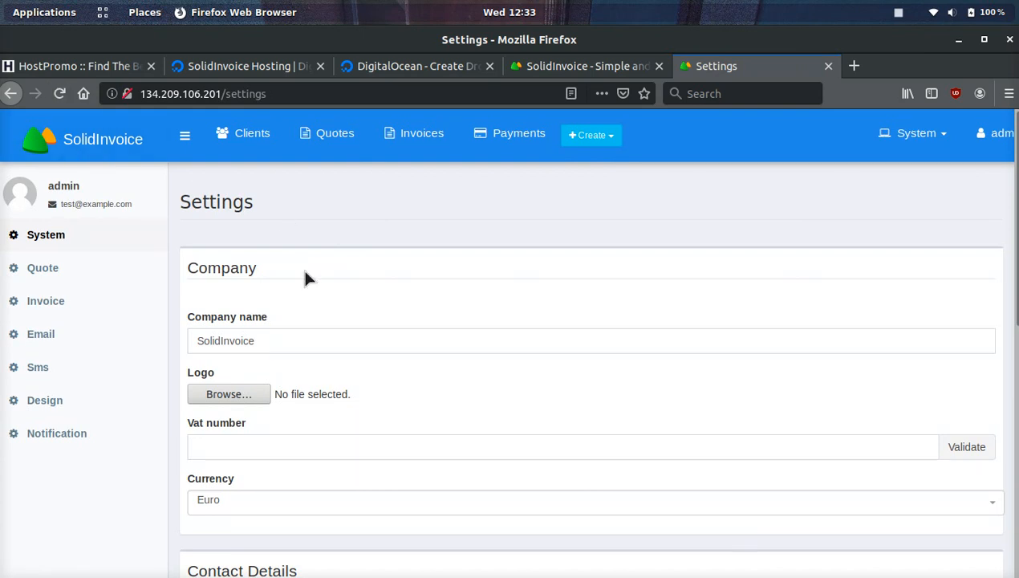
Set the company name to HostPromo and currency to US Dollar, then save.
type("H")
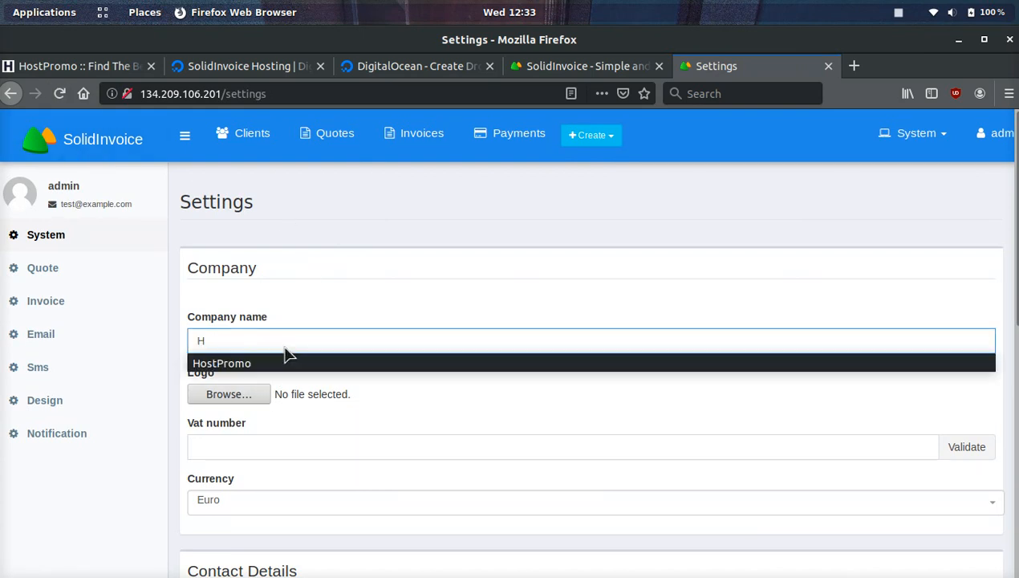
left_click(222, 363)
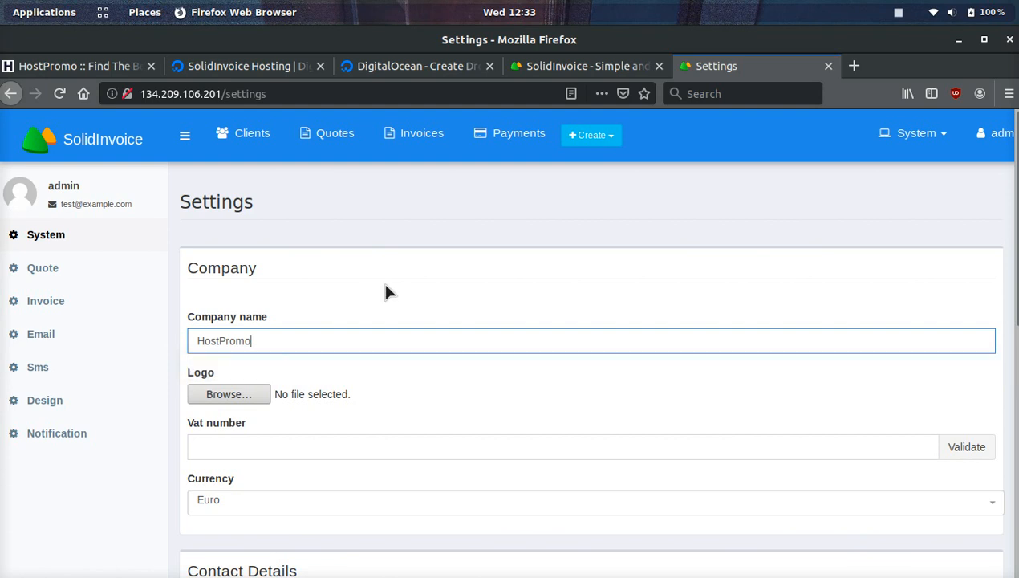
scroll("down", 3)
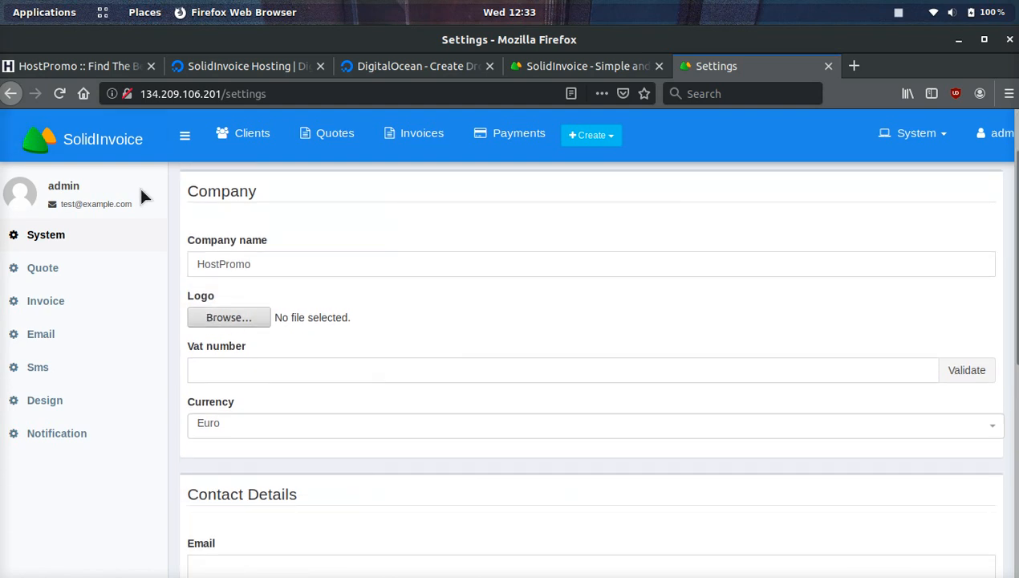
scroll("down", 3)
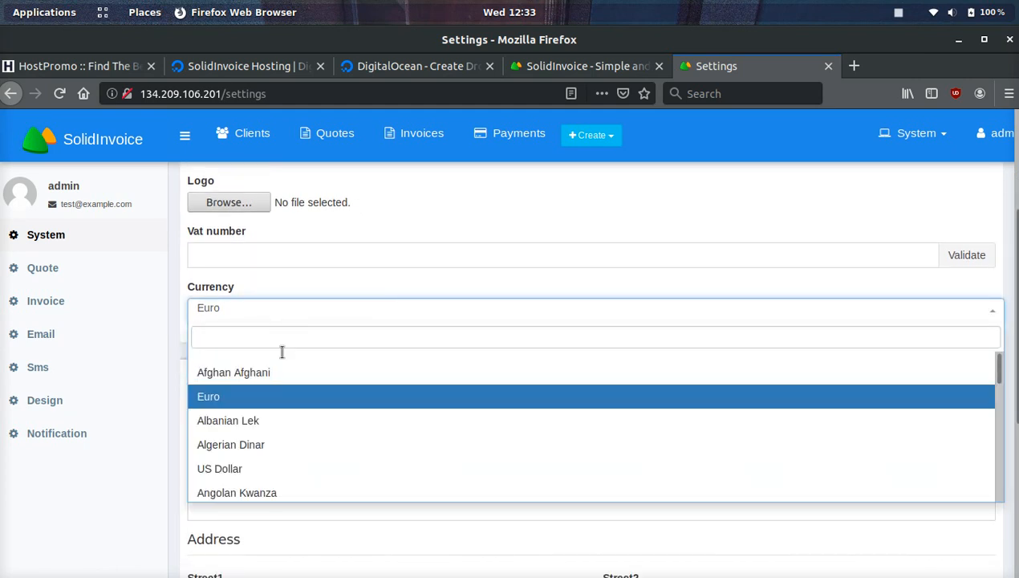
left_click(219, 469)
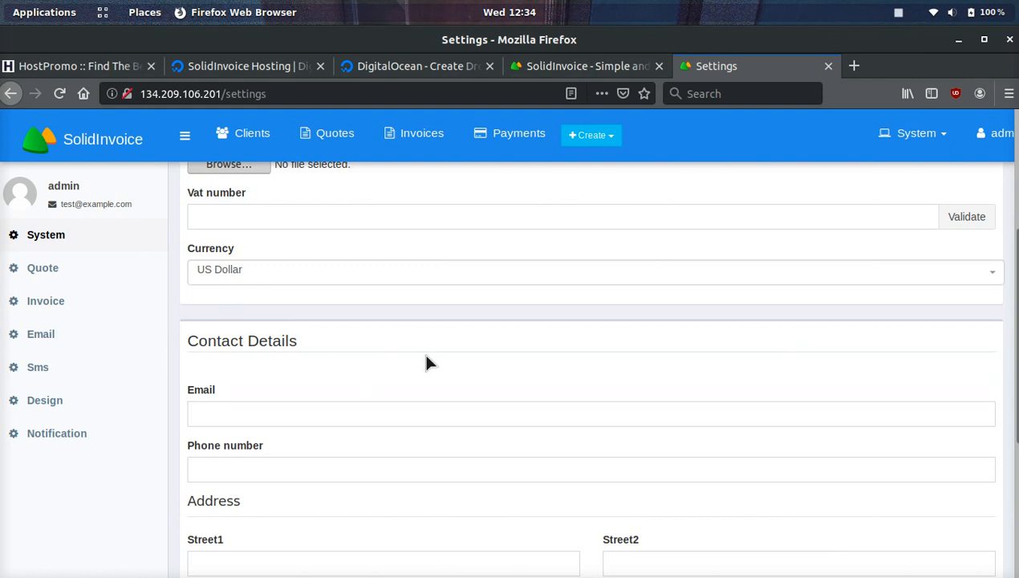
scroll("down", 3)
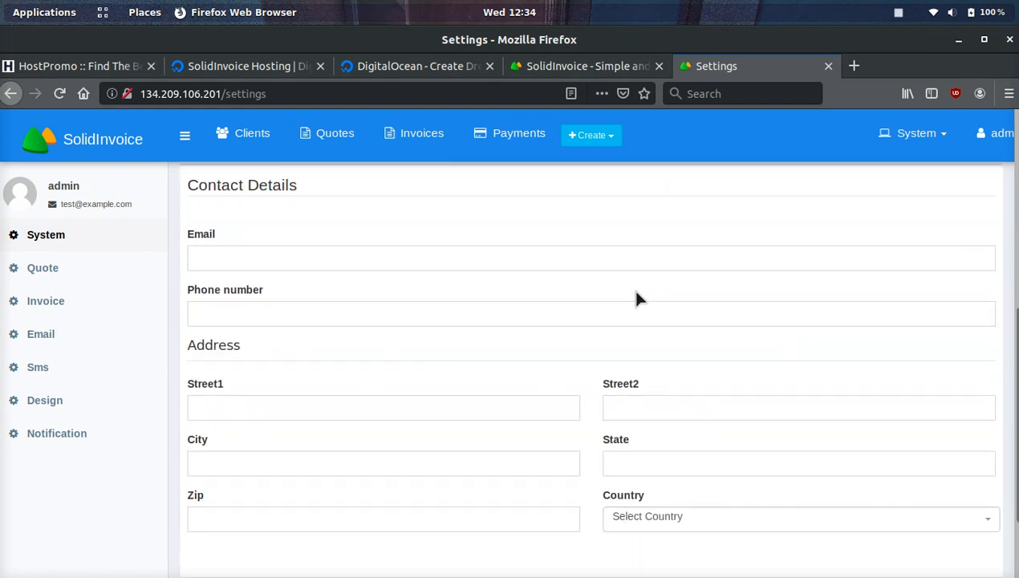
left_click(214, 507)
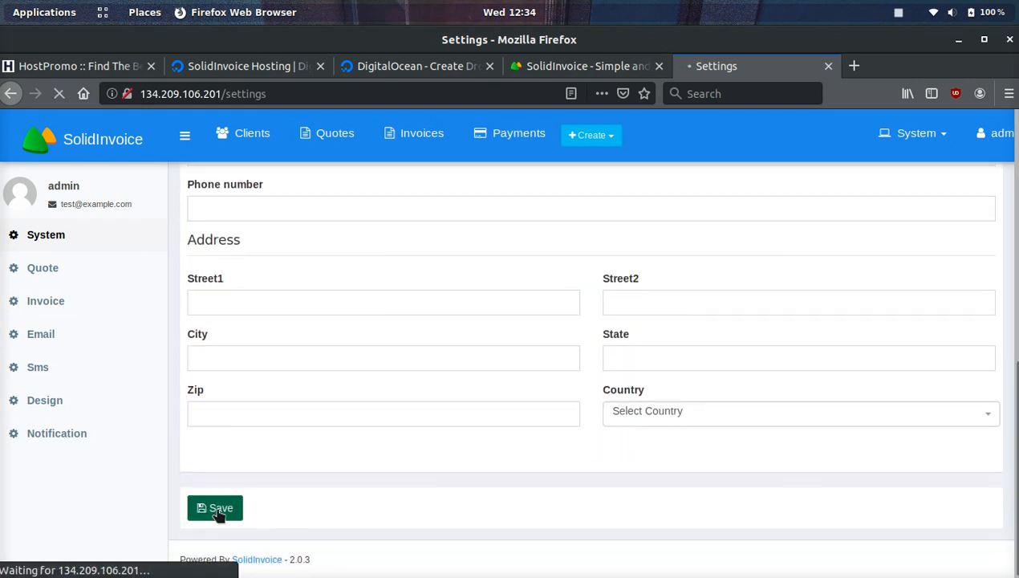
left_click(214, 507)
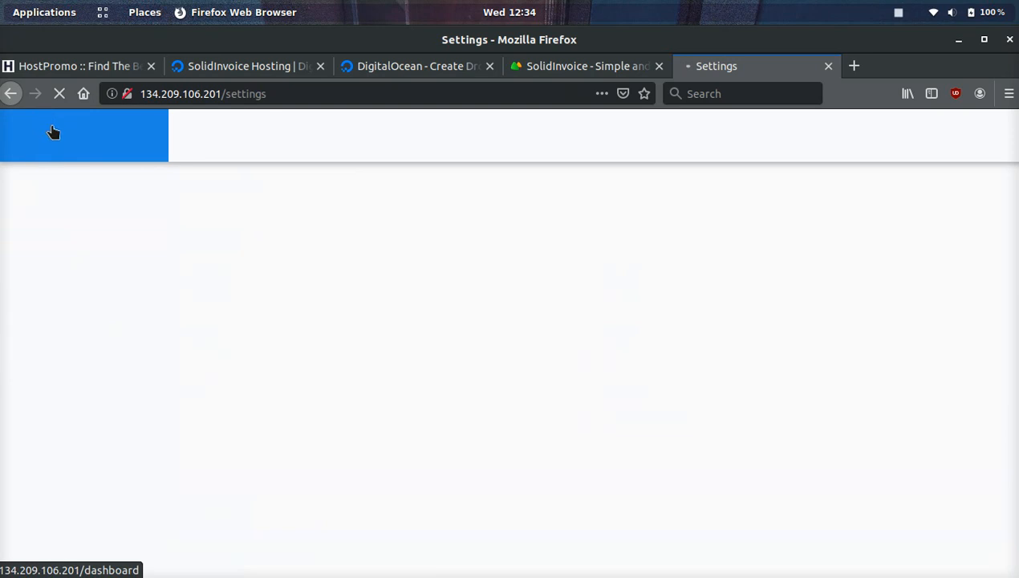
mouse_move(136, 165)
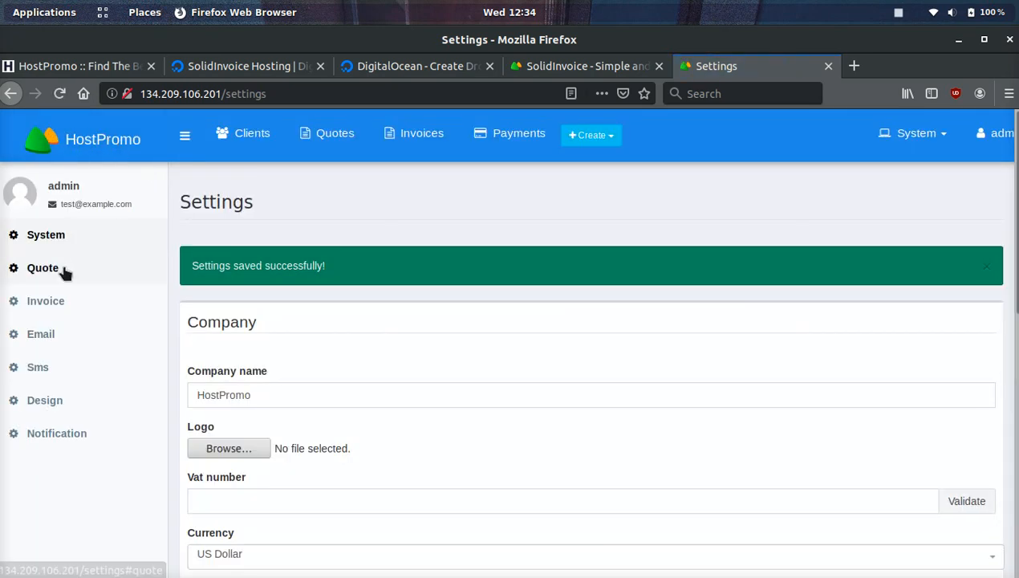
View Quote settings, then Invoice settings showing subject 'New Invoice (HOSTPROMO) - #{id}'.
left_click(42, 267)
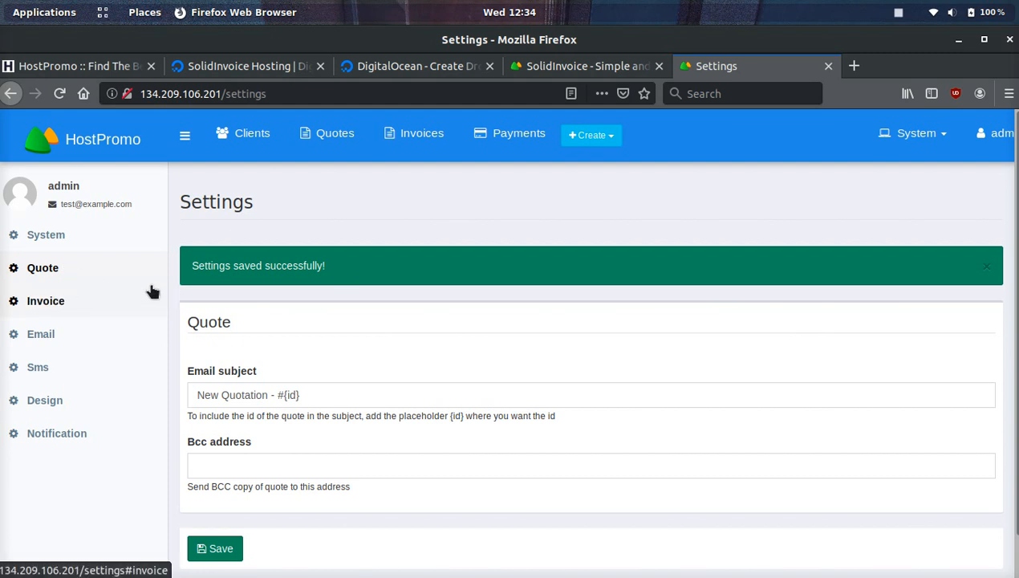
mouse_move(439, 237)
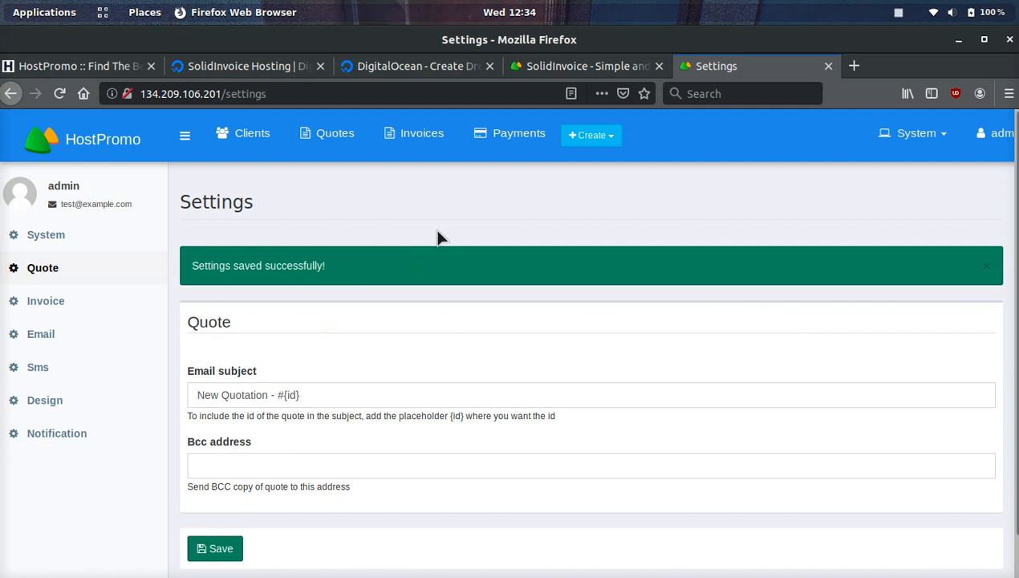
scroll("down", 3)
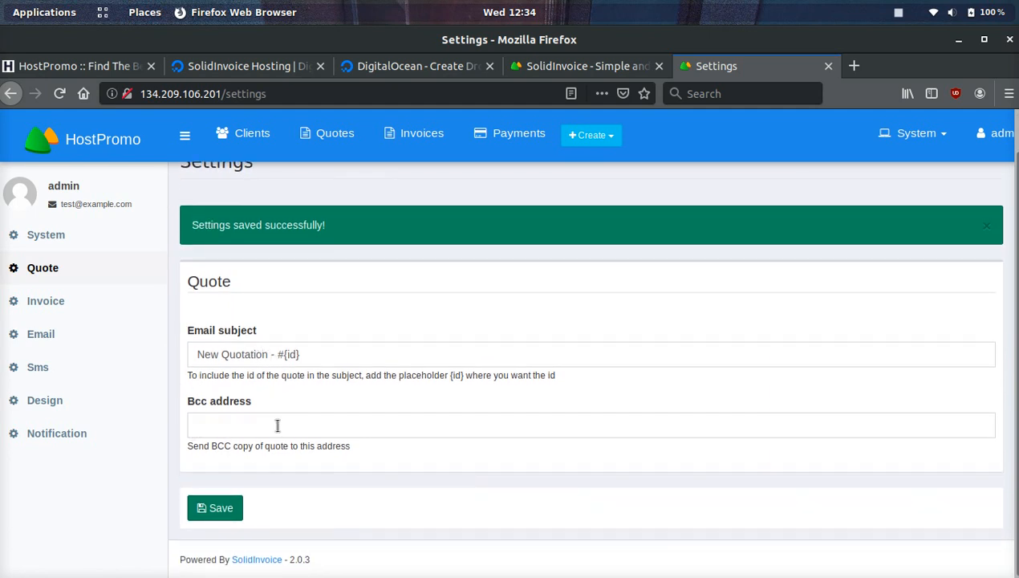
mouse_move(78, 327)
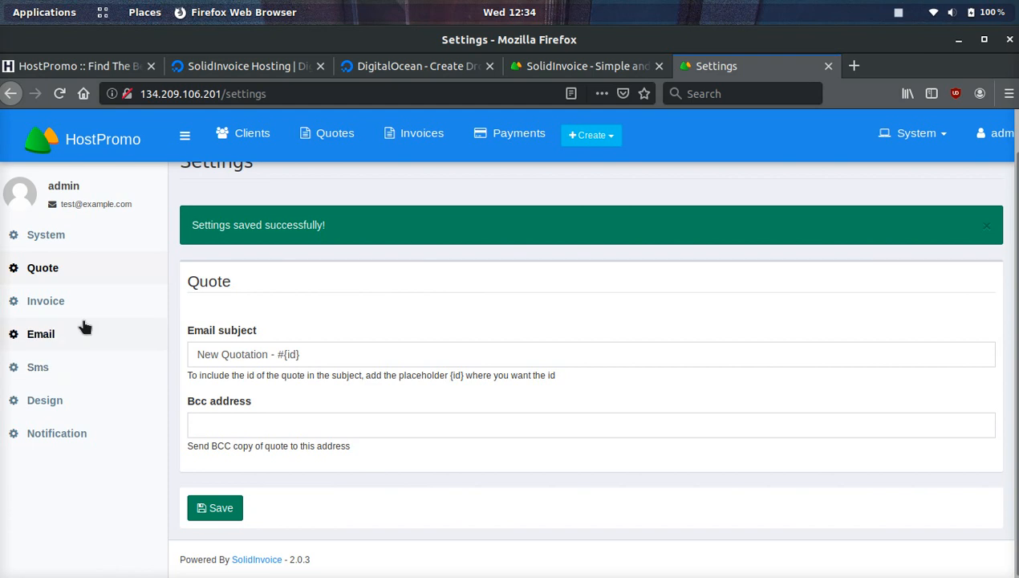
left_click(45, 300)
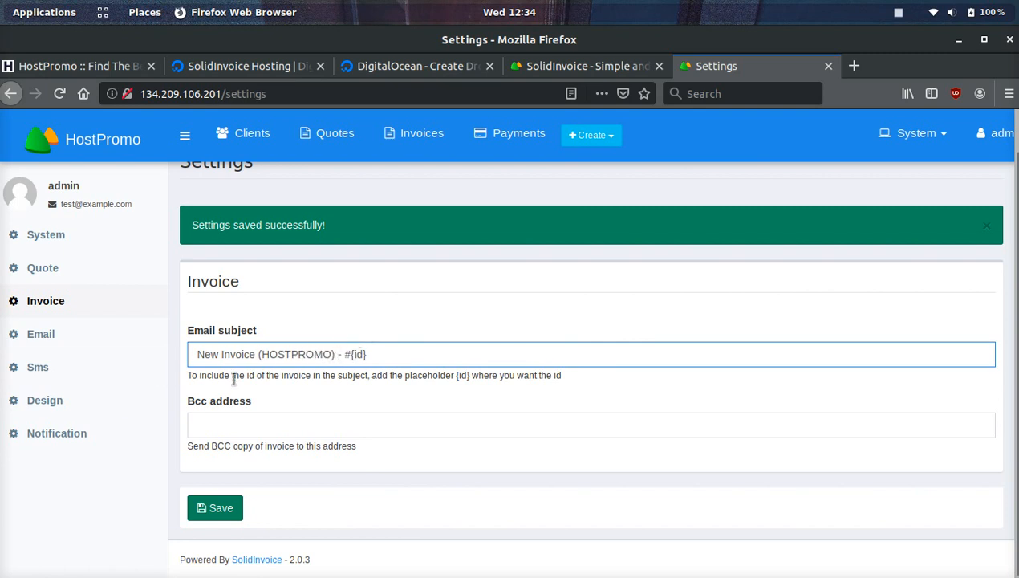
Review Email sending options (sender SolidInvoice, HTML and text), then open SMS settings.
left_click(40, 334)
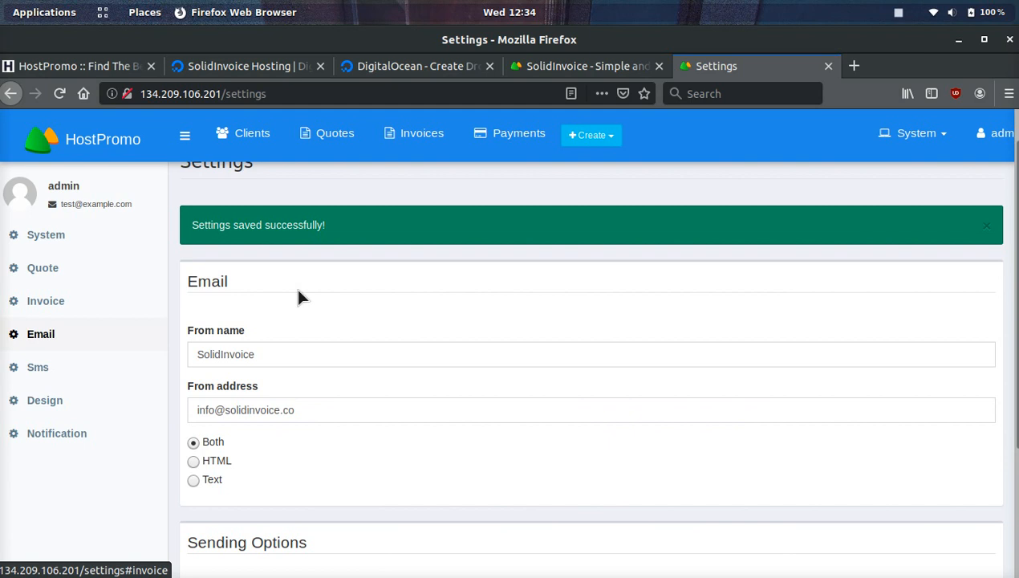
scroll("down", 3)
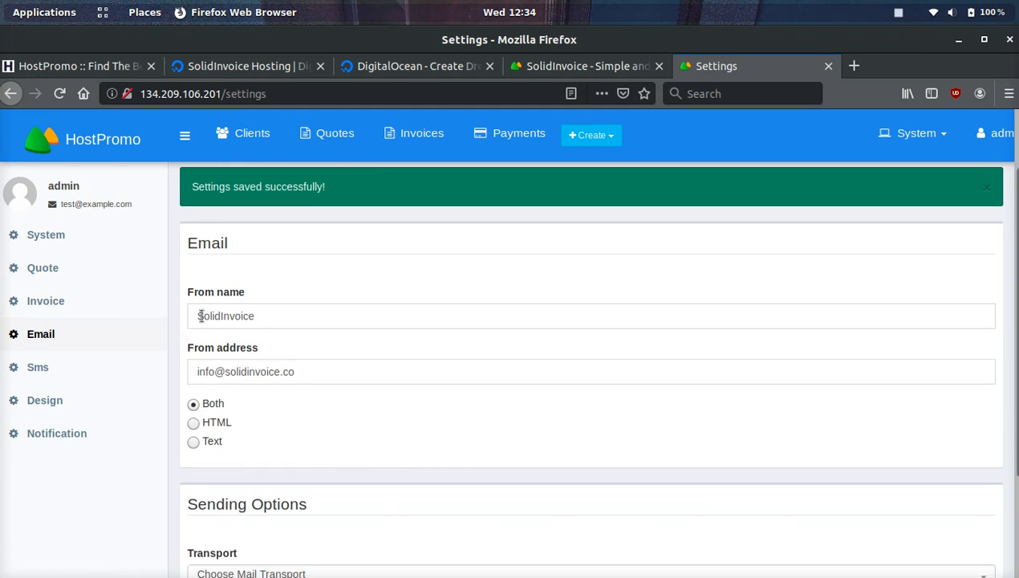
scroll("down", 3)
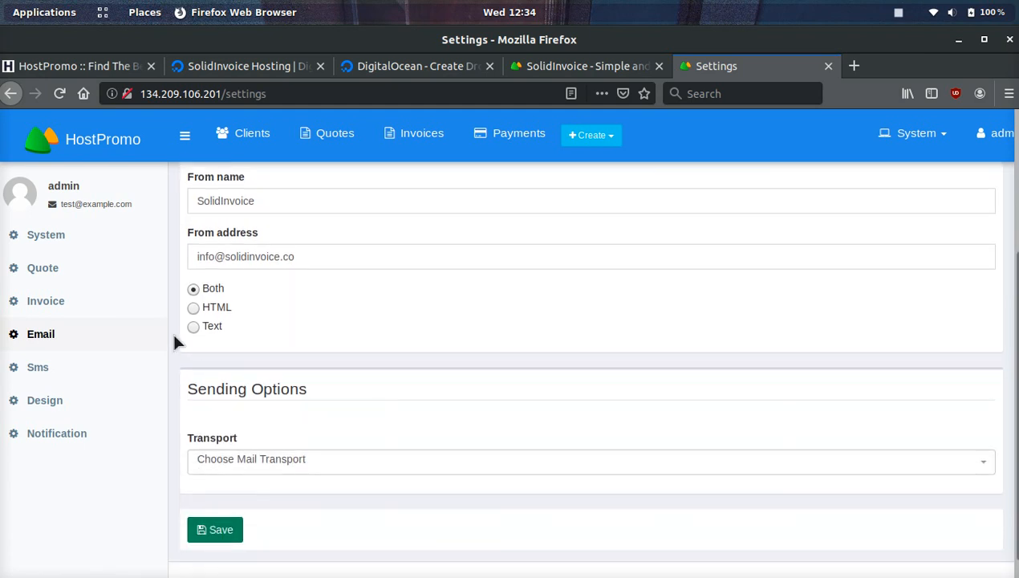
mouse_move(217, 307)
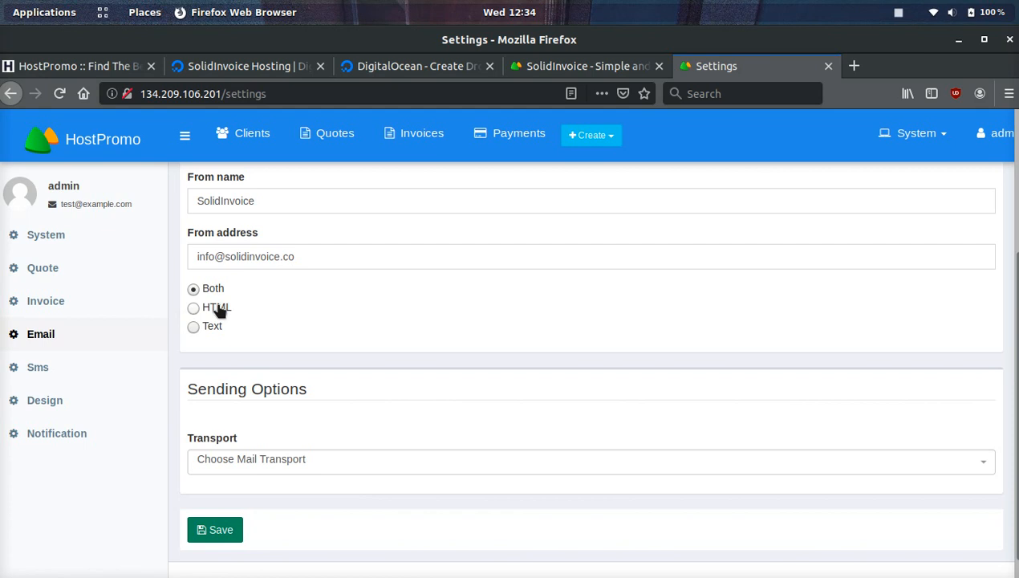
mouse_move(407, 364)
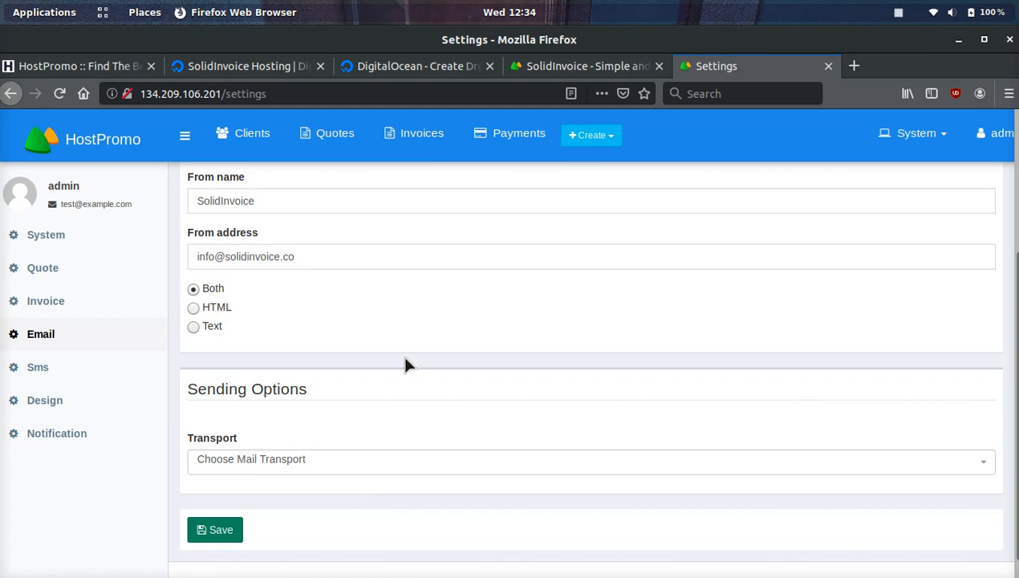
scroll("down", 3)
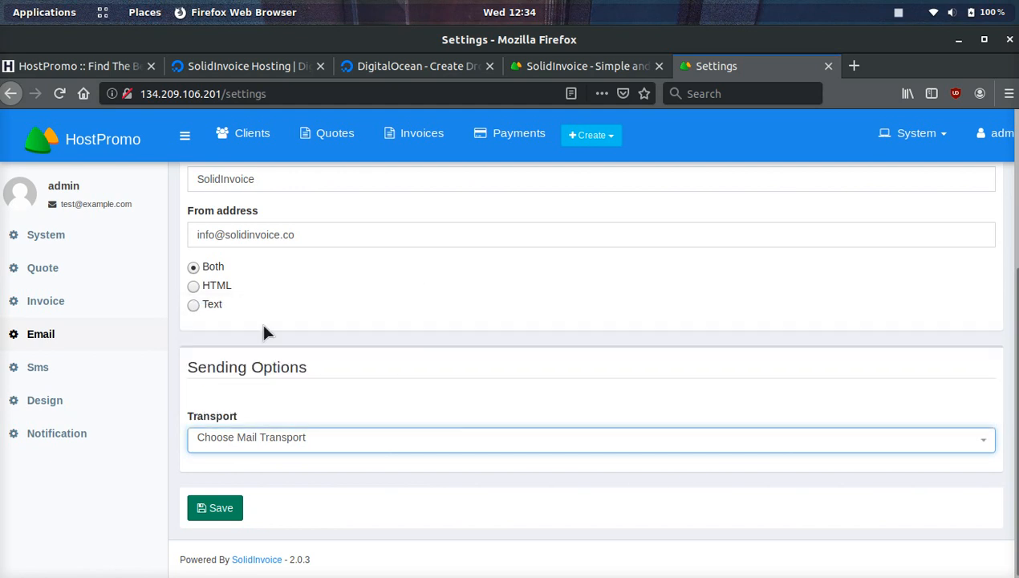
left_click(38, 367)
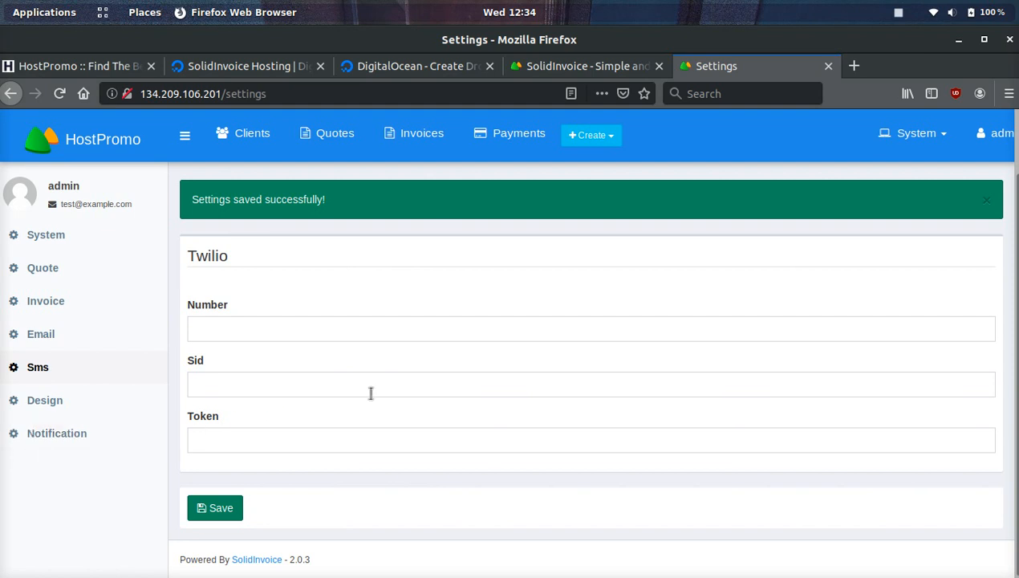
mouse_move(204, 303)
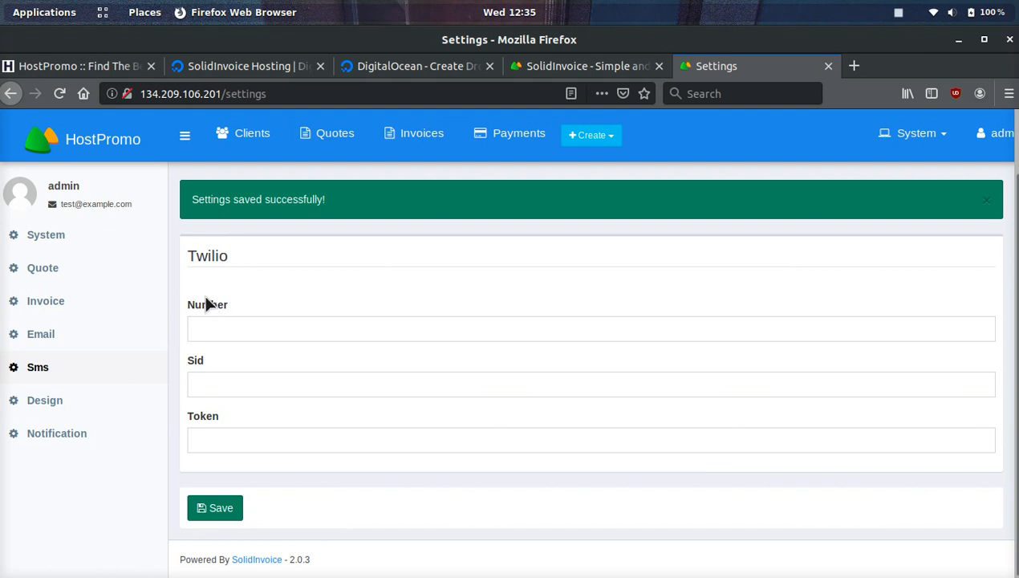
mouse_move(394, 376)
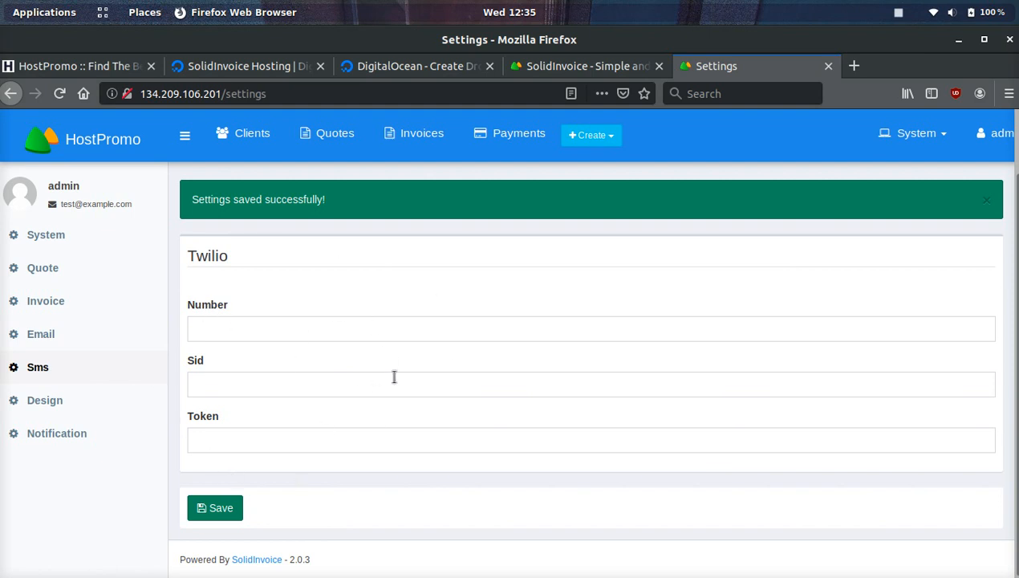
mouse_move(279, 360)
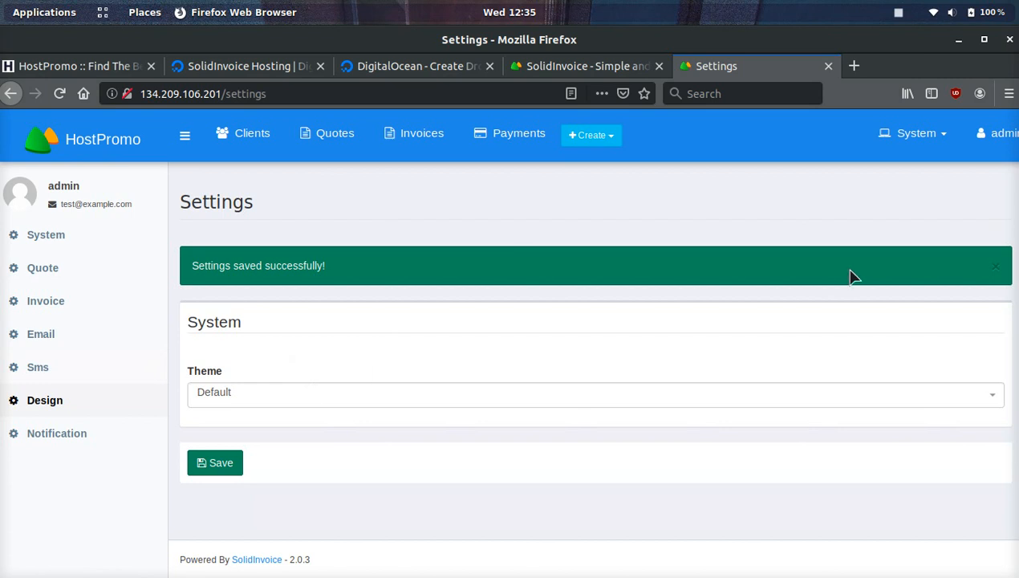
Switch the site theme to Black and save it.
left_click(893, 11)
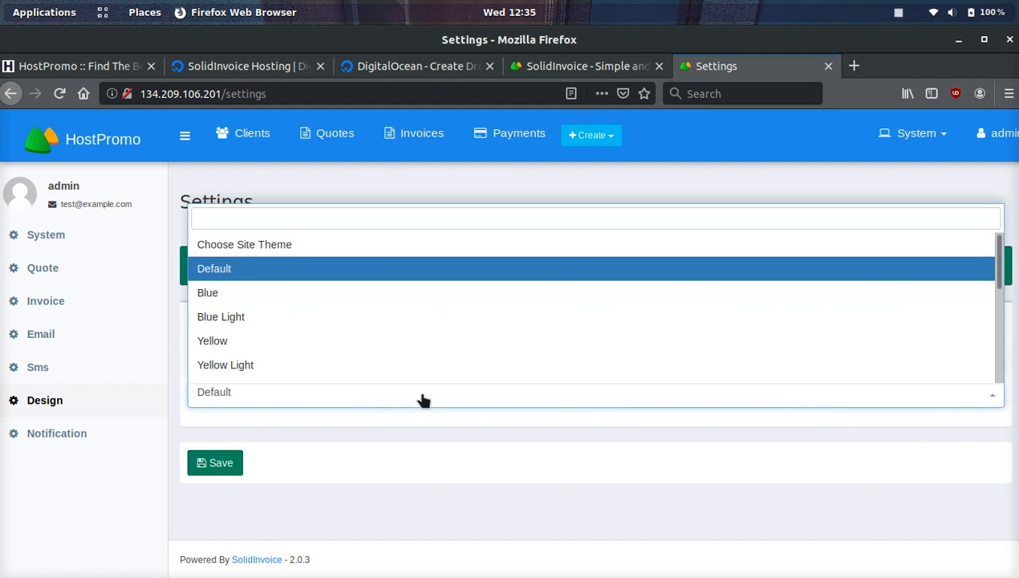
scroll("down", 3)
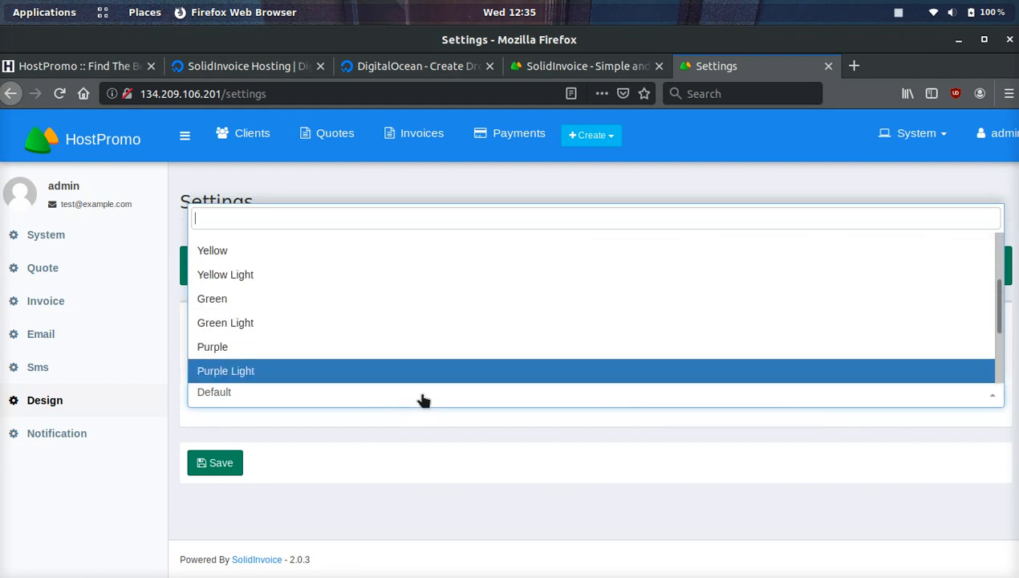
scroll("down", 3)
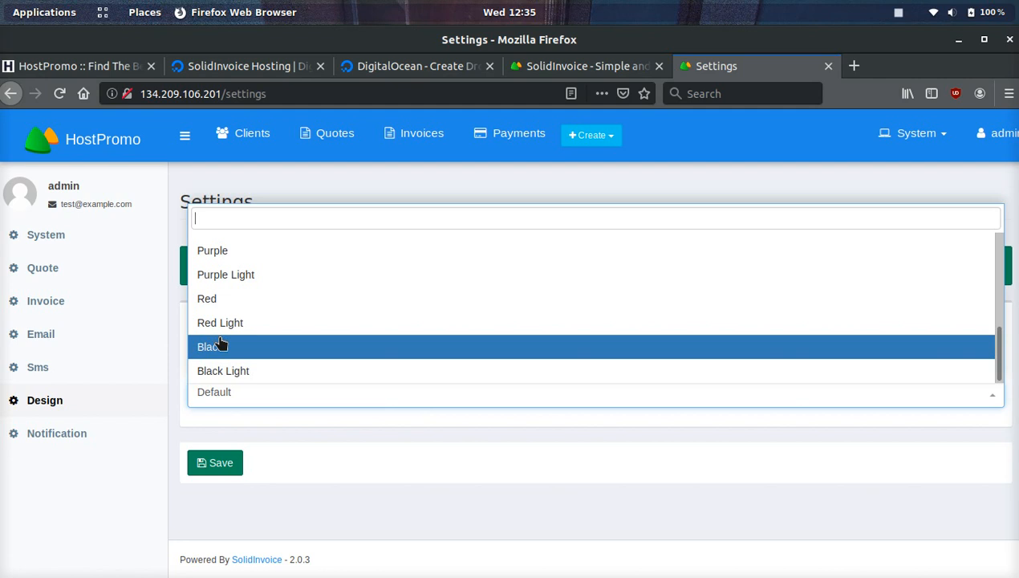
left_click(215, 463)
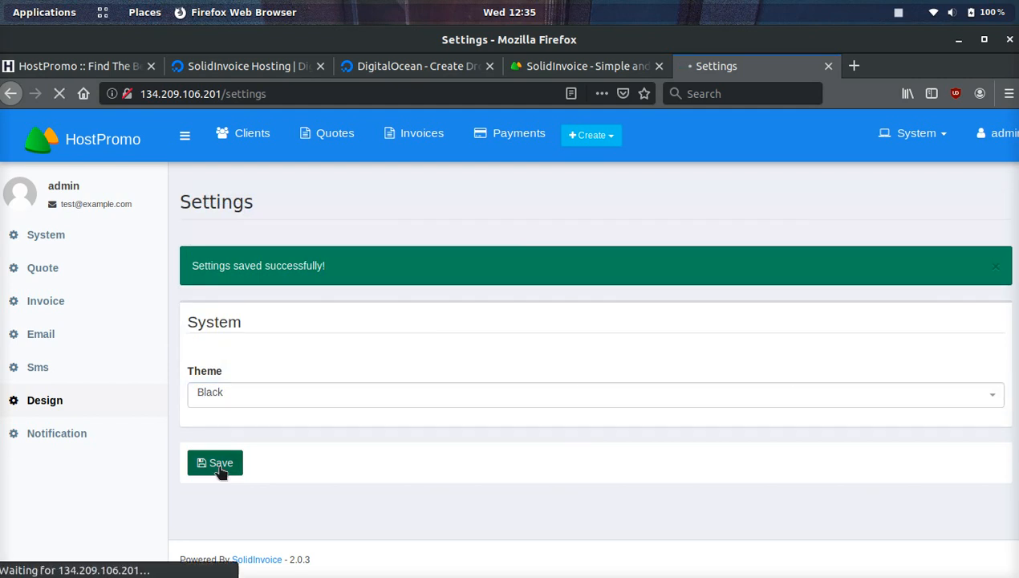
left_click(45, 234)
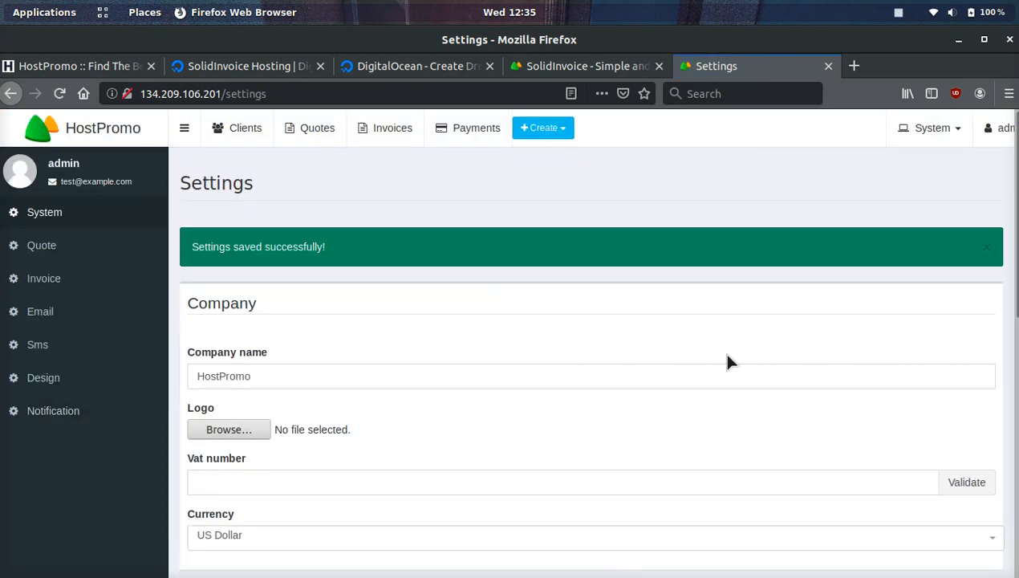
Enable SMS alerts for Client Create in Notification settings and save.
left_click(53, 411)
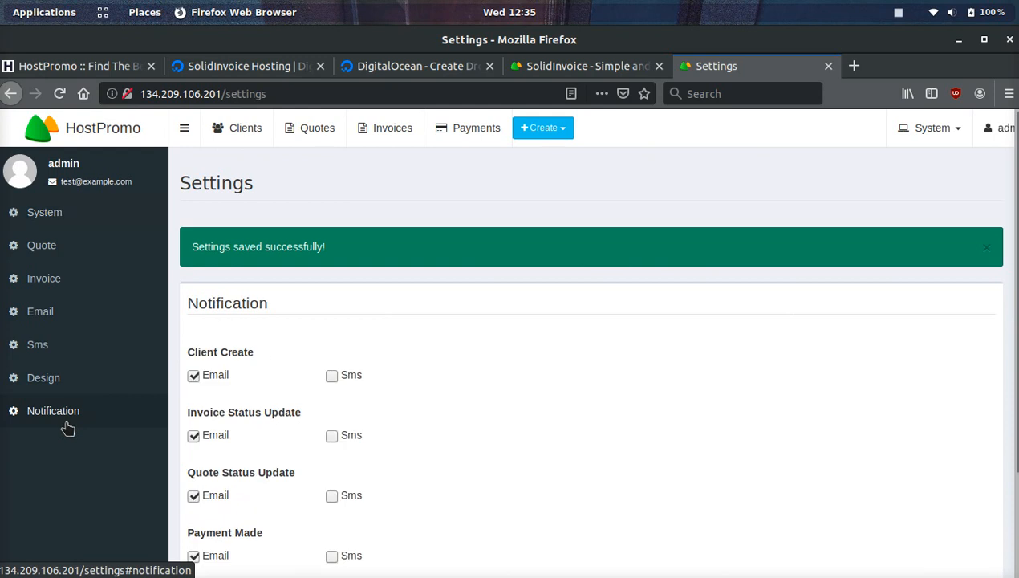
scroll("down", 3)
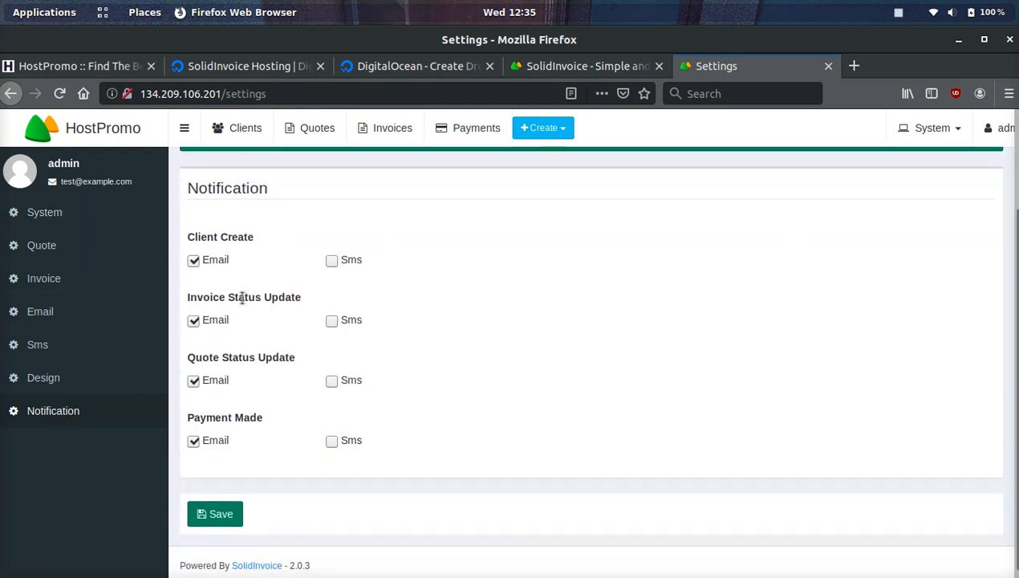
mouse_move(237, 379)
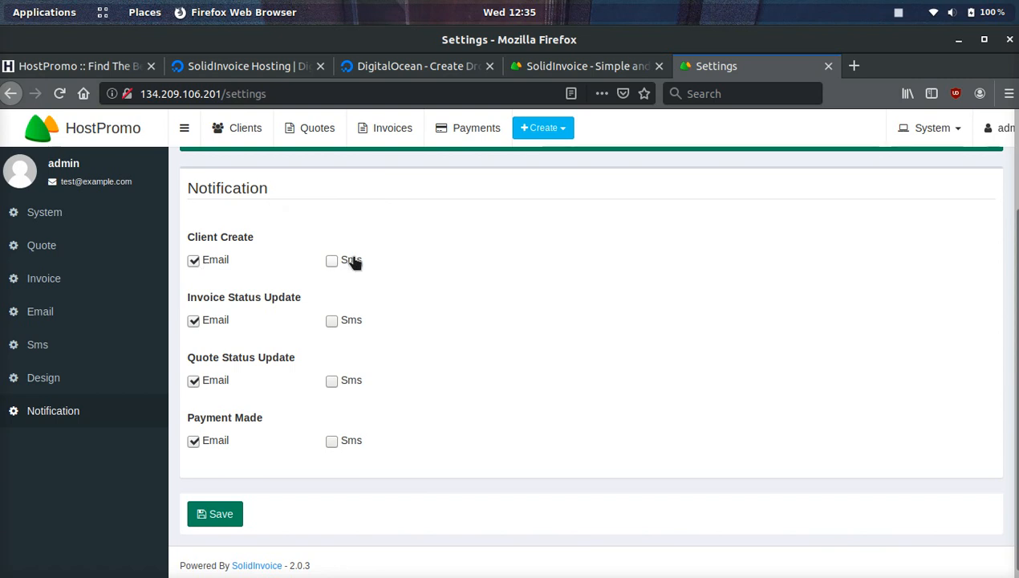
left_click(331, 260)
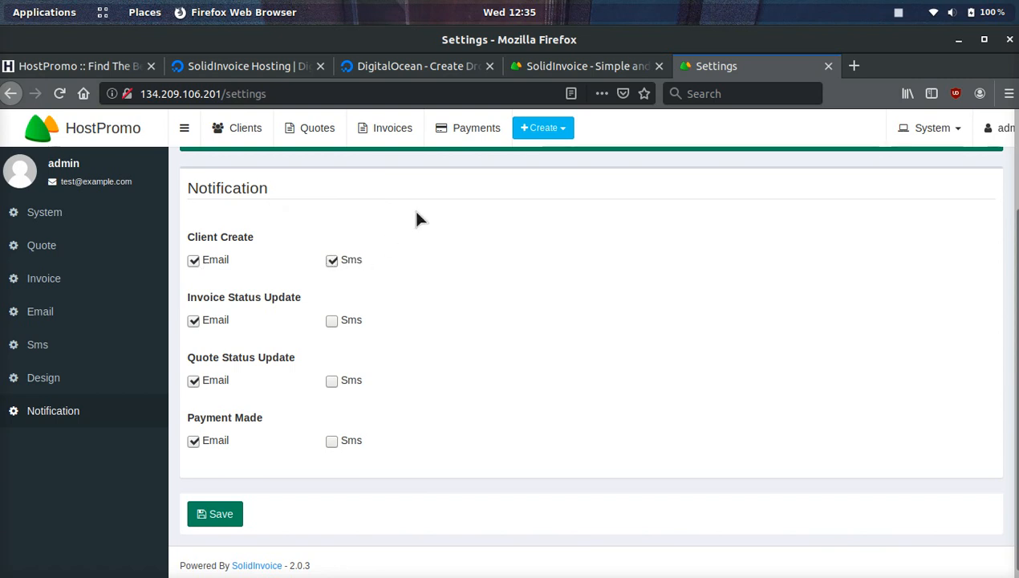
left_click(214, 513)
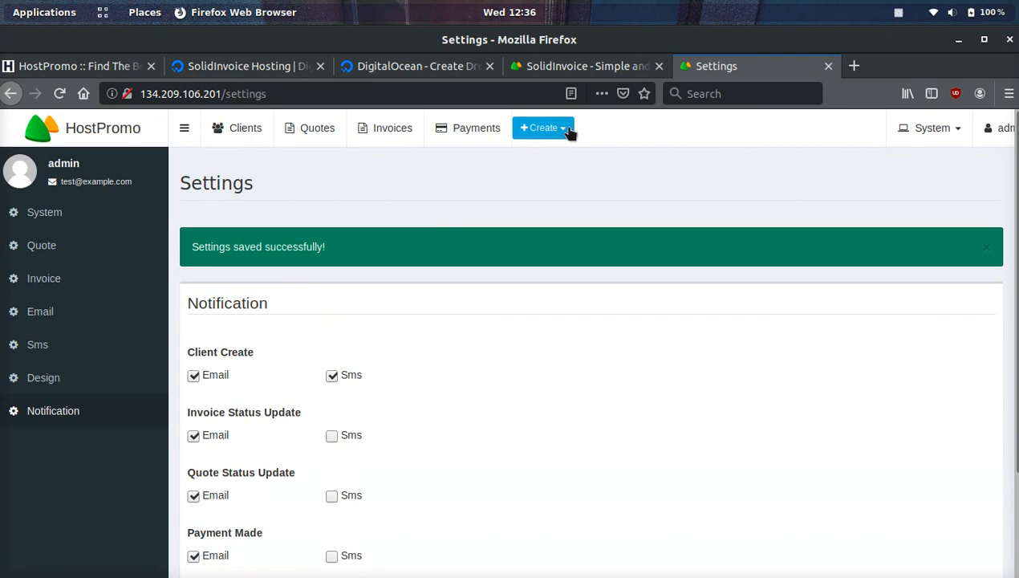
left_click(541, 128)
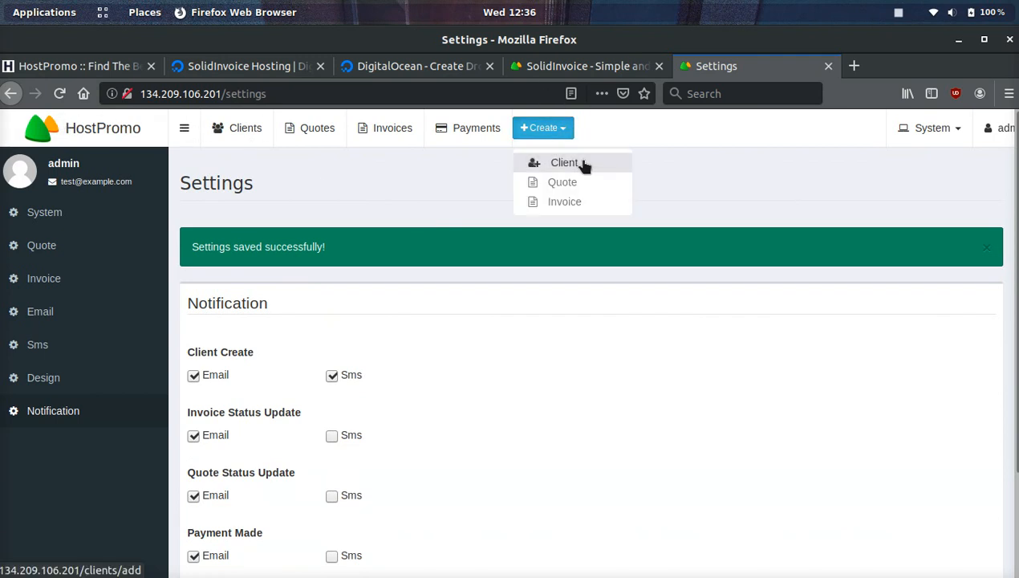
left_click(564, 162)
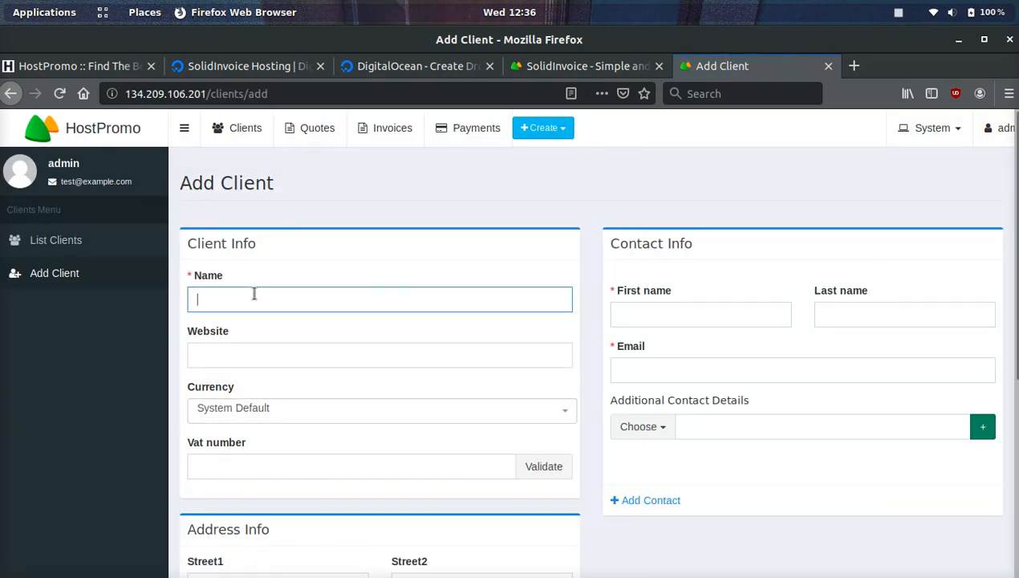
type("Jon Dough")
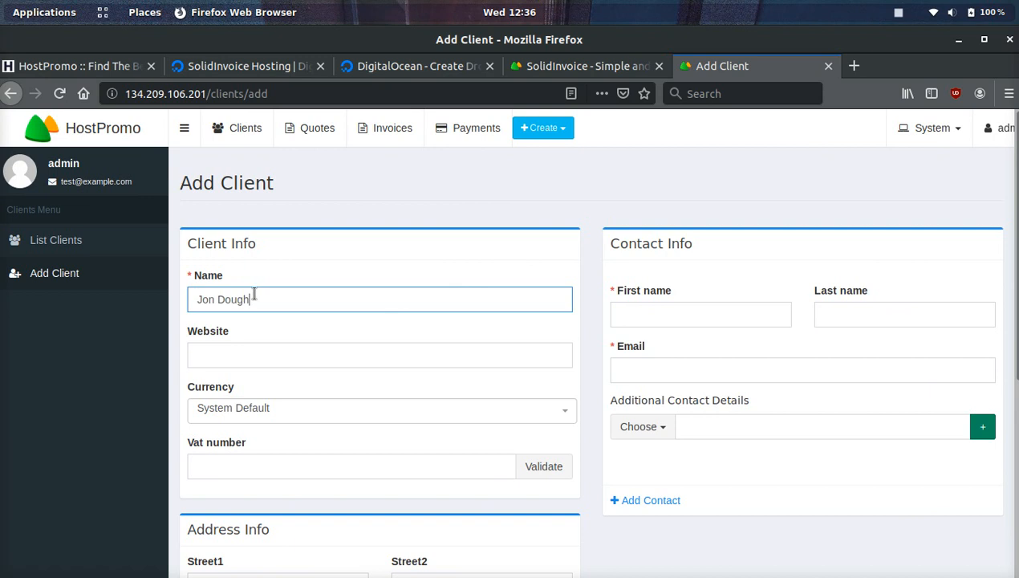
left_click(700, 314)
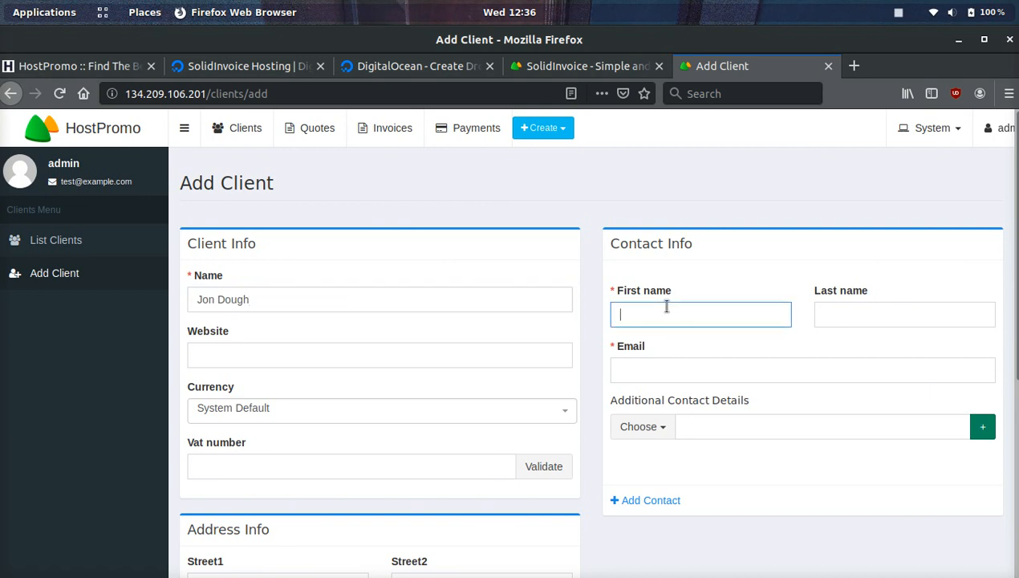
type("Jon")
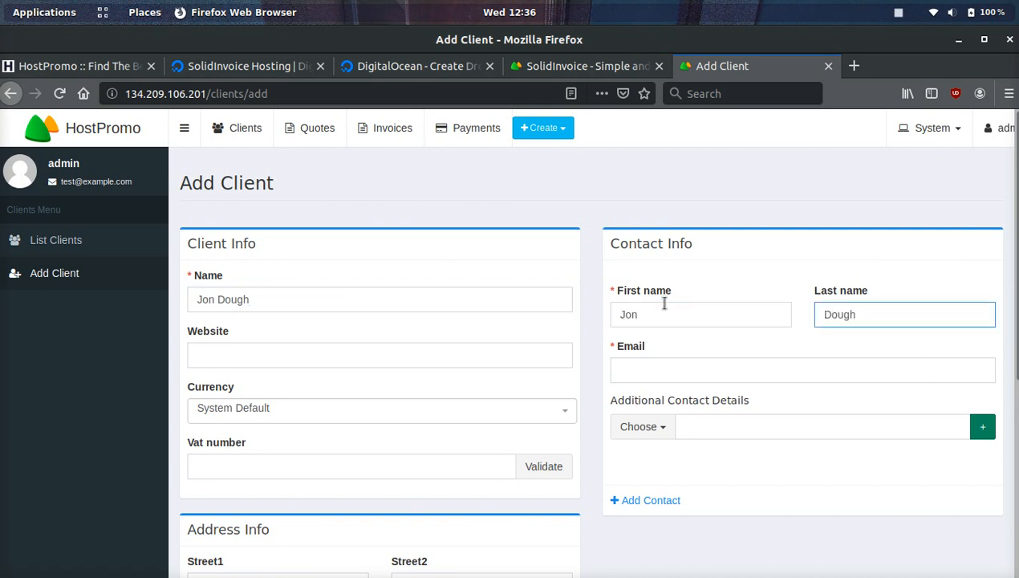
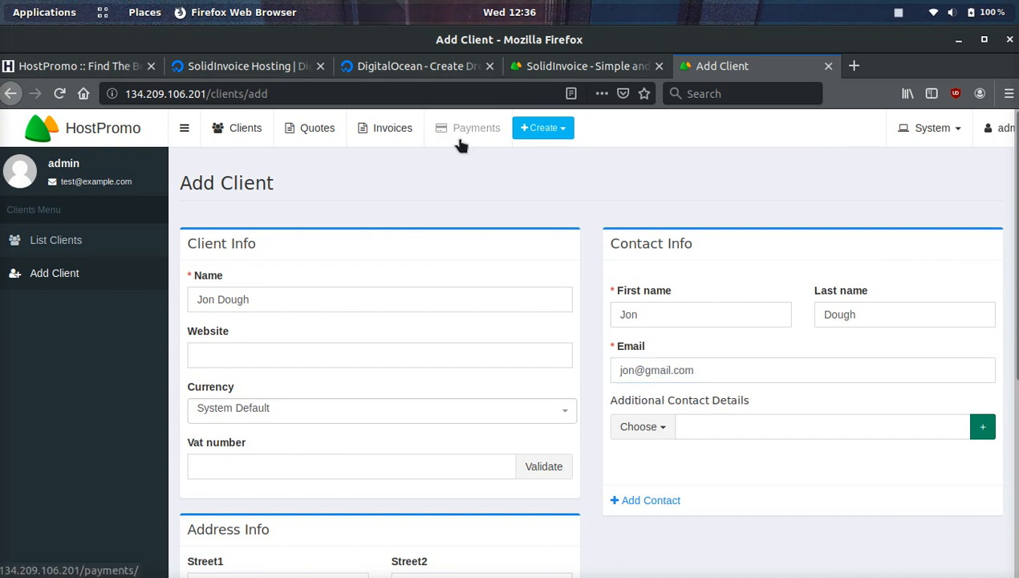
scroll("down", 3)
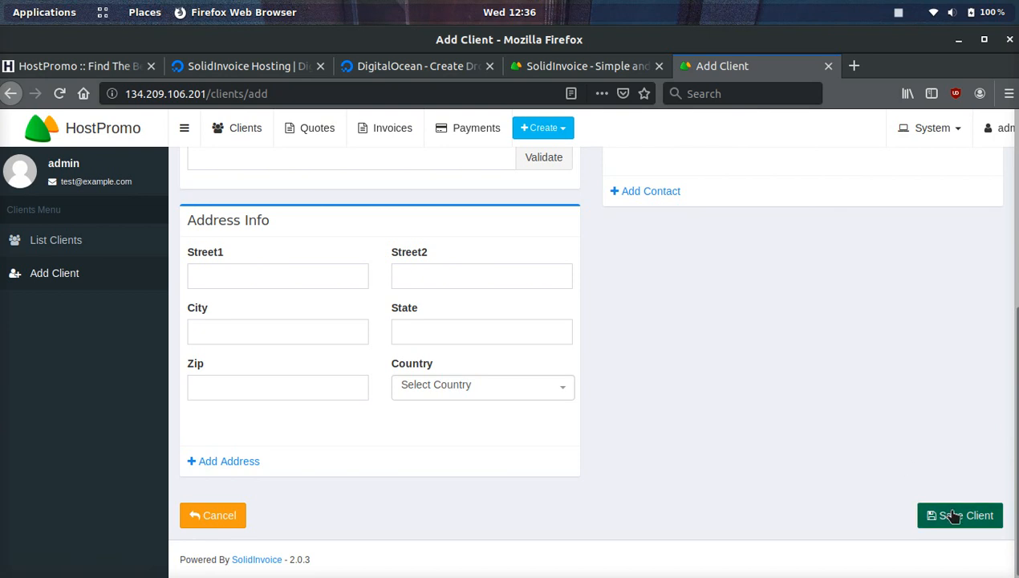
left_click(960, 515)
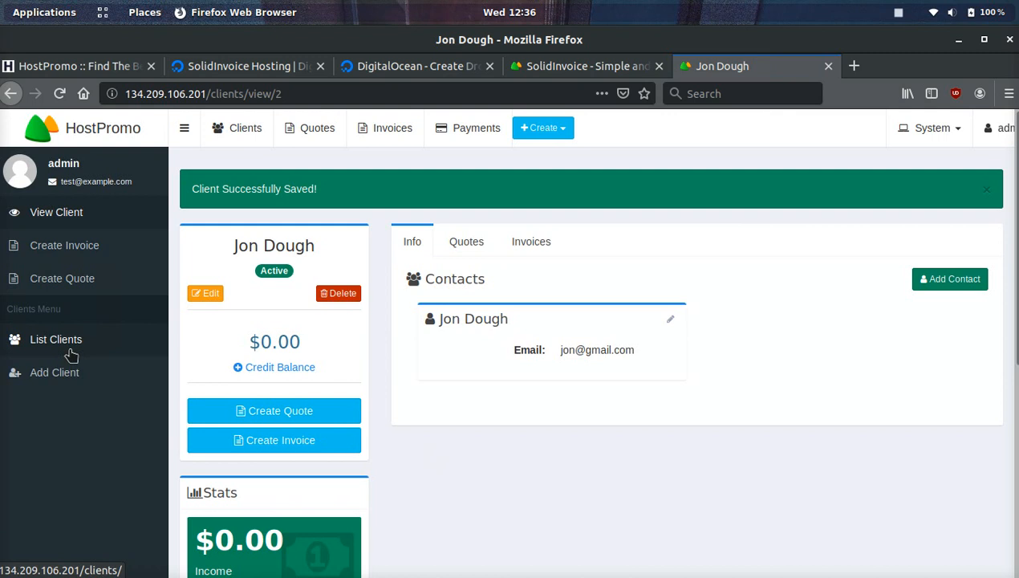
Dismiss the 'Client Successfully Saved!' alert and scroll through Jon Dough's client page.
left_click(54, 339)
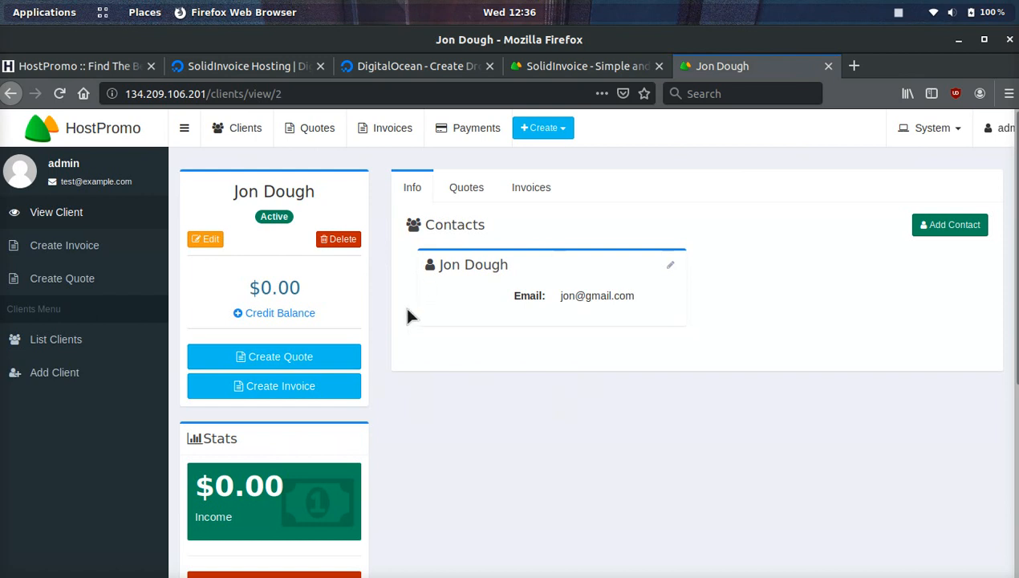
scroll("down", 3)
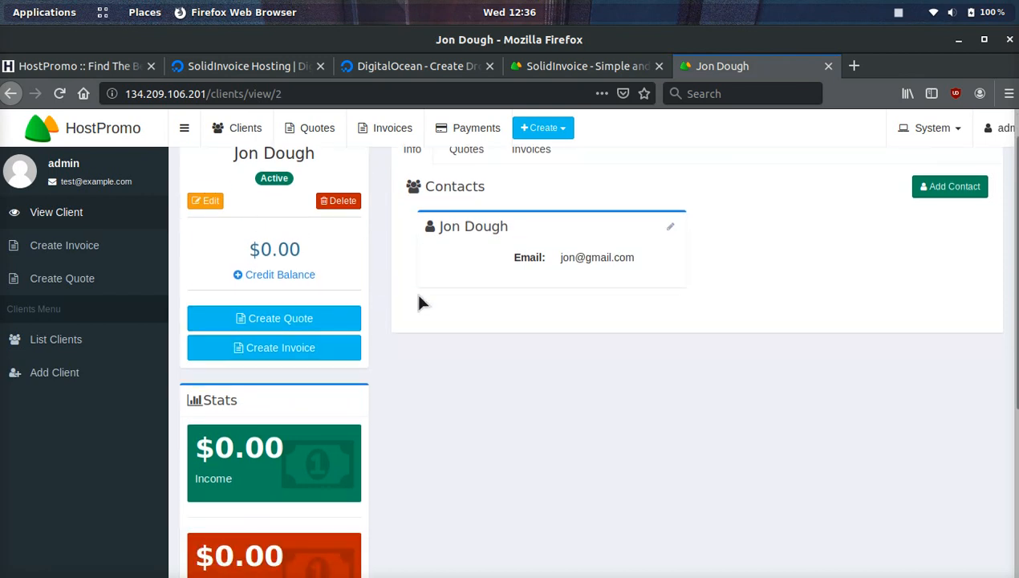
scroll("down", 3)
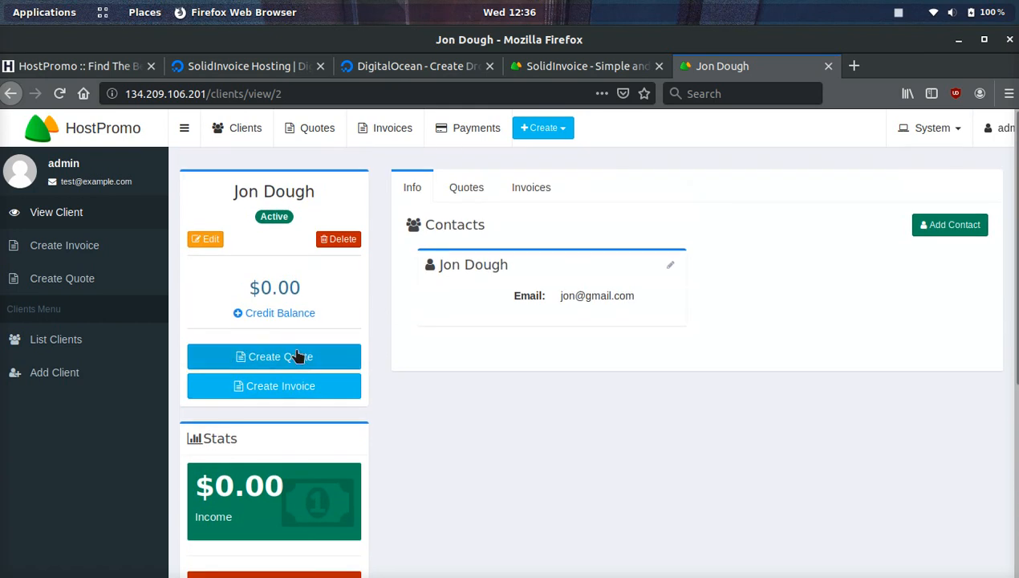
Start a new invoice for Jon Dough, previewing the Recurring options and then turning them off.
left_click(274, 386)
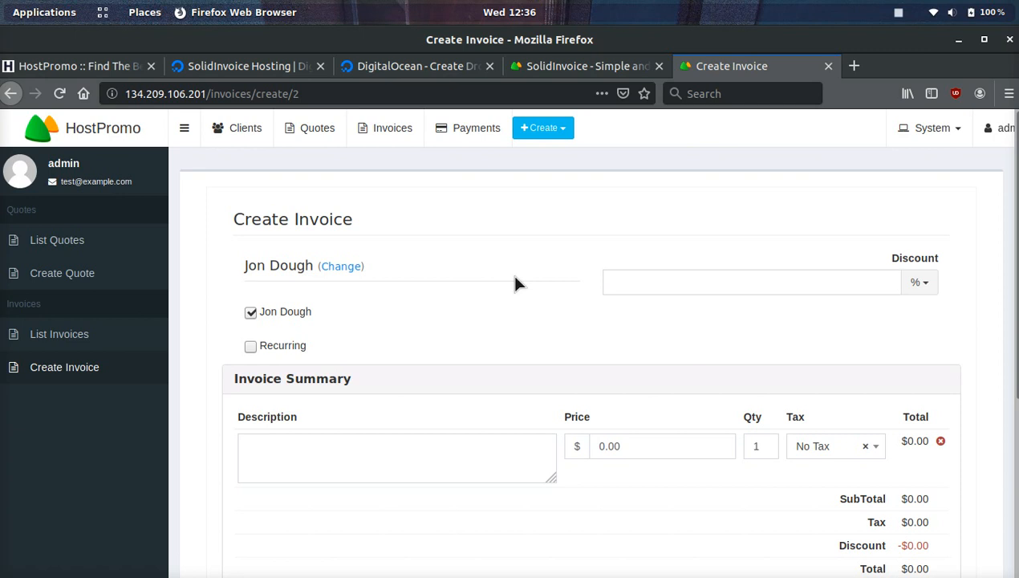
scroll("down", 3)
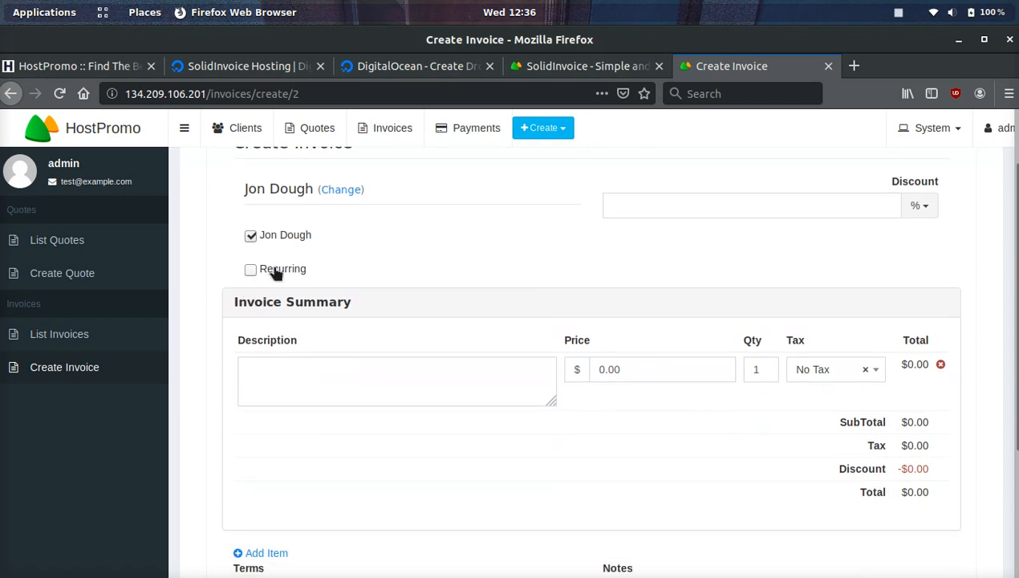
mouse_move(475, 254)
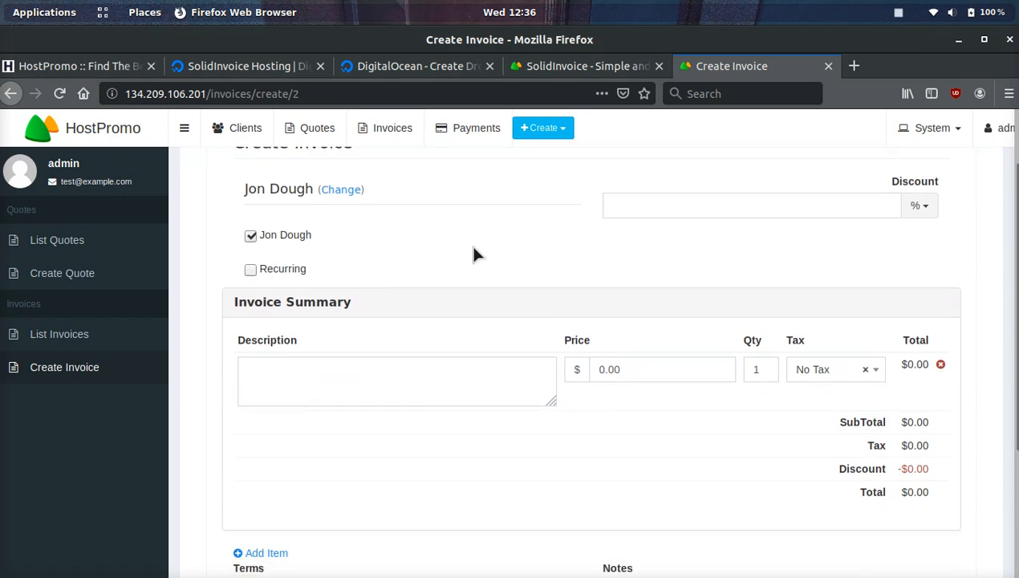
scroll("down", 3)
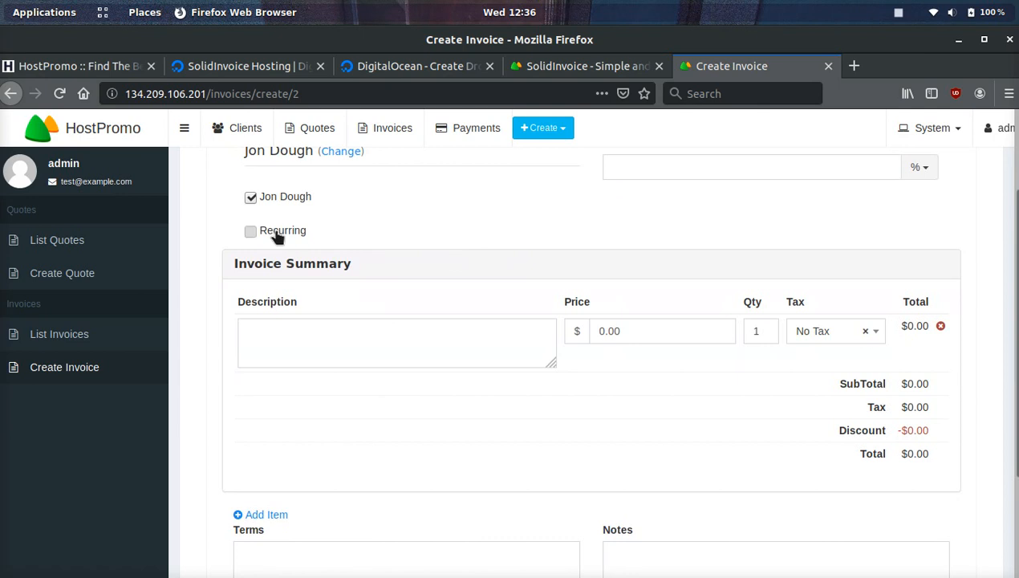
left_click(251, 230)
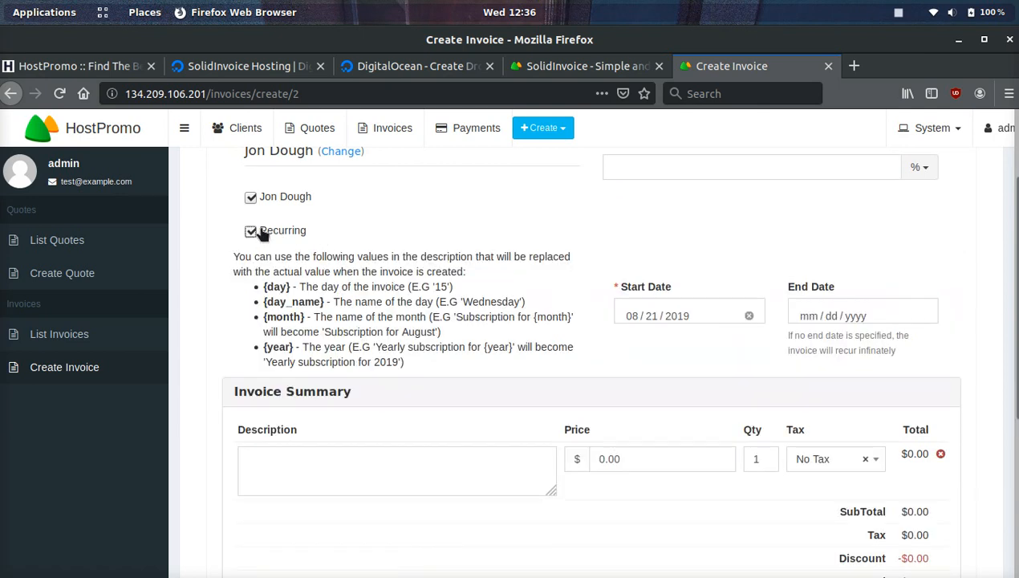
left_click(251, 230)
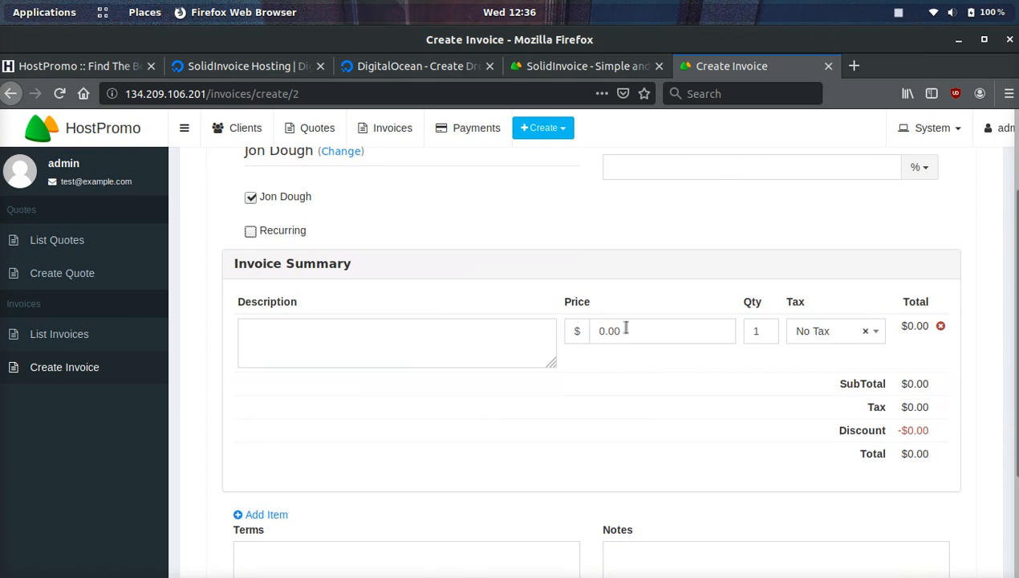
Enter a line item price of 200 with no tax applied.
type("2")
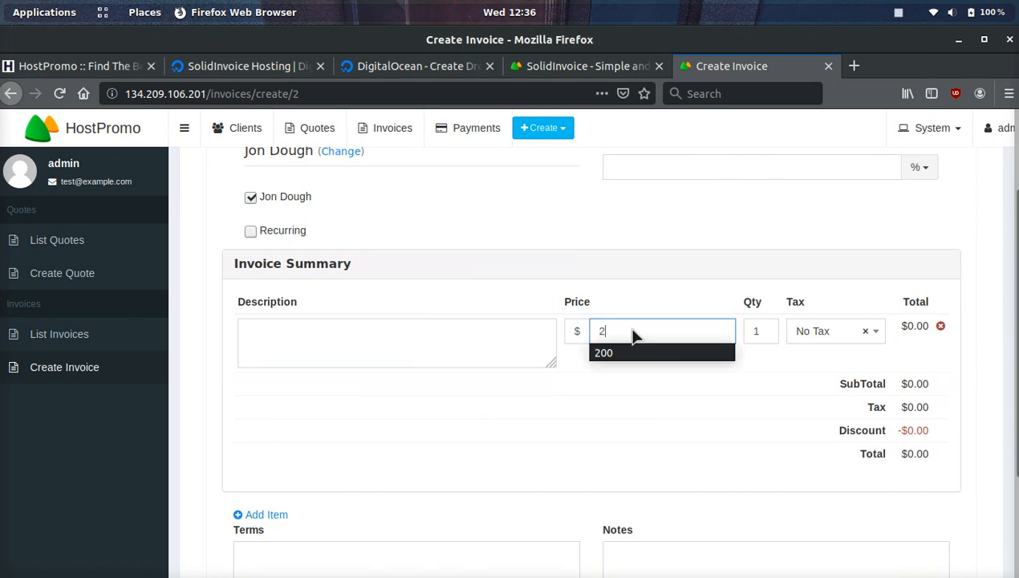
left_click(832, 331)
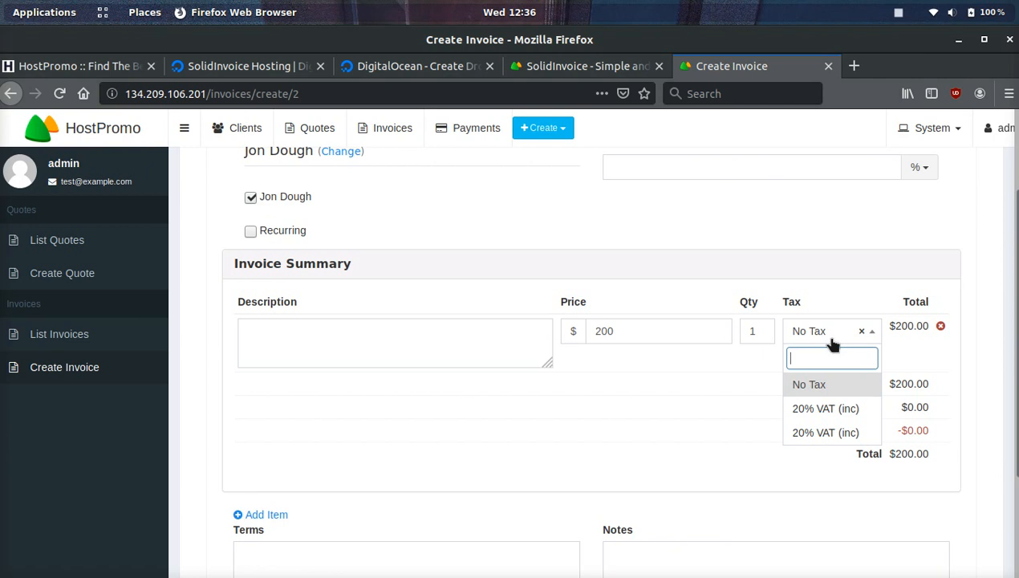
left_click(808, 384)
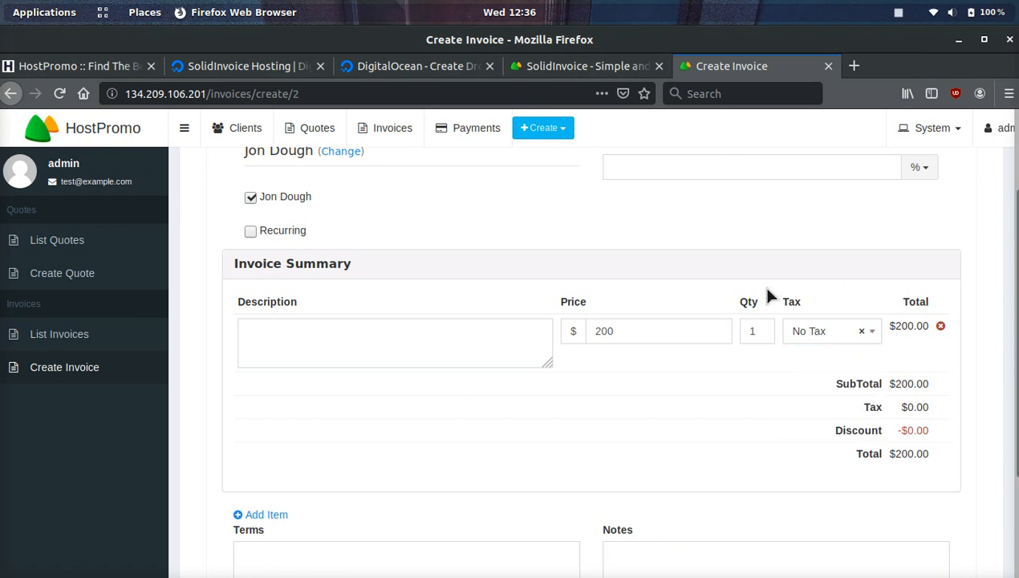
Describe the line as Consulting Services, then save and send the invoice.
left_click(394, 342)
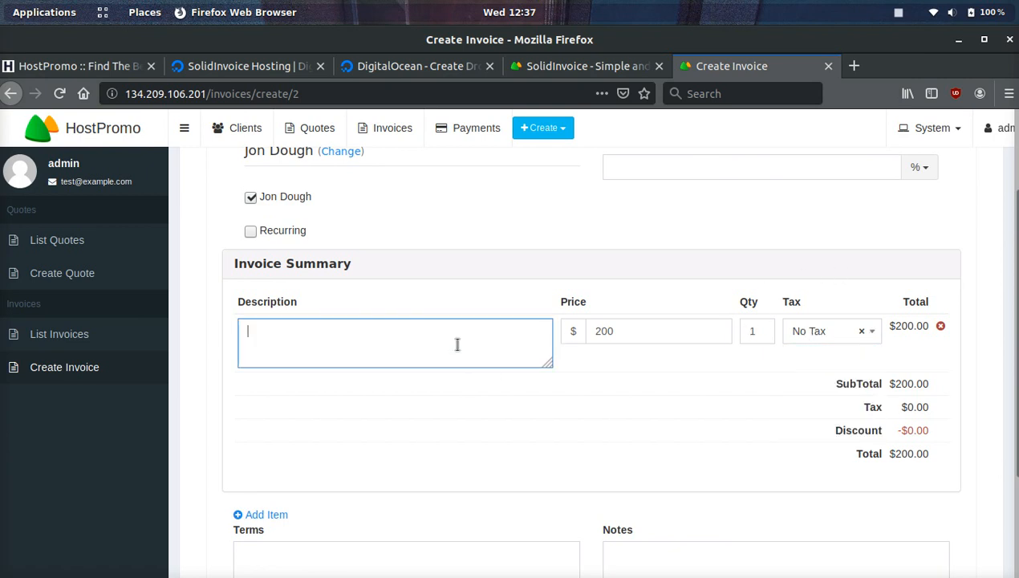
type("Consulting Services")
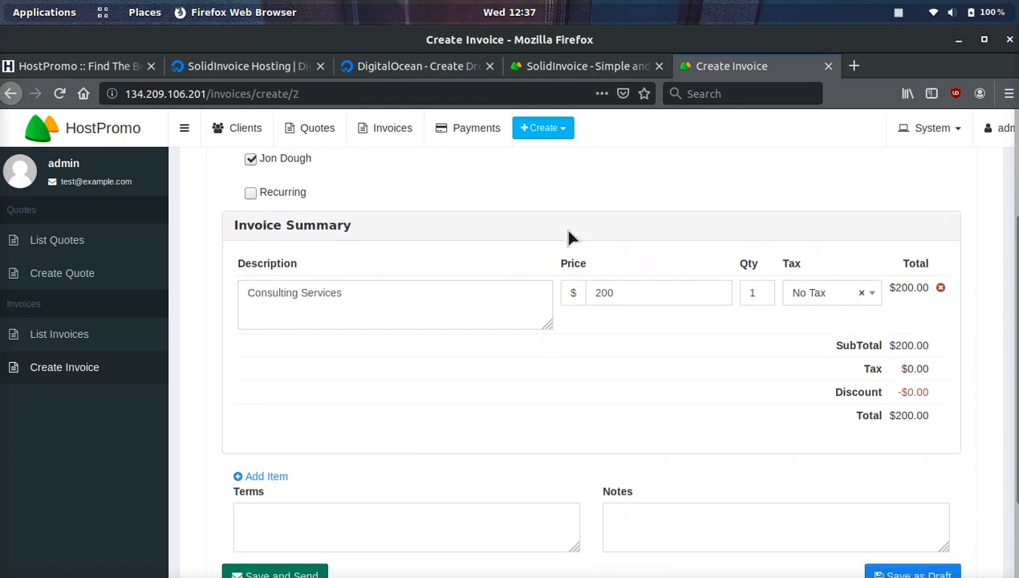
scroll("down", 3)
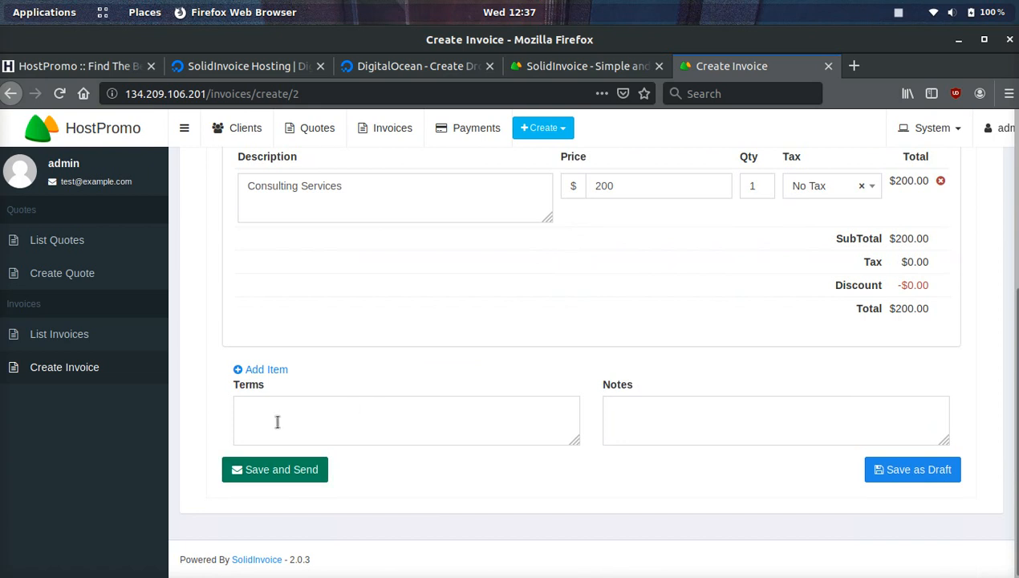
mouse_move(236, 378)
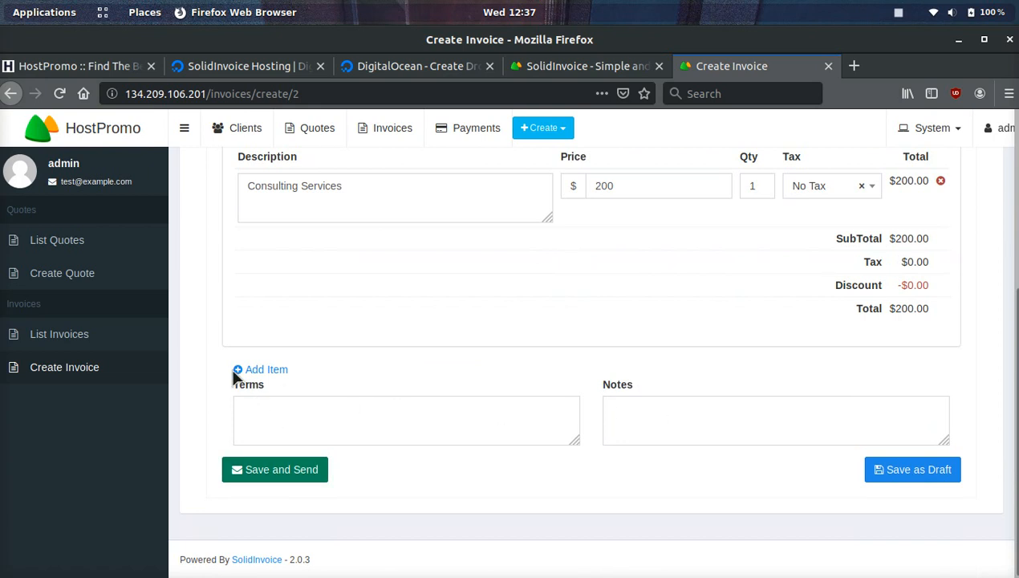
mouse_move(841, 478)
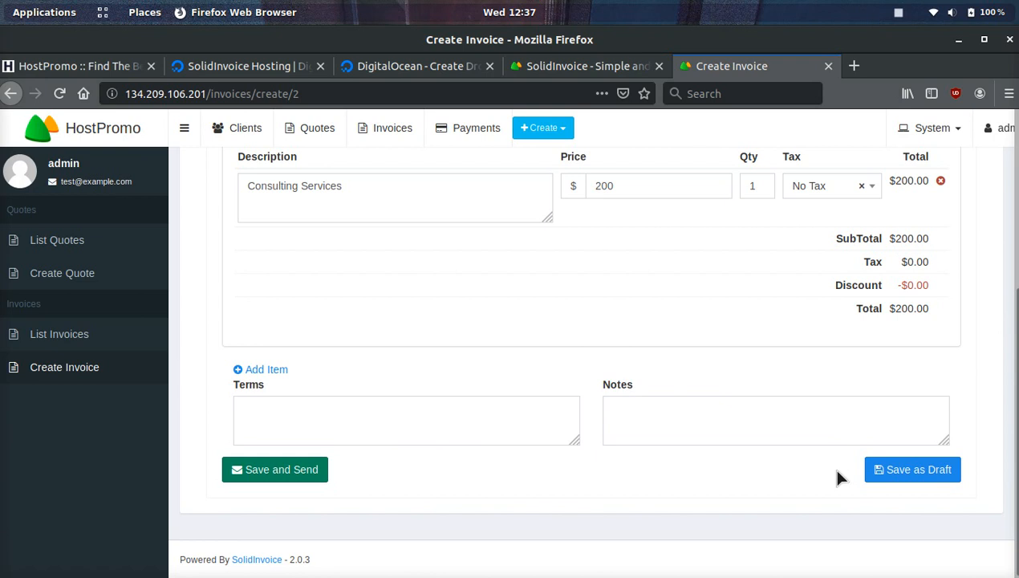
mouse_move(274, 469)
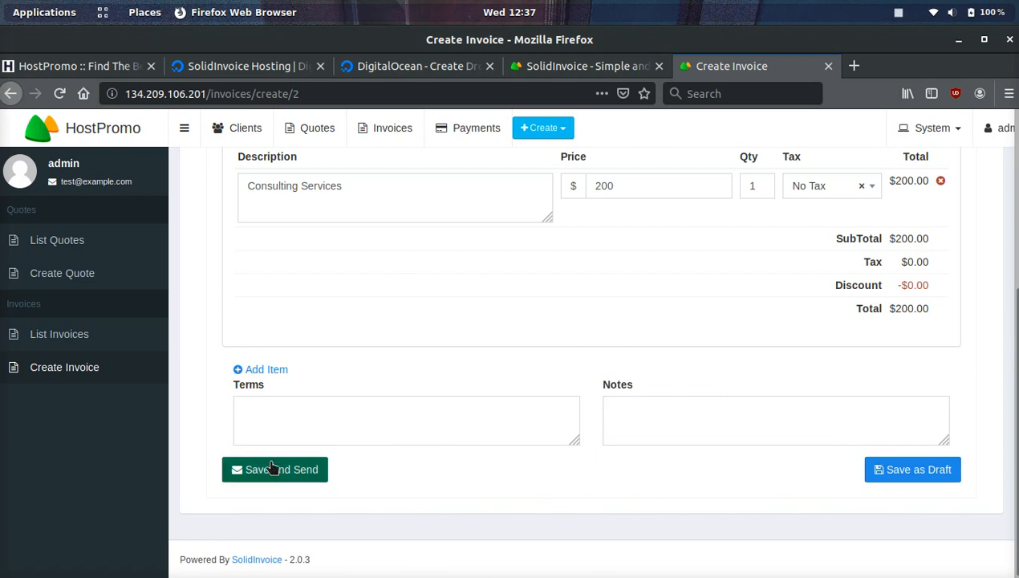
left_click(275, 470)
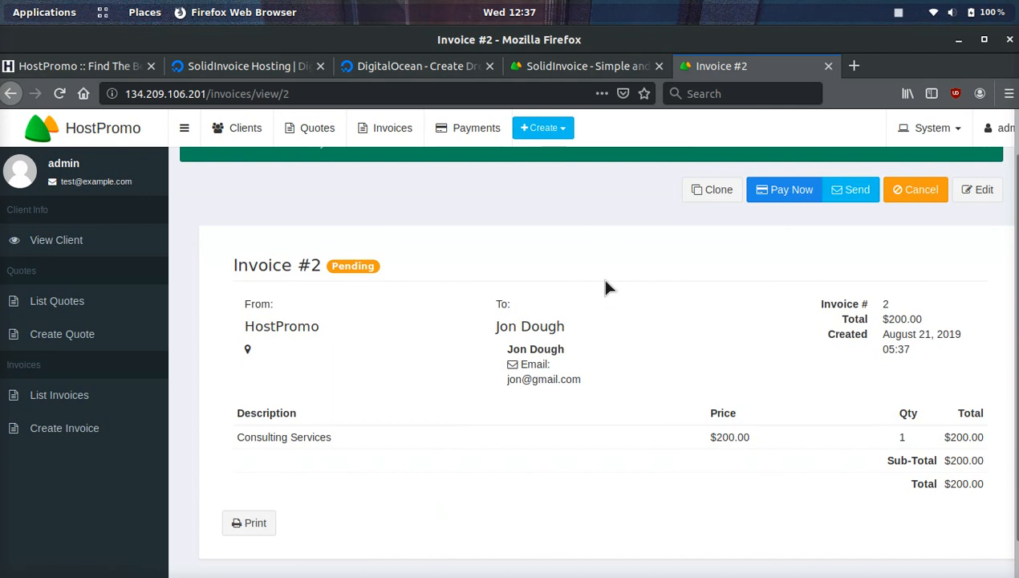
mouse_move(718, 190)
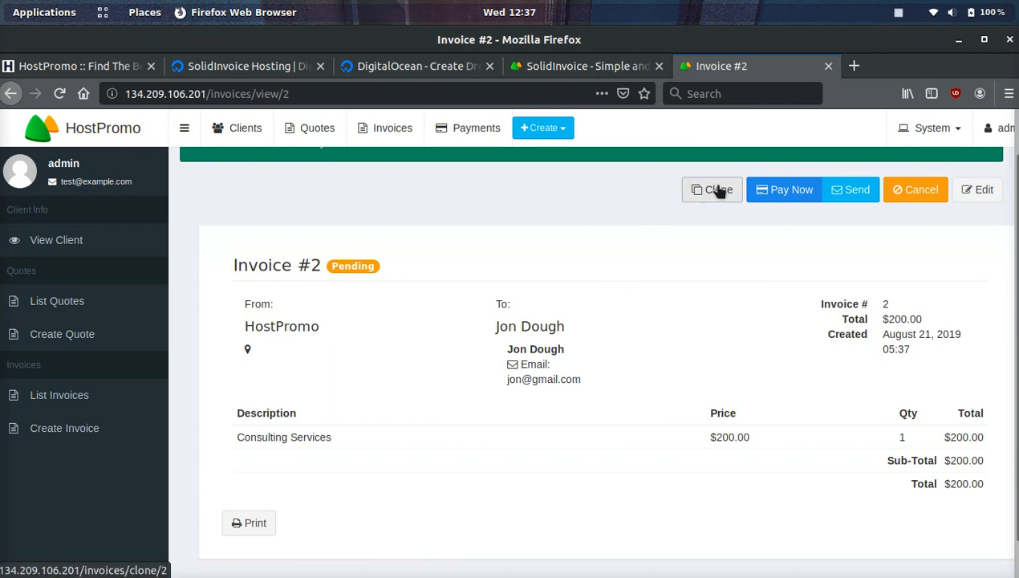
mouse_move(644, 418)
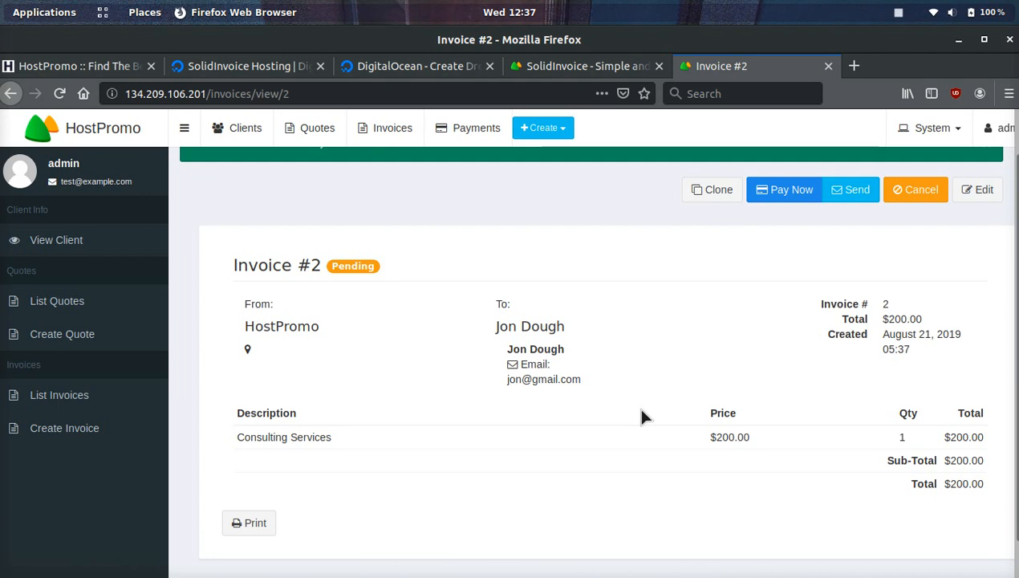
mouse_move(712, 189)
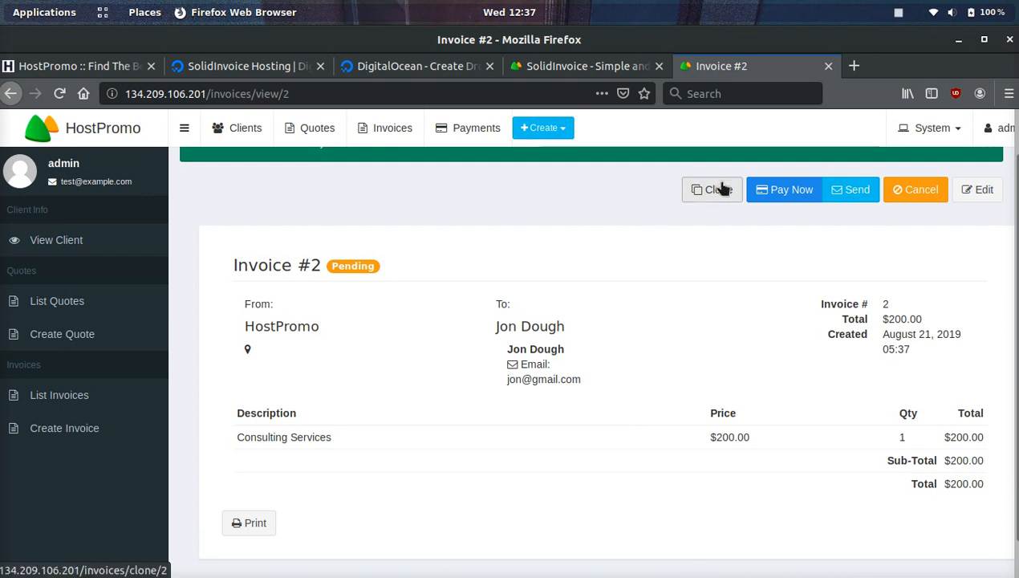
mouse_move(114, 333)
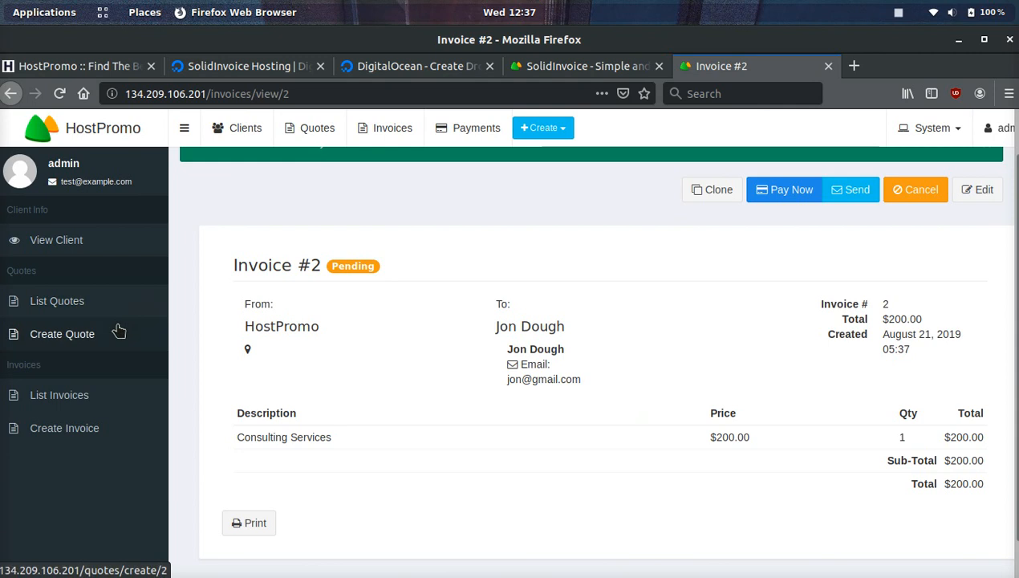
Create a quote for Jon Dough with a $100 Consulting item and save it as a draft.
left_click(62, 334)
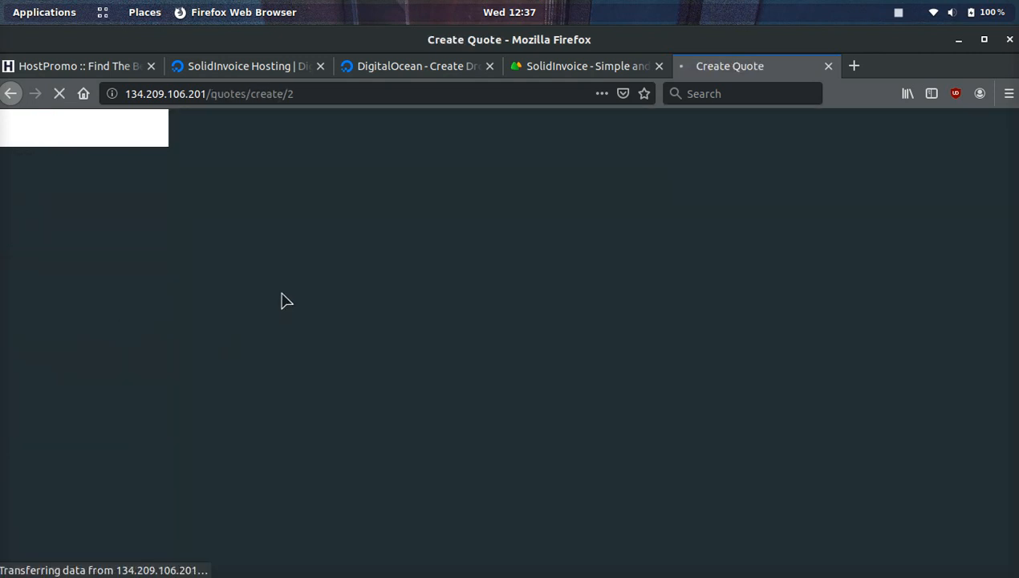
mouse_move(409, 367)
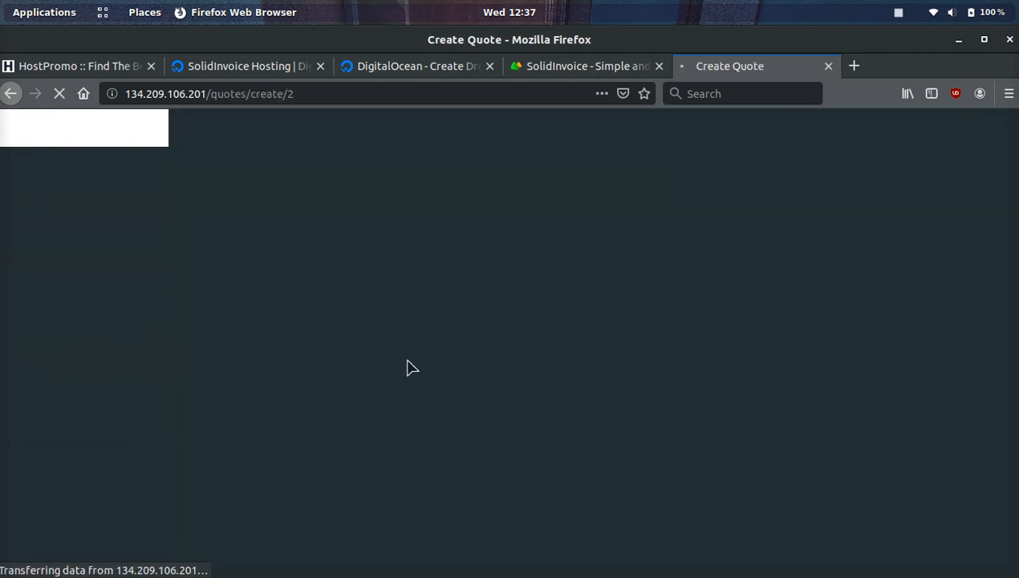
mouse_move(402, 372)
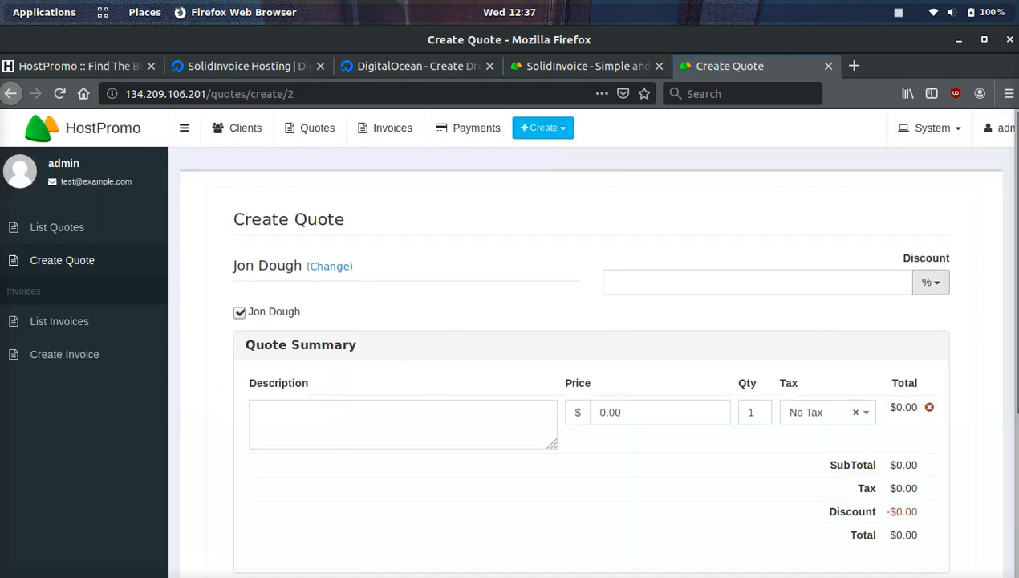
scroll("down", 3)
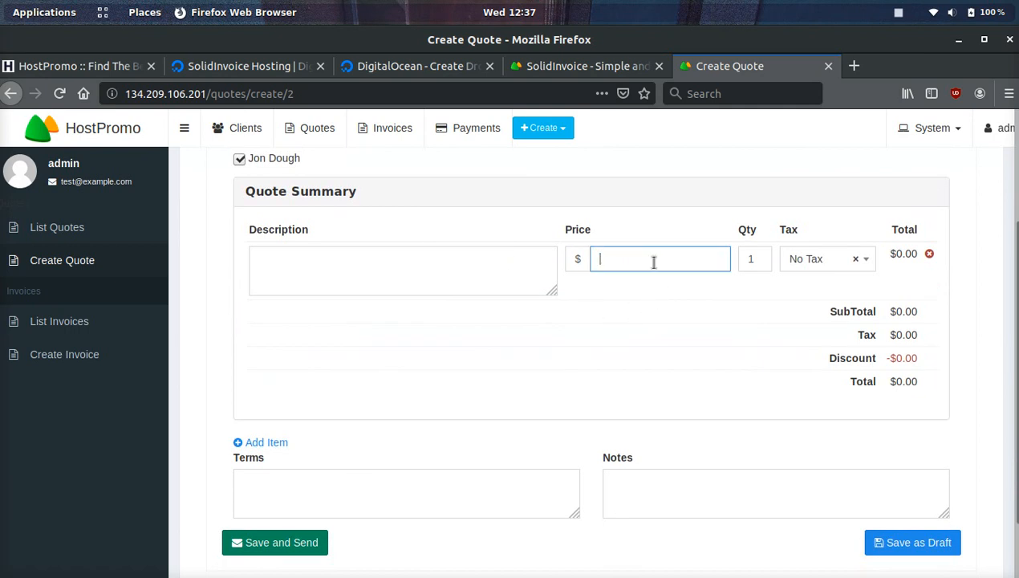
type("100.00")
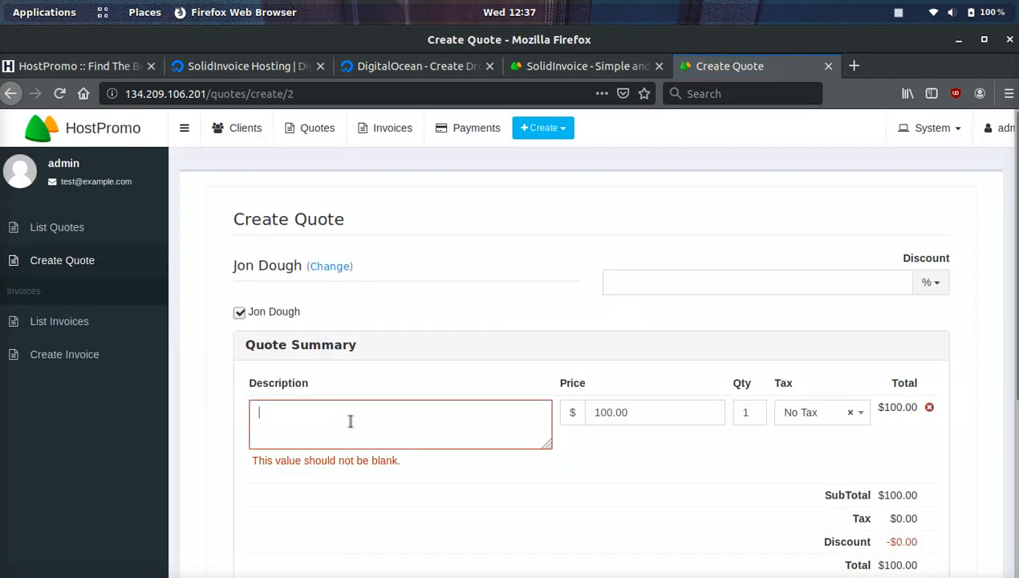
type("Cons")
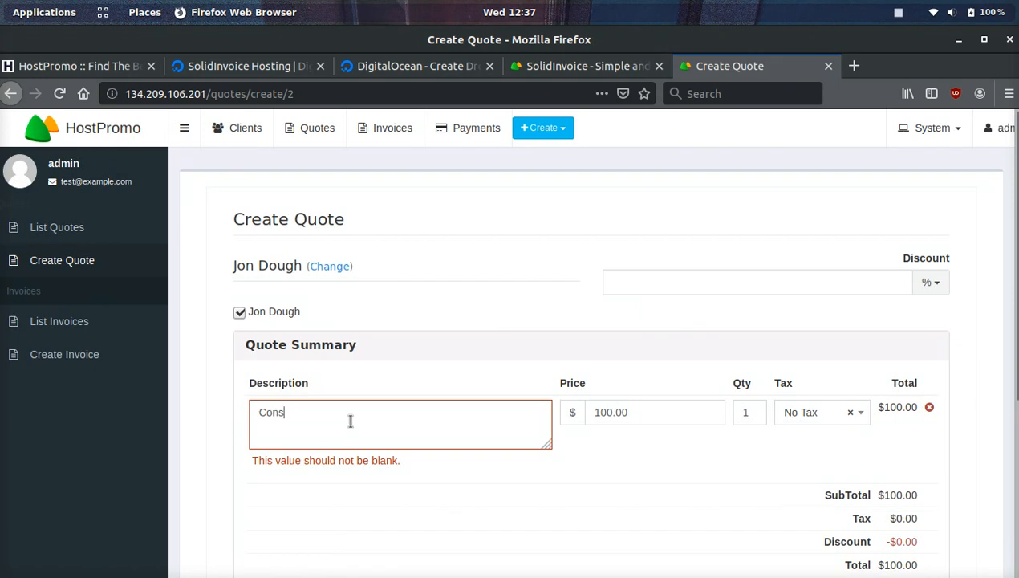
type("ulting")
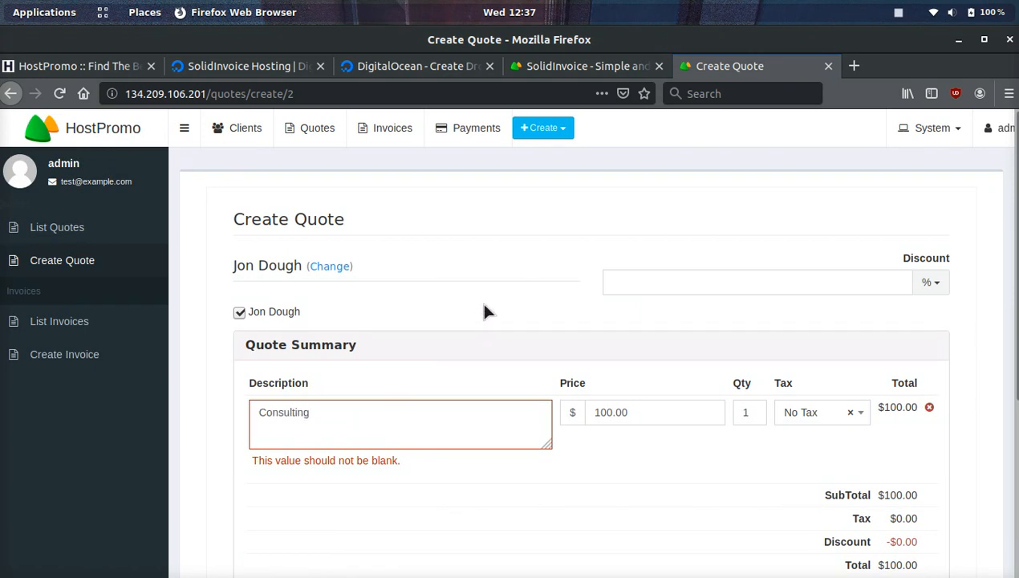
scroll("down", 3)
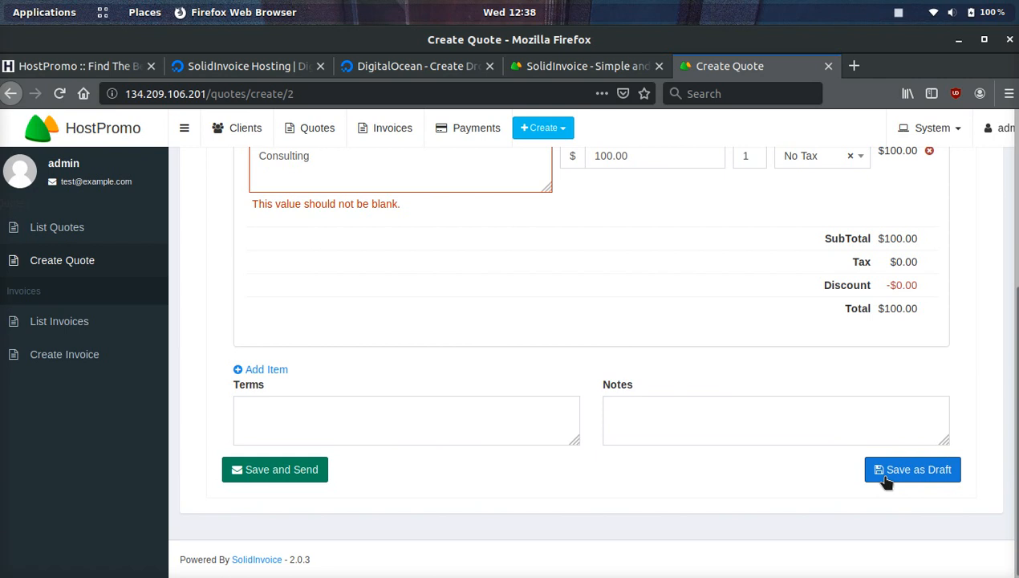
left_click(912, 469)
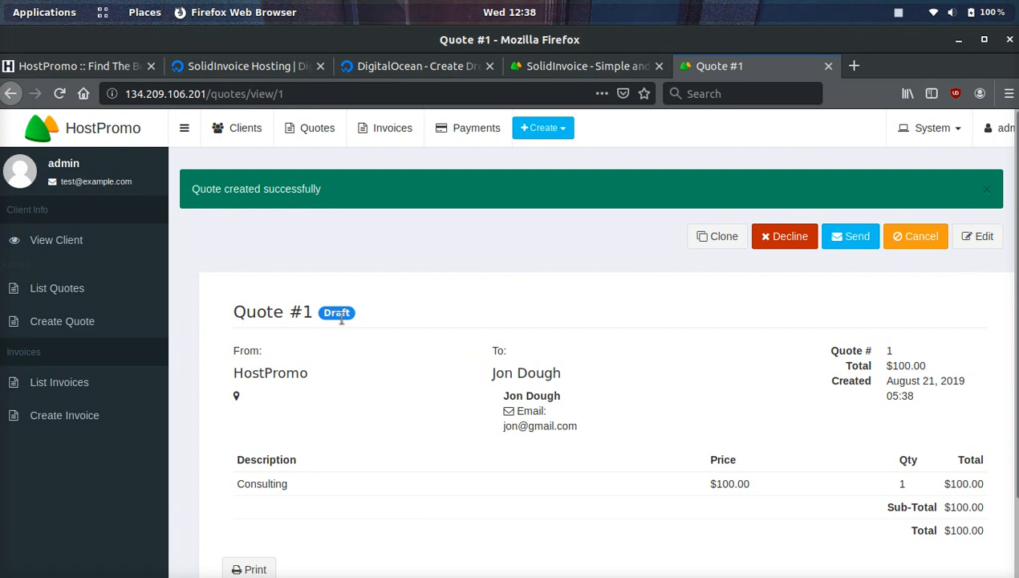
mouse_move(298, 128)
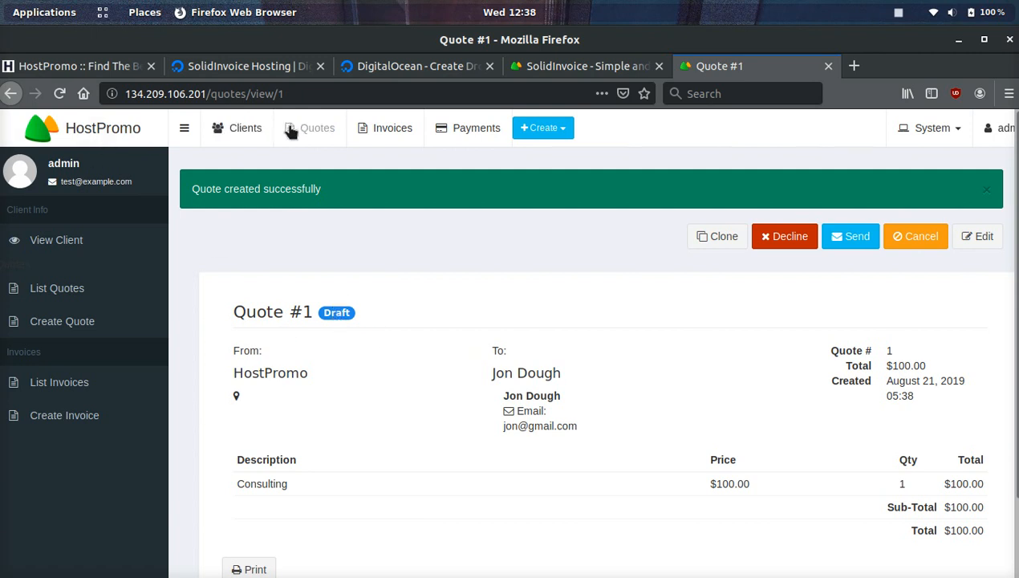
mouse_move(393, 132)
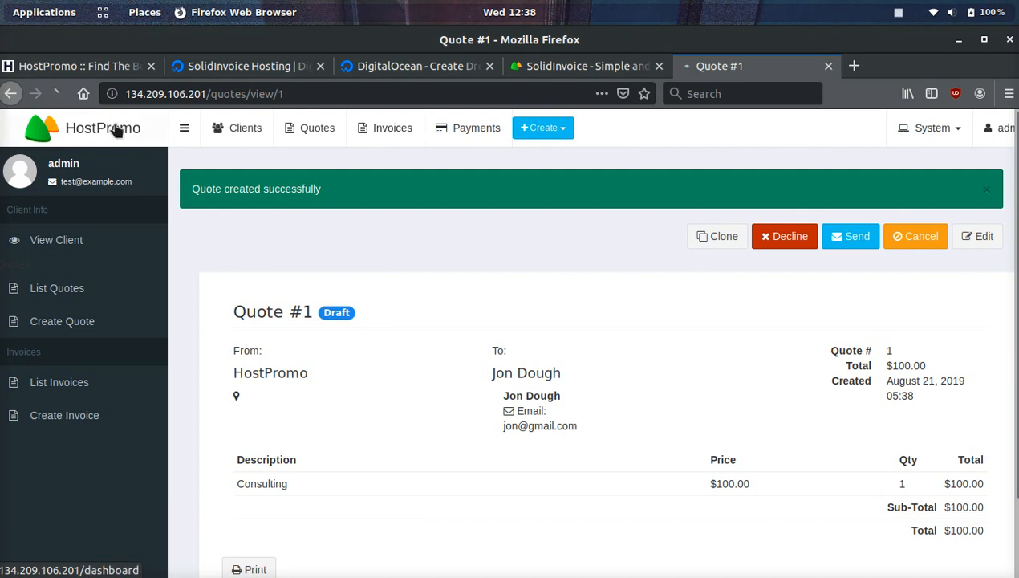
Return to the dashboard and scroll through the quote and invoice summary panels.
left_click(102, 128)
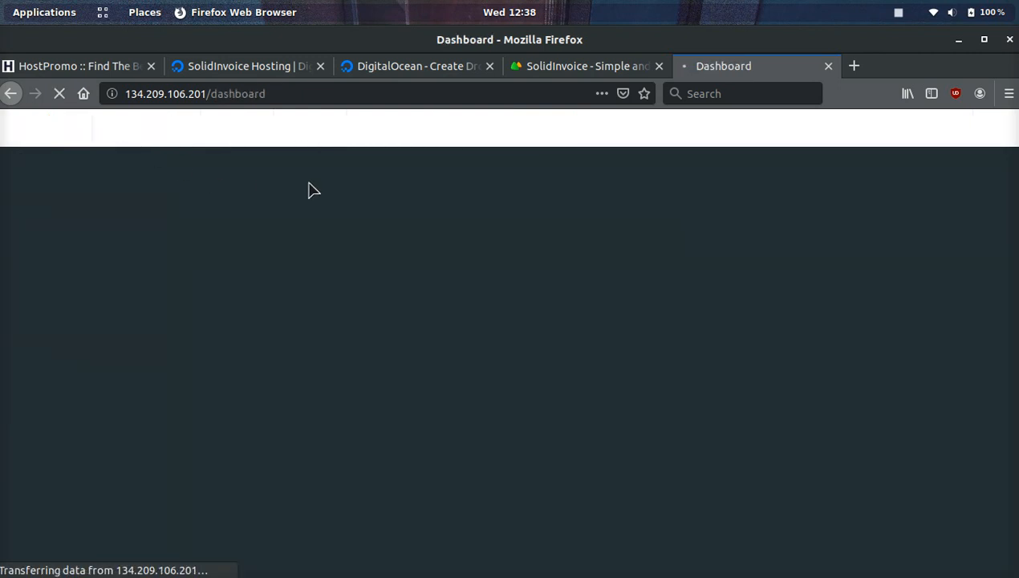
mouse_move(448, 232)
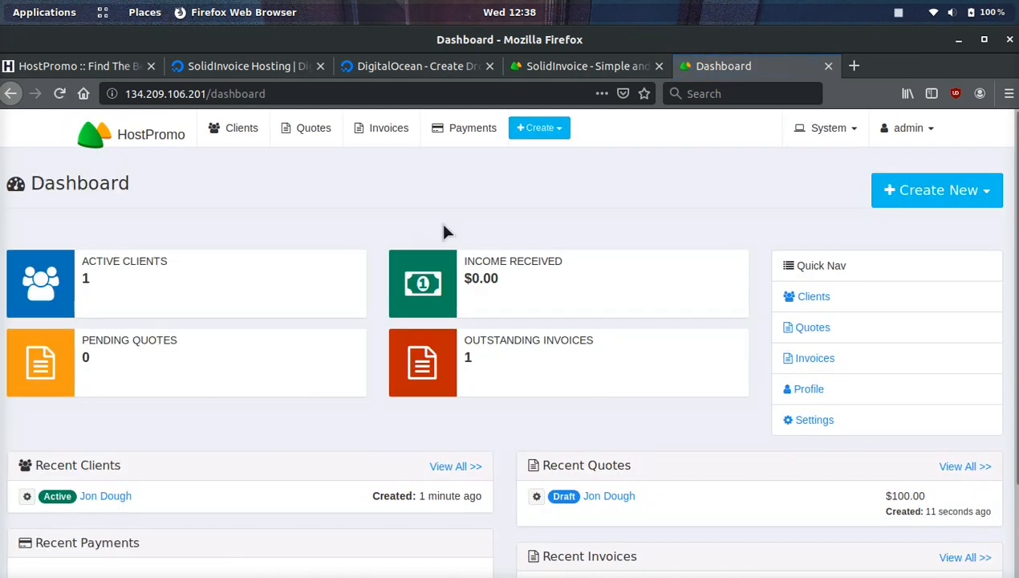
scroll("down", 3)
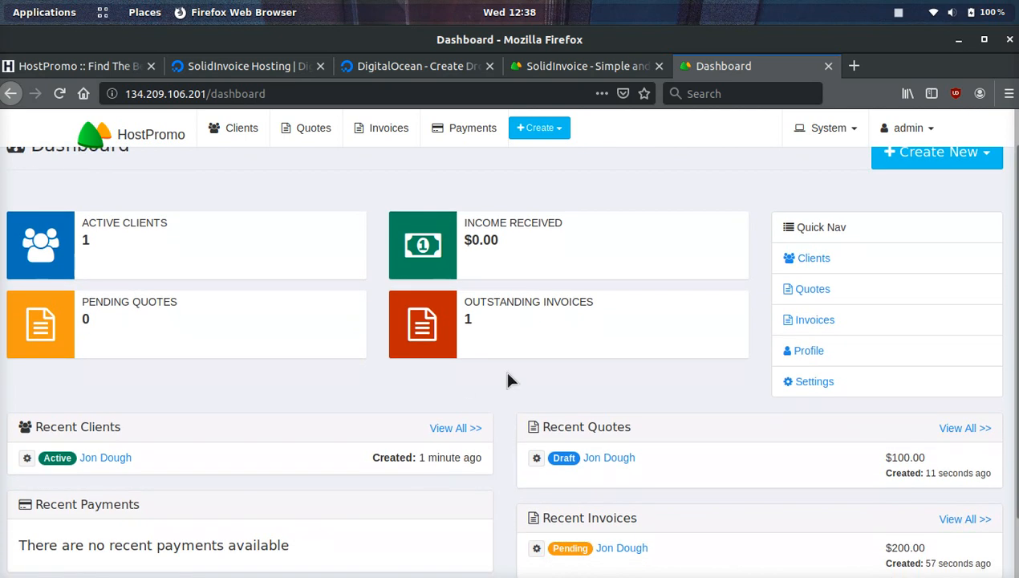
mouse_move(247, 255)
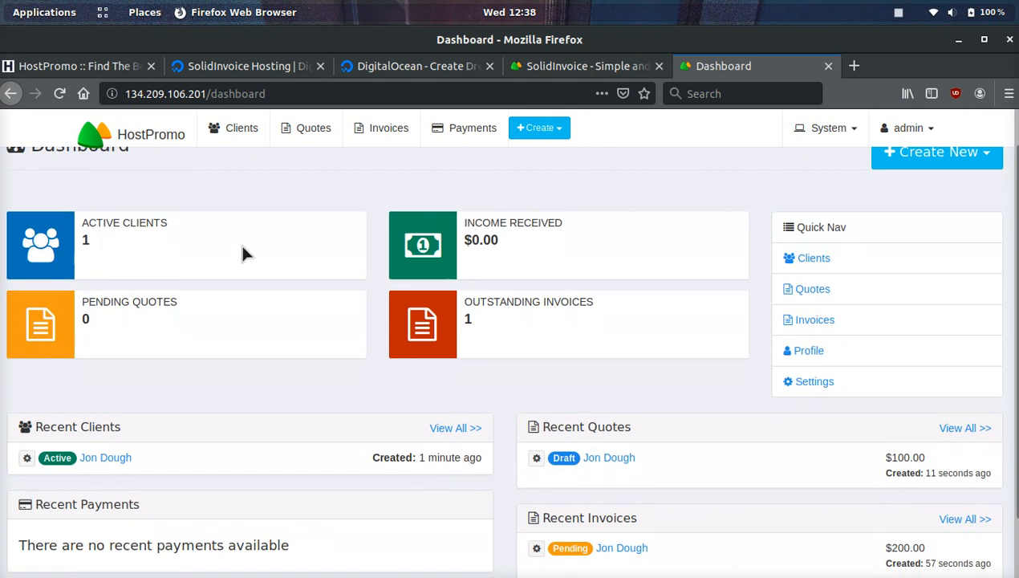
scroll("down", 3)
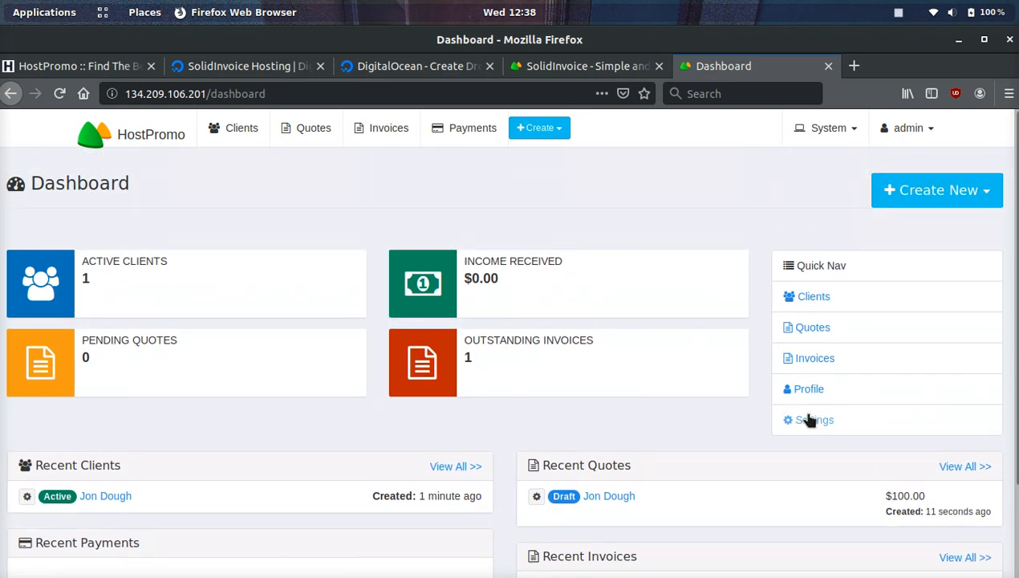
mouse_move(829, 423)
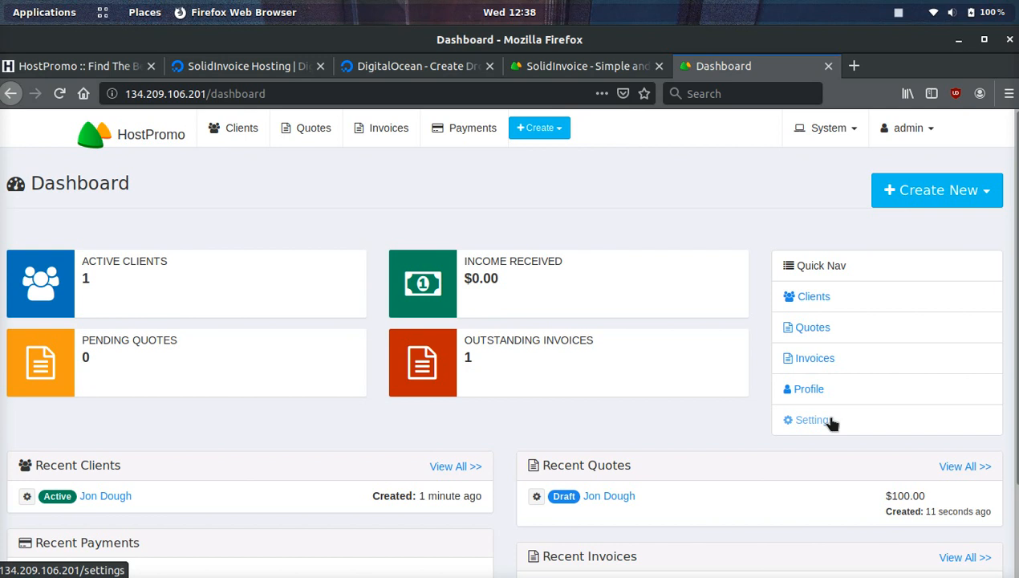
View the empty Payments list, then open the user accounts list under System.
left_click(471, 128)
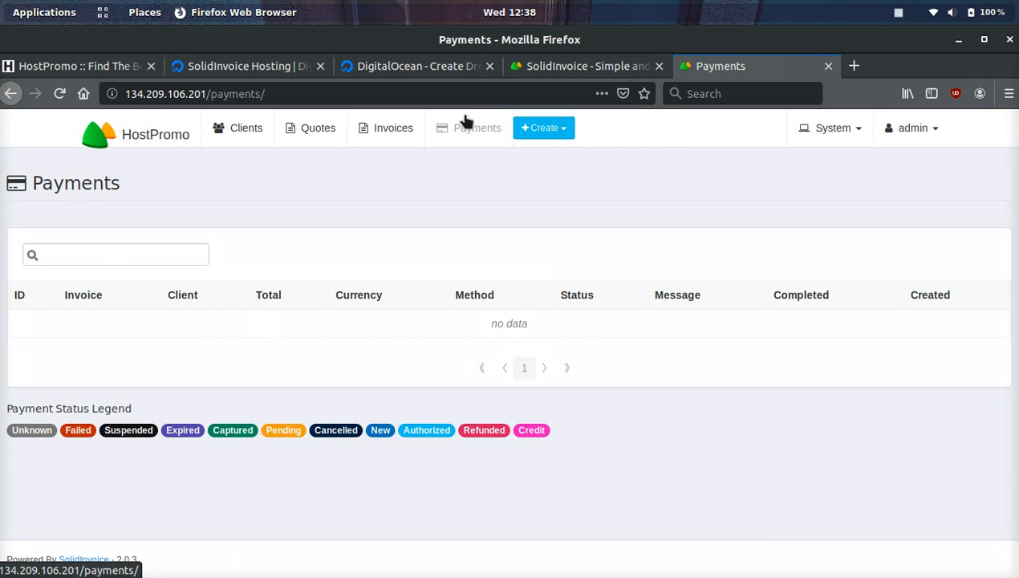
mouse_move(157, 443)
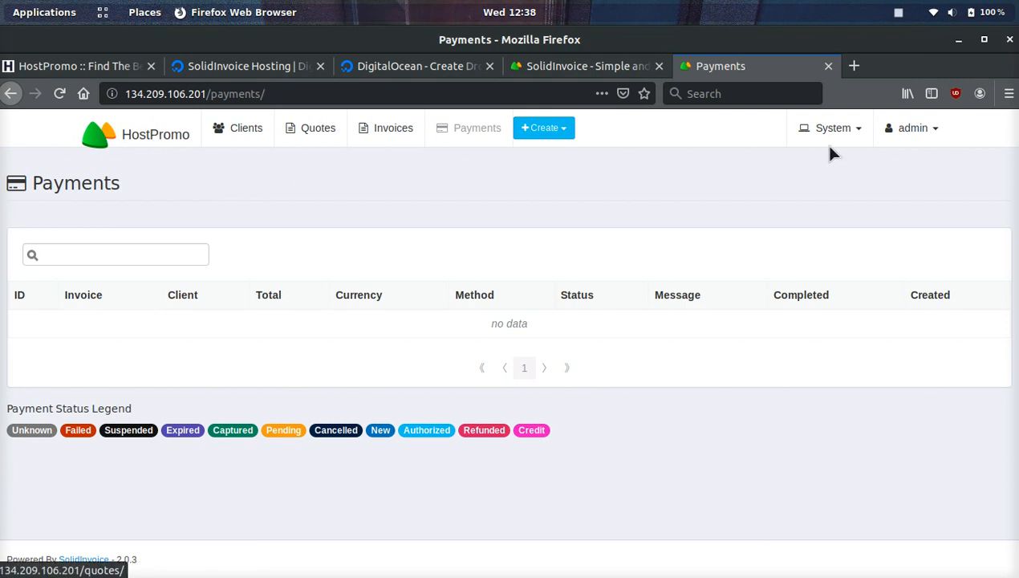
left_click(829, 128)
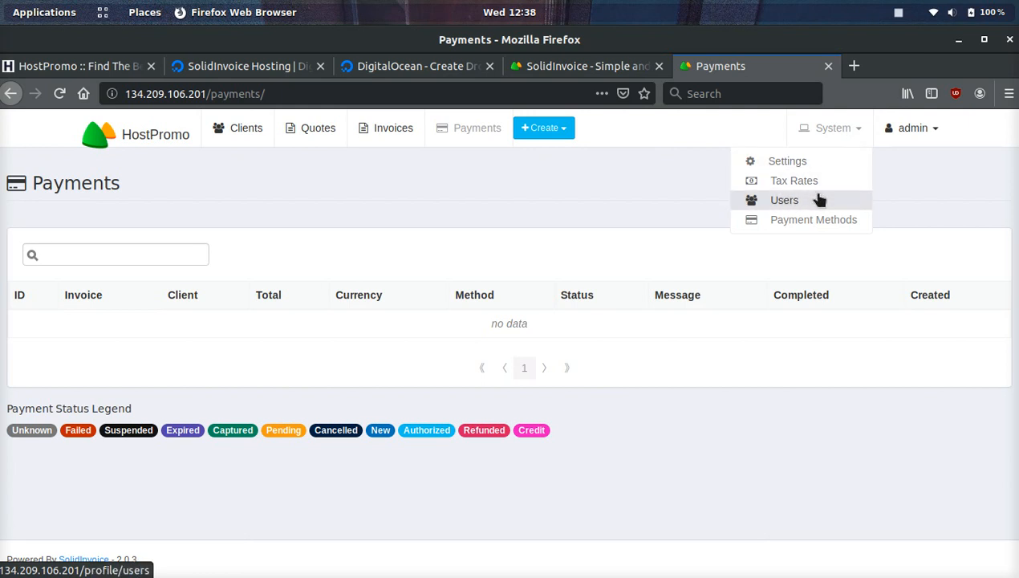
left_click(784, 200)
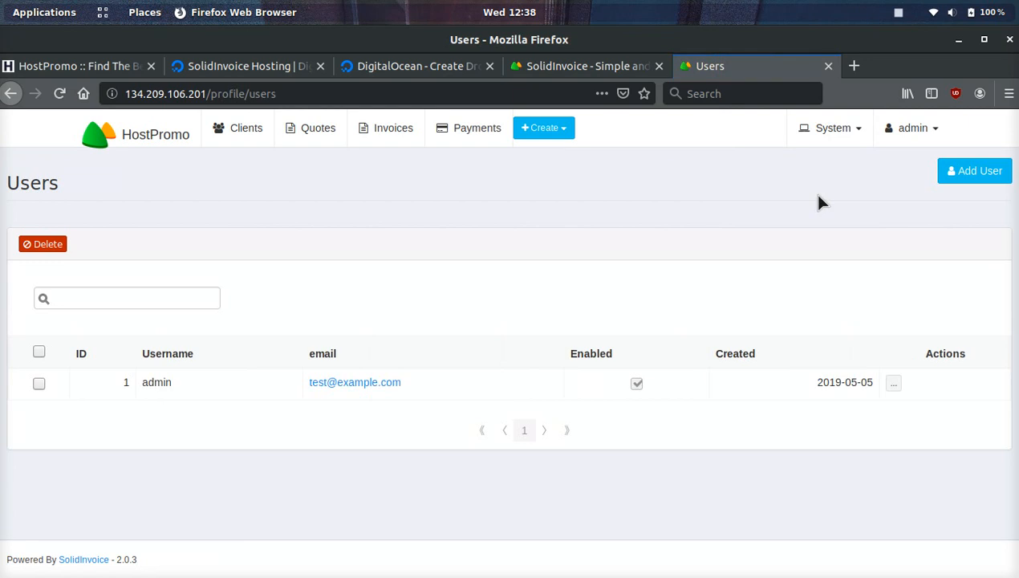
mouse_move(961, 171)
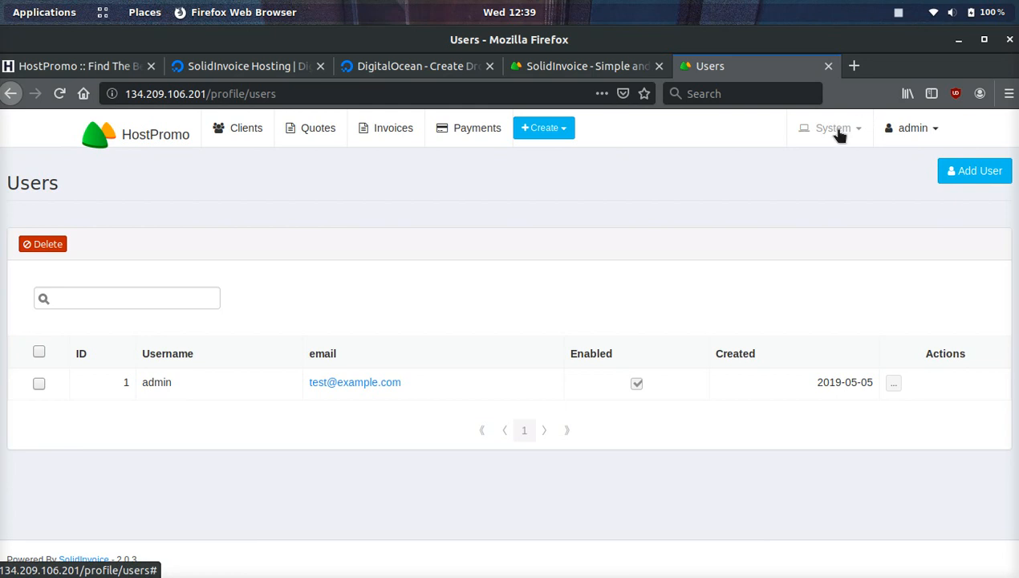
mouse_move(871, 147)
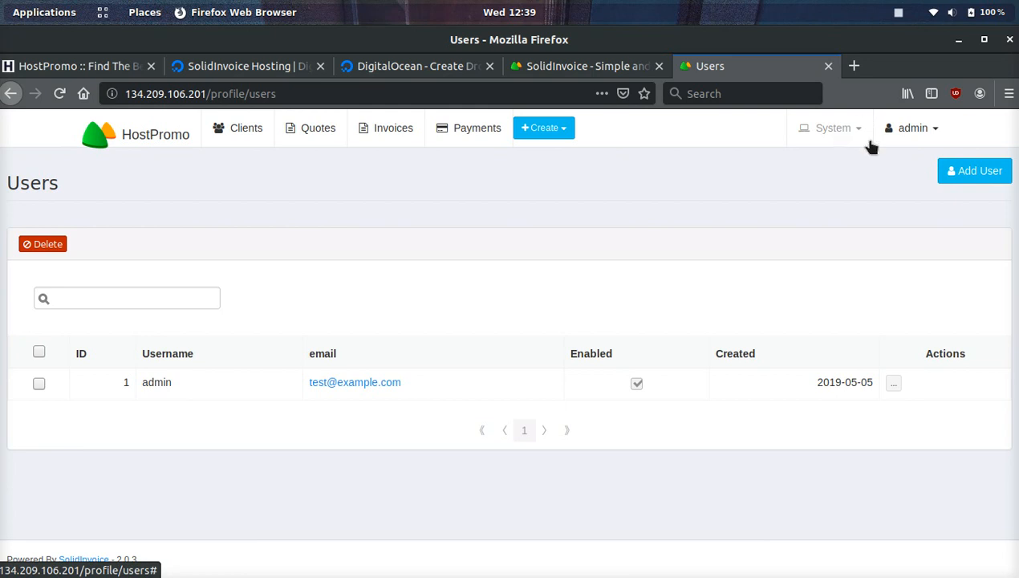
mouse_move(756, 119)
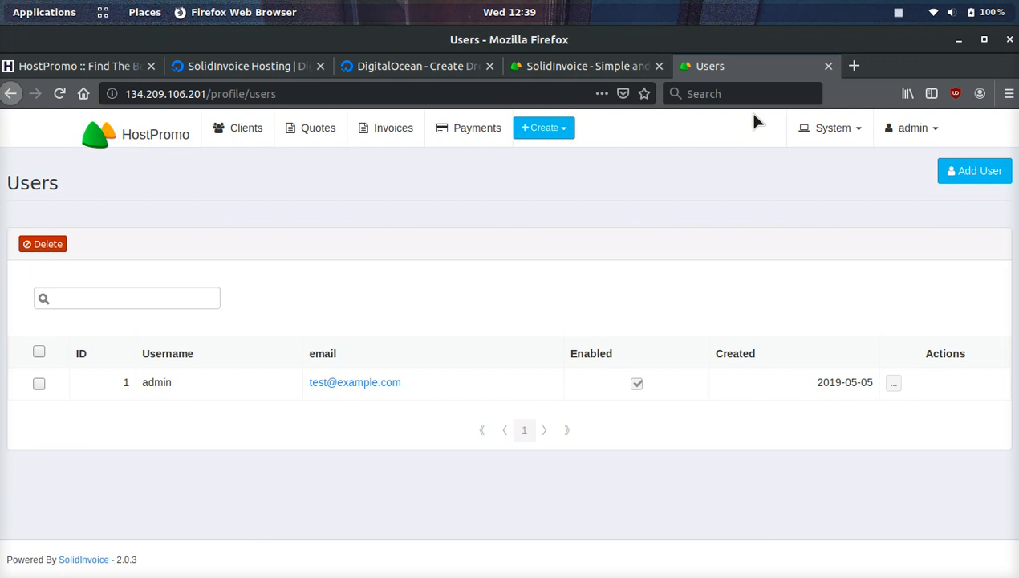
Open Payment Methods and view the Bank Transfer and Paypal Pro Checkout settings.
left_click(829, 128)
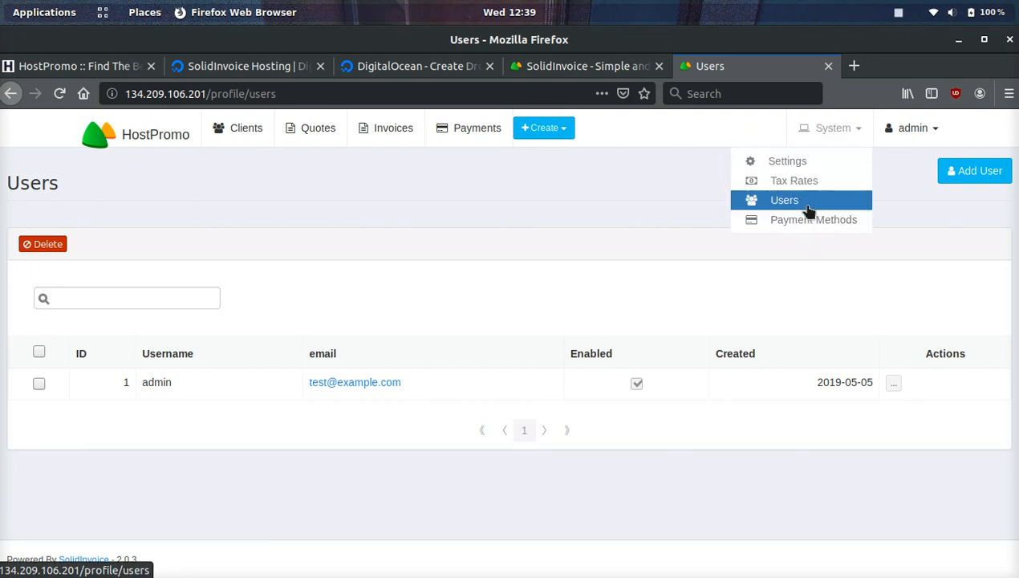
left_click(814, 219)
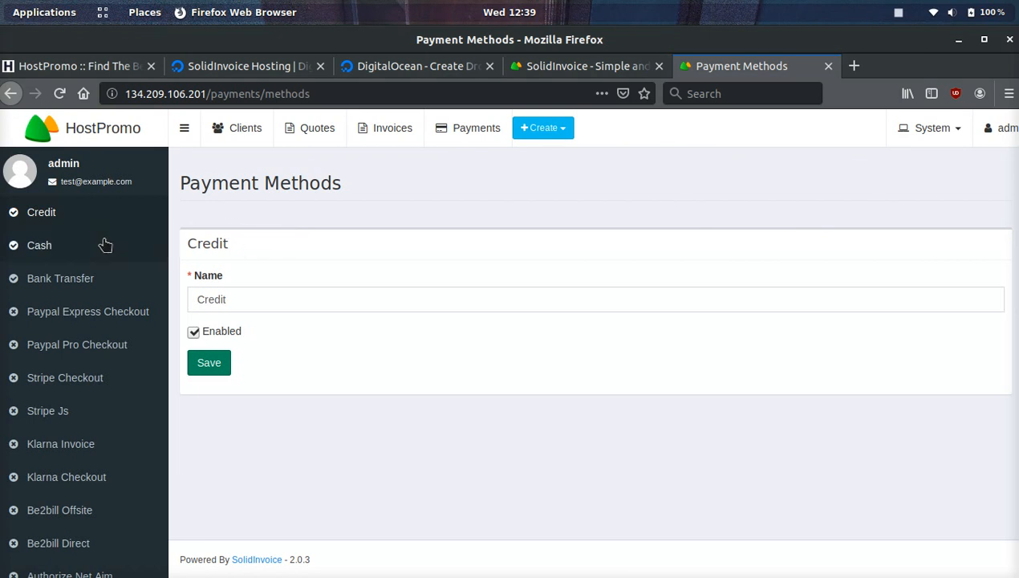
left_click(60, 278)
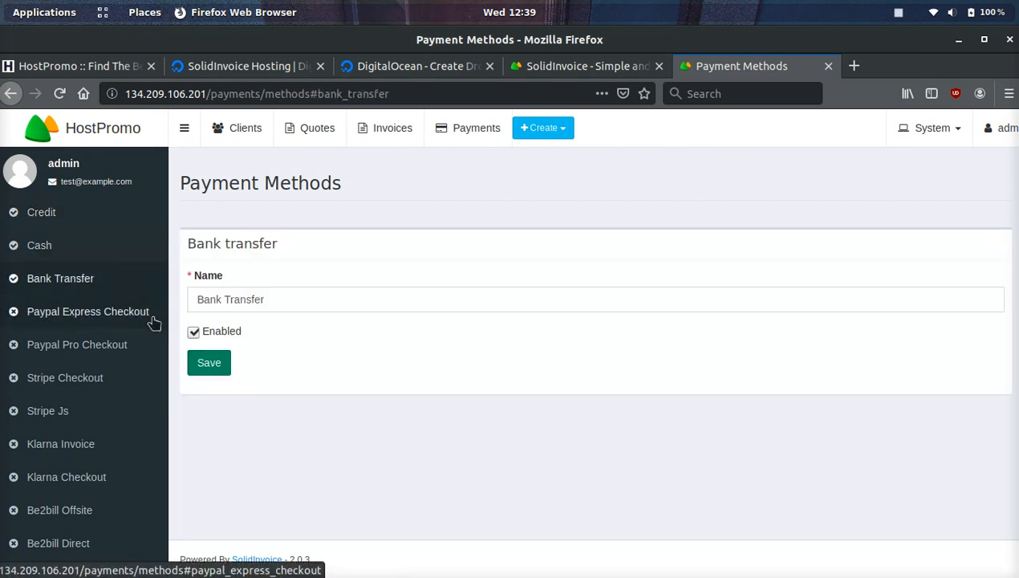
left_click(77, 344)
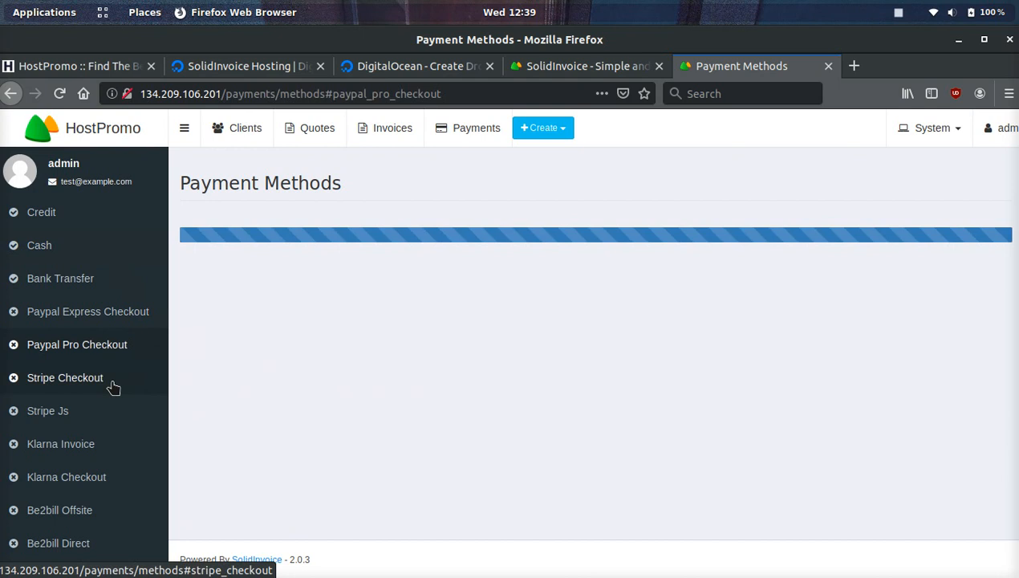
View the Stripe Checkout, Be2bill, Authorize Net Aim and Payex settings, then check the Create menu.
left_click(64, 377)
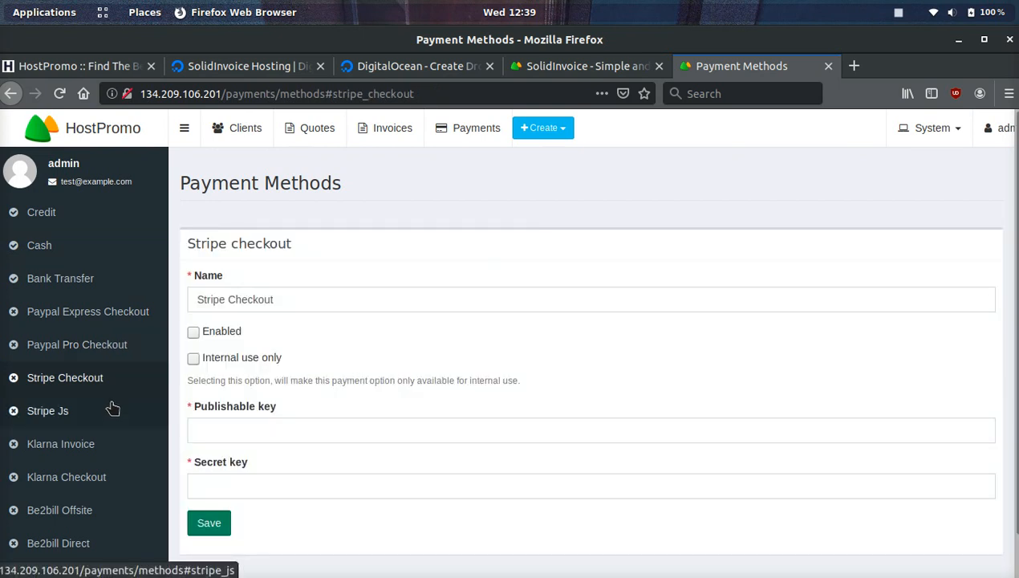
left_click(60, 443)
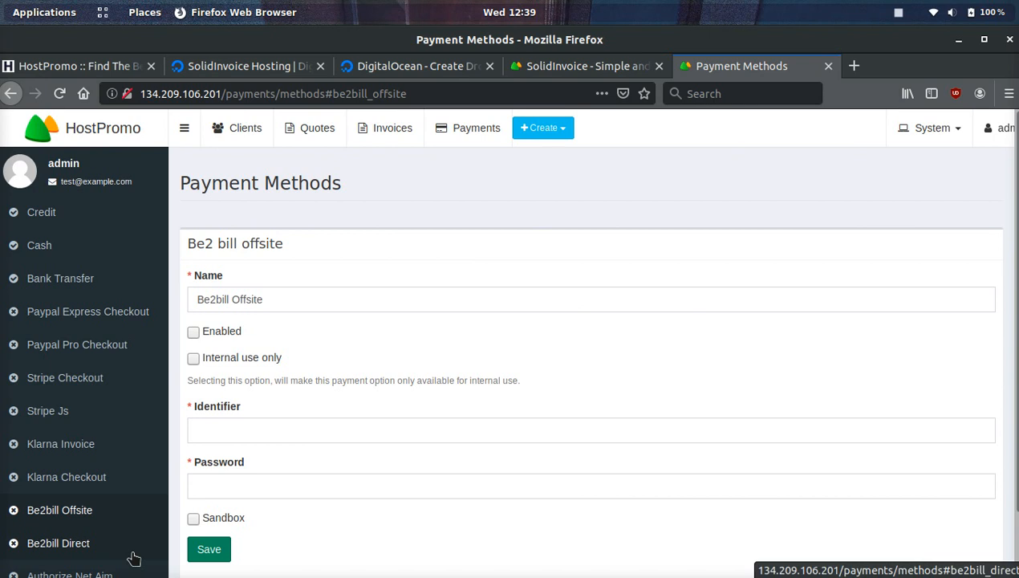
left_click(68, 573)
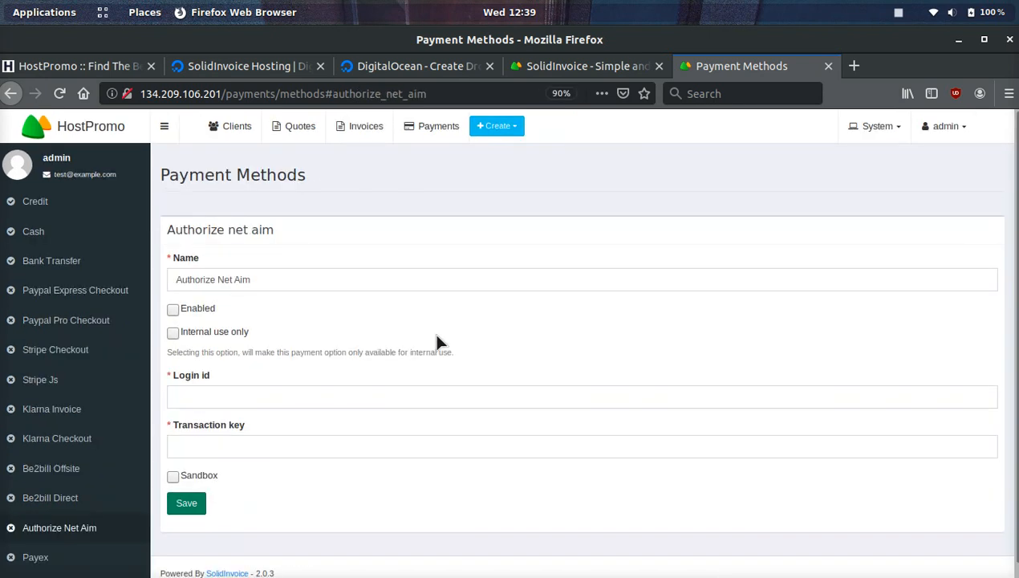
left_click(37, 555)
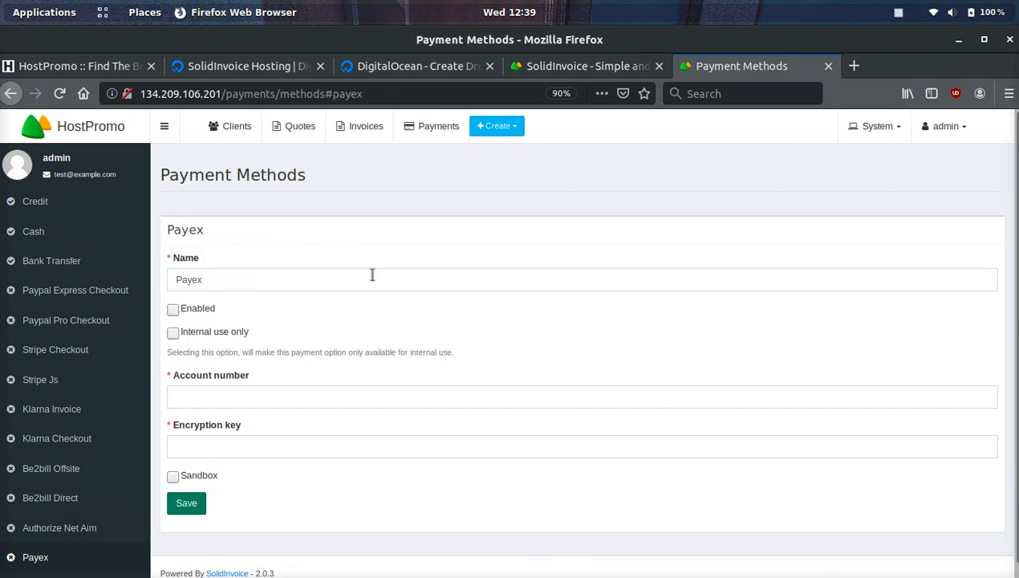
mouse_move(126, 441)
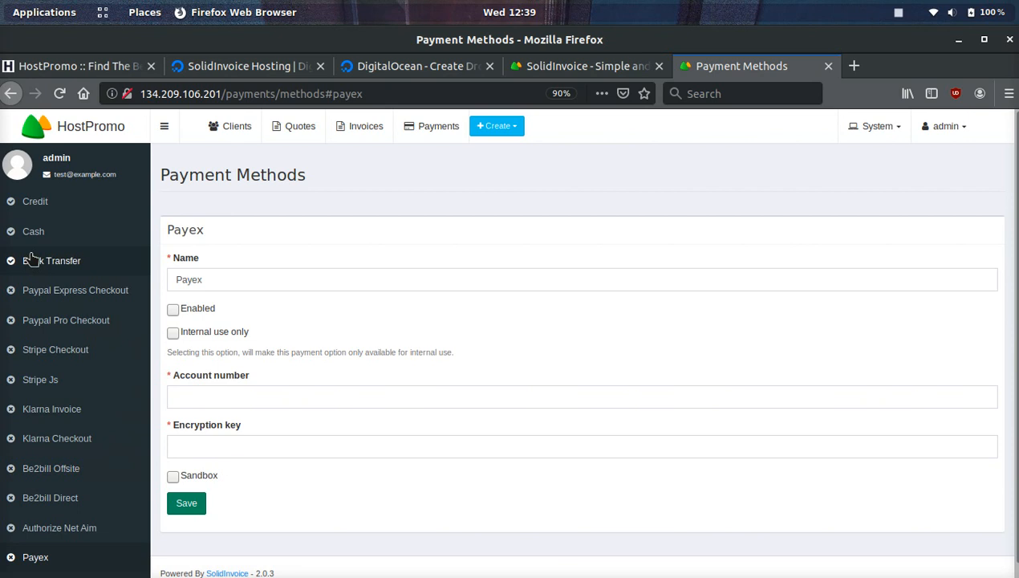
mouse_move(269, 252)
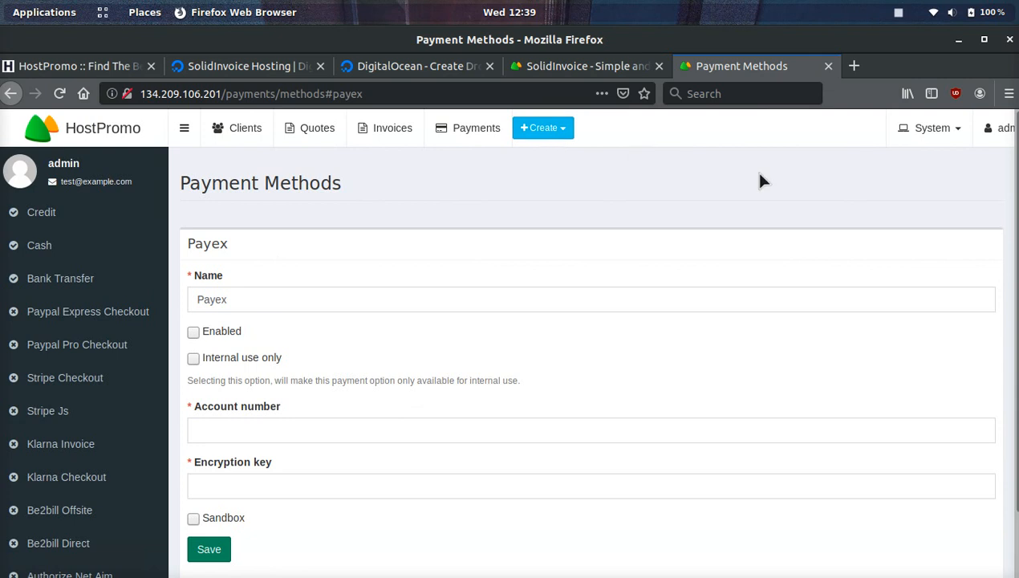
left_click(543, 128)
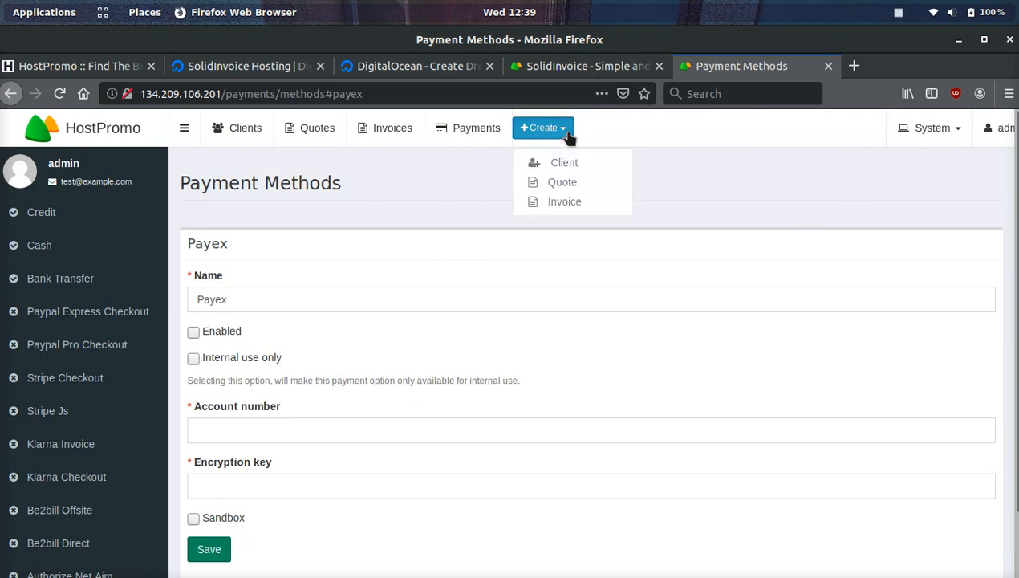
mouse_move(77, 139)
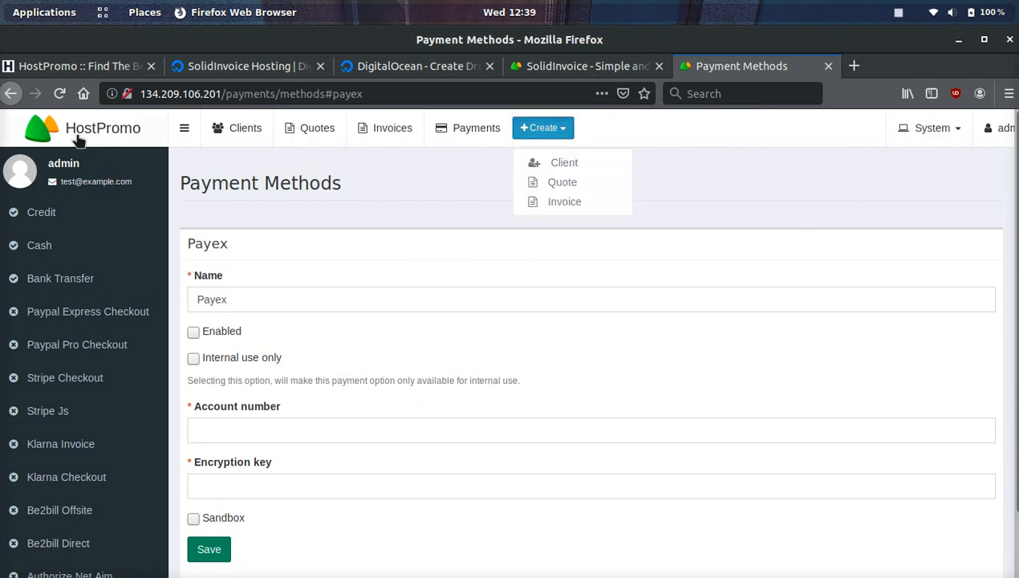
Return to the dashboard's summary tiles, then switch to the HostPromo website.
left_click(84, 134)
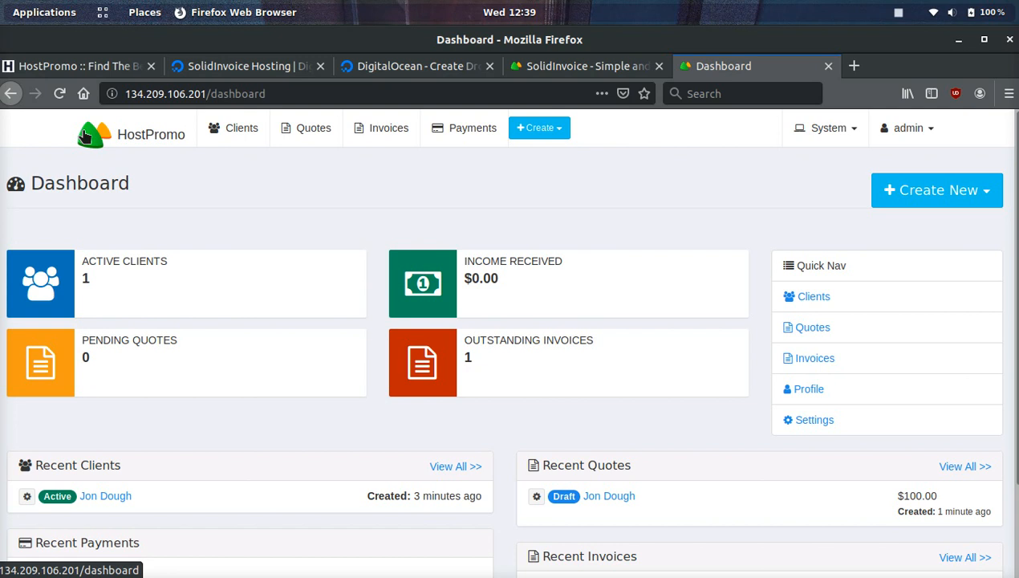
mouse_move(470, 195)
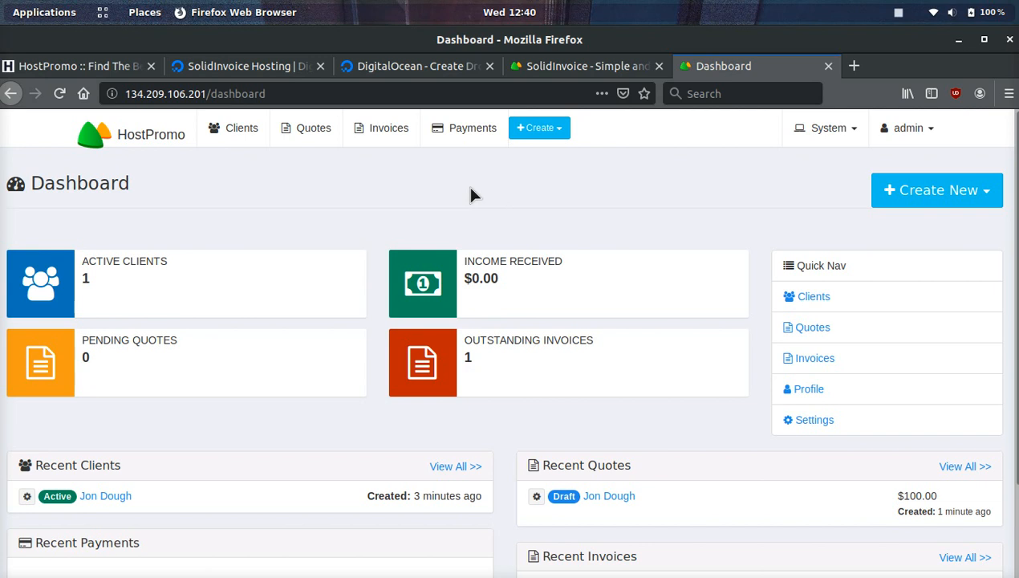
left_click(77, 66)
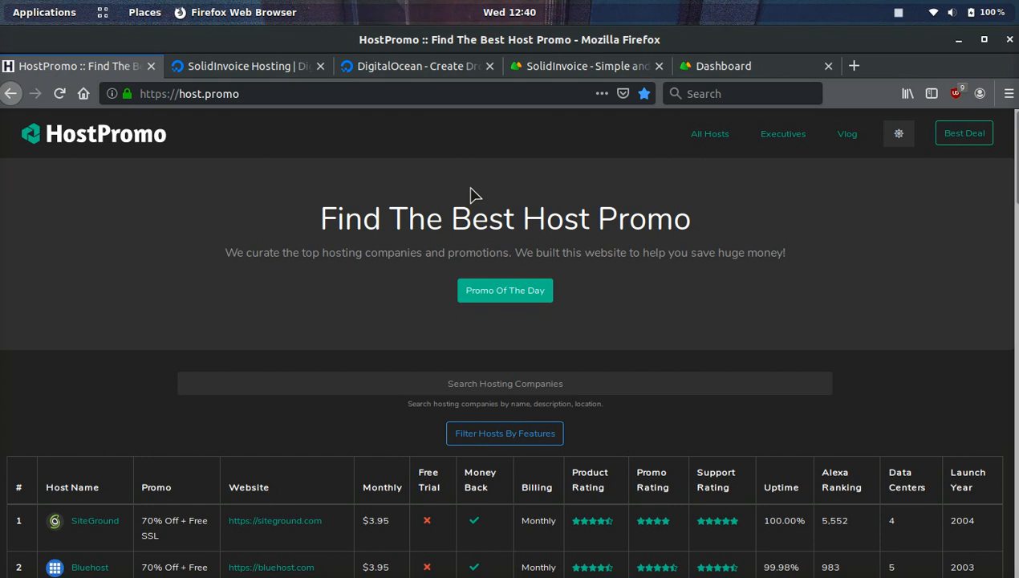
scroll("down", 3)
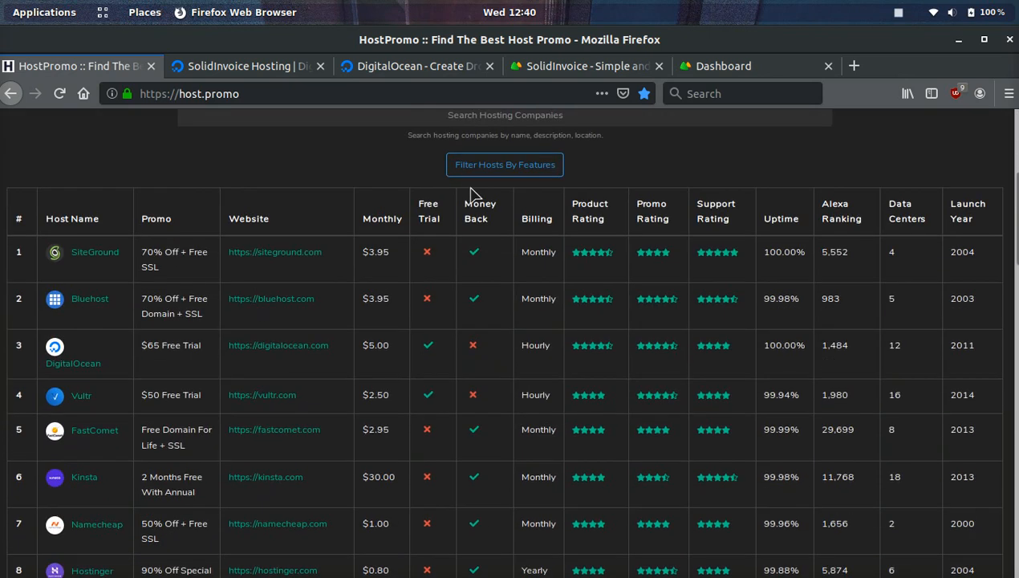
scroll("down", 3)
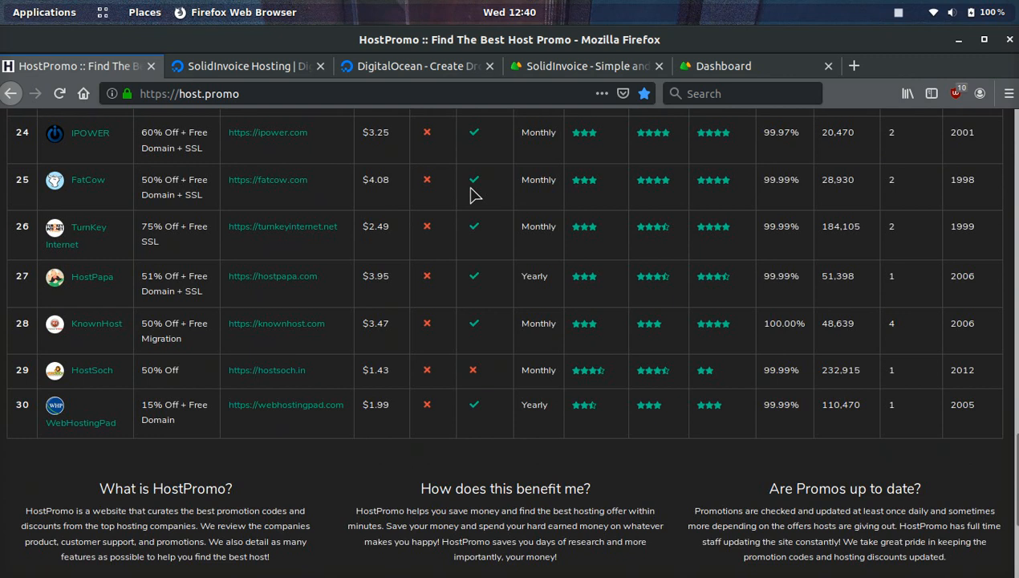
scroll("up", 3)
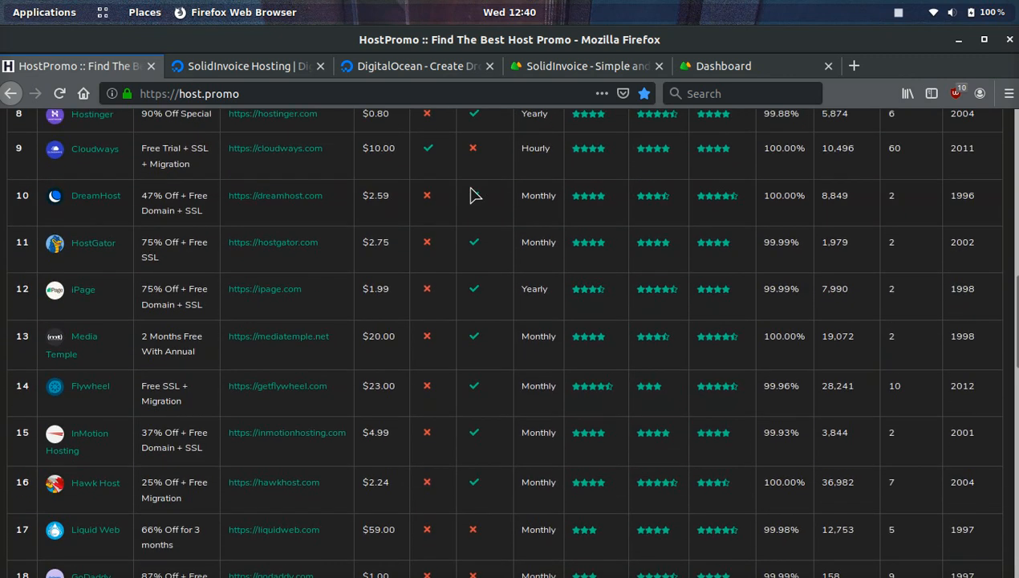
scroll("up", 3)
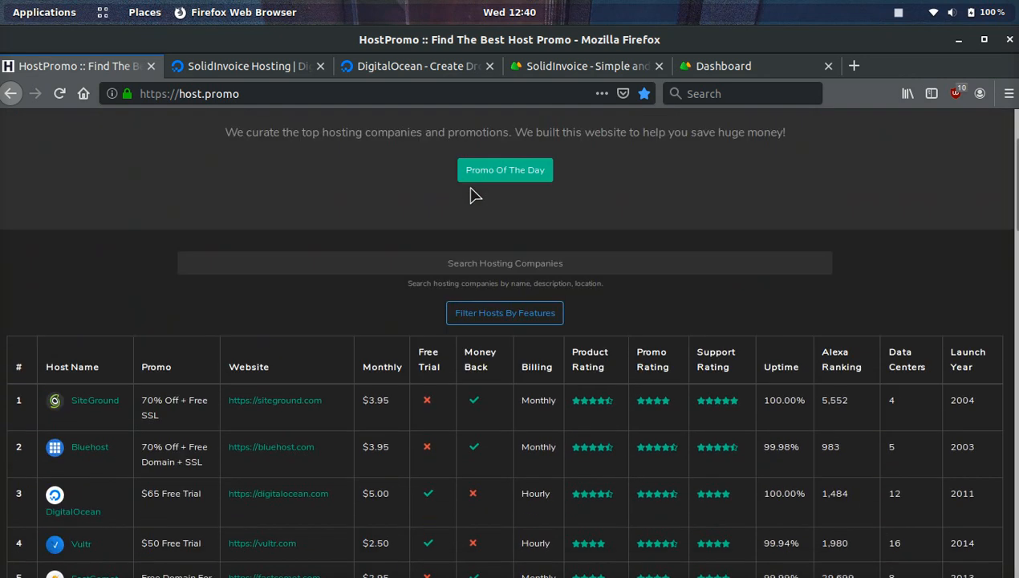
left_click(722, 66)
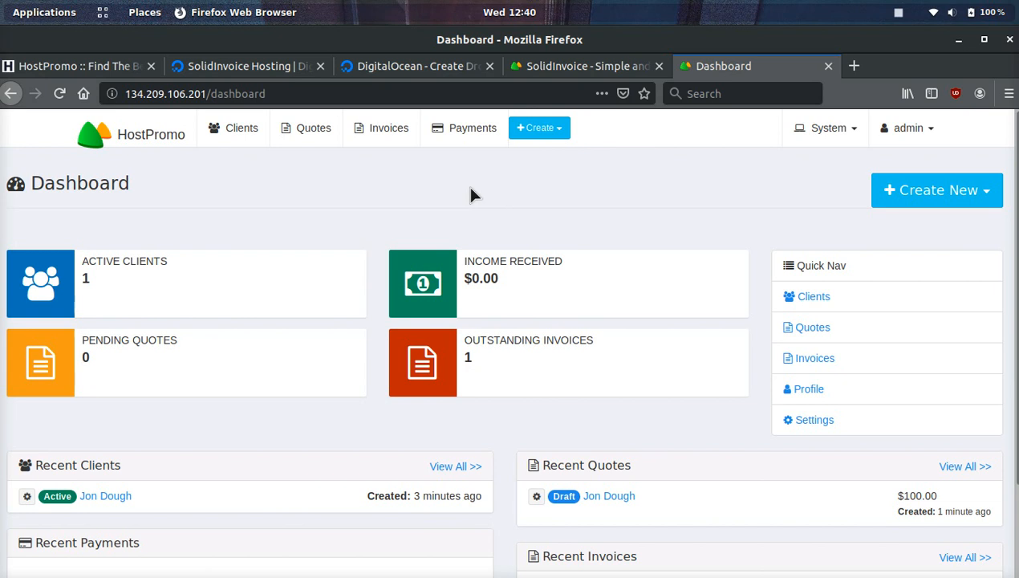
mouse_move(843, 229)
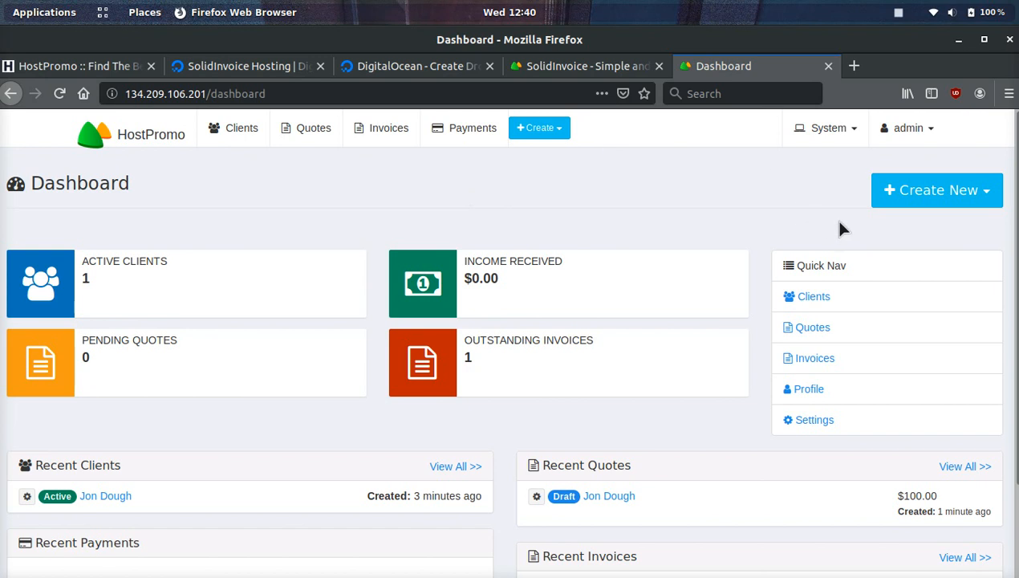